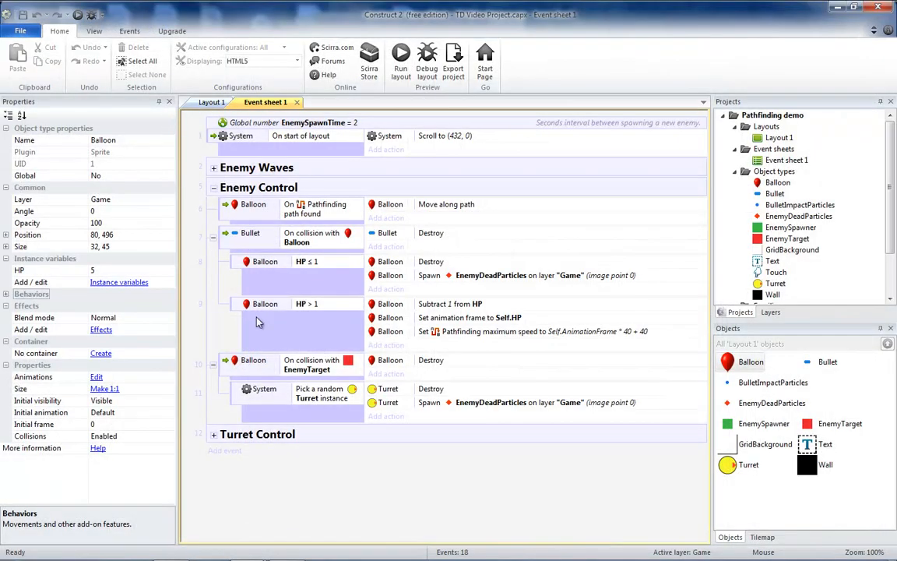
# Step: Move the red balloon just left of the maze and inspect its behaviors
pyautogui.click(211, 102)
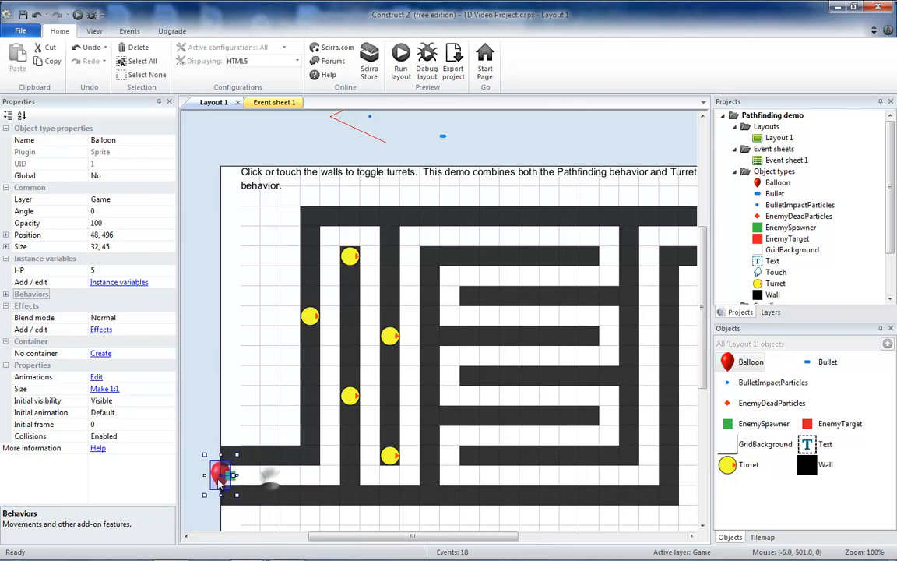
pyautogui.moveTo(221, 475); pyautogui.dragTo(200, 475)
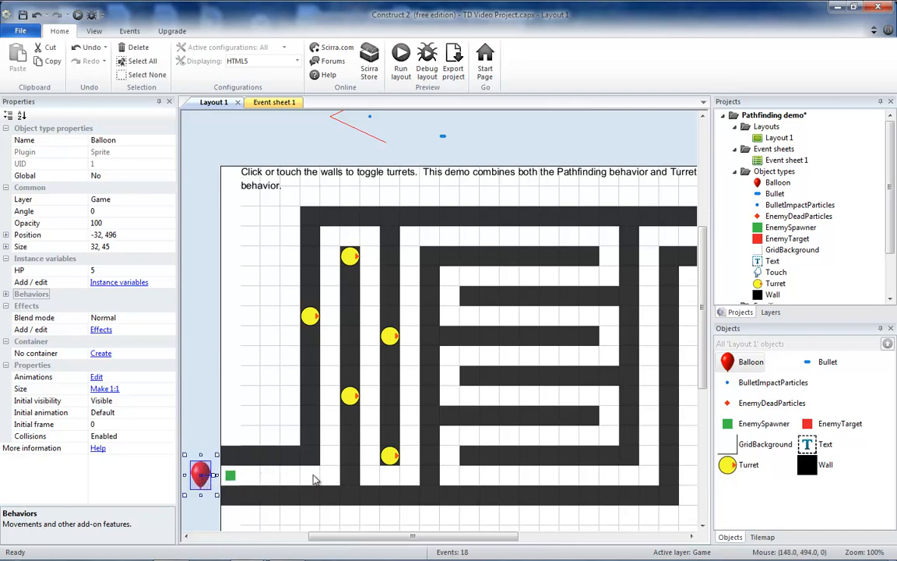
pyautogui.moveTo(20, 302)
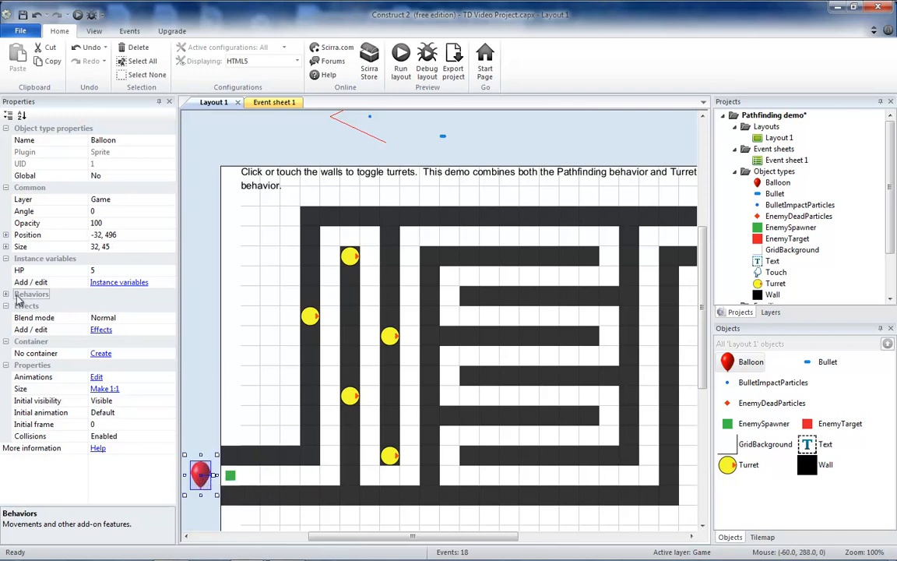
pyautogui.click(6, 305)
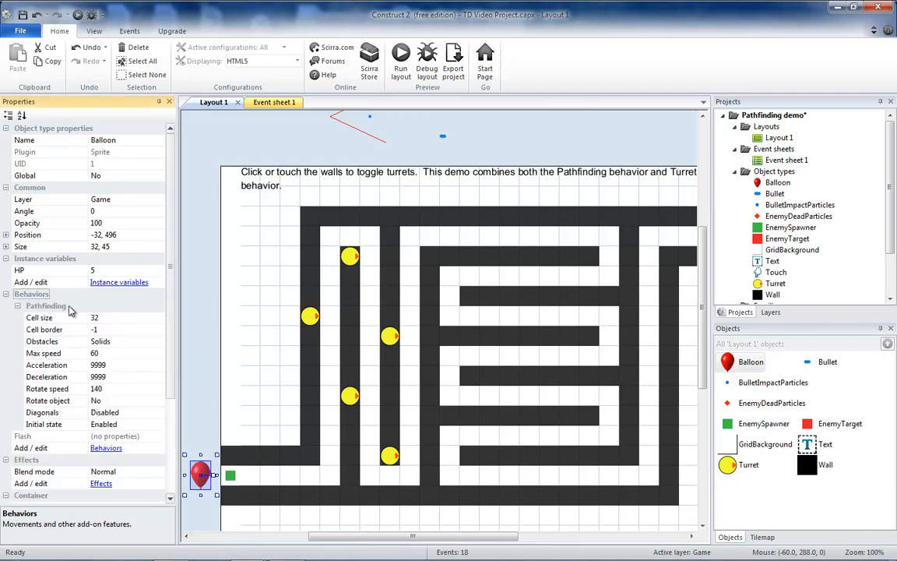
pyautogui.click(106, 447)
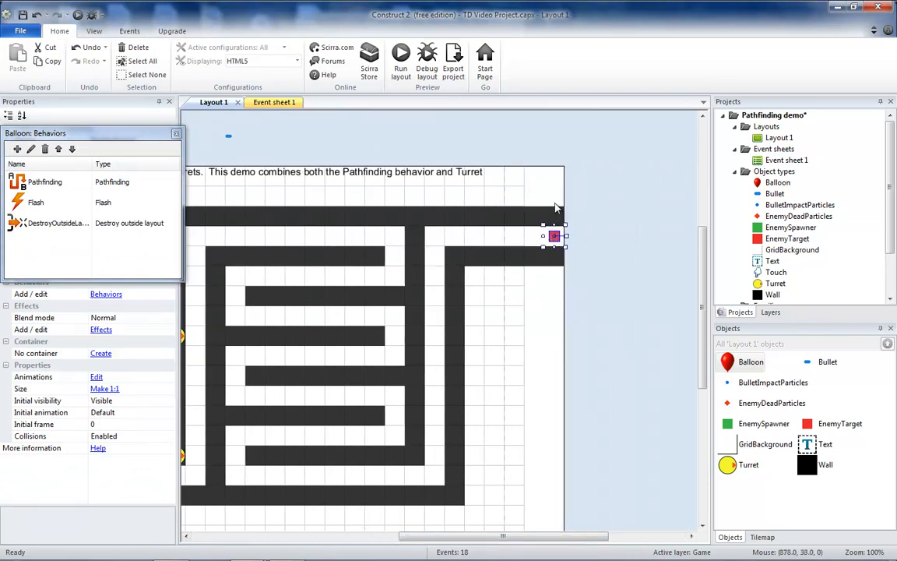
pyautogui.click(58, 223)
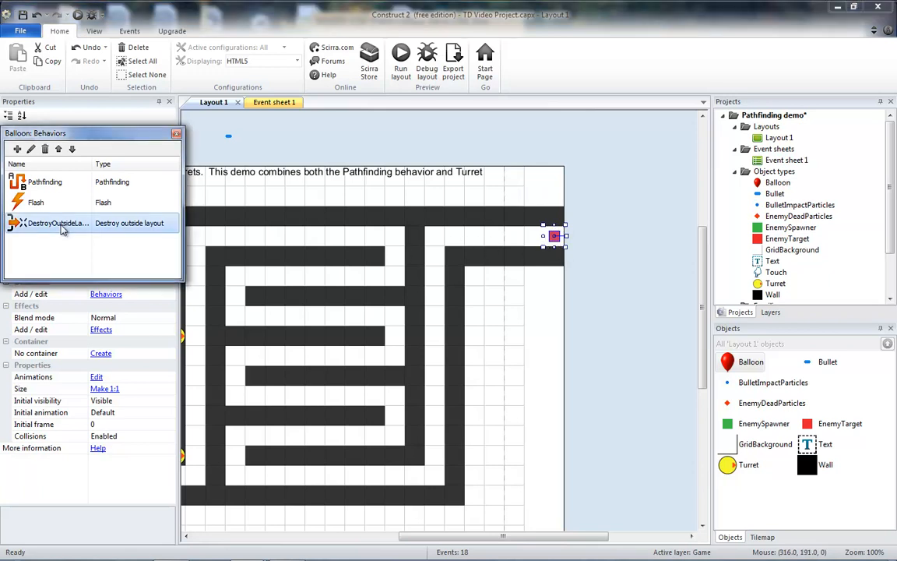
pyautogui.moveTo(545, 240)
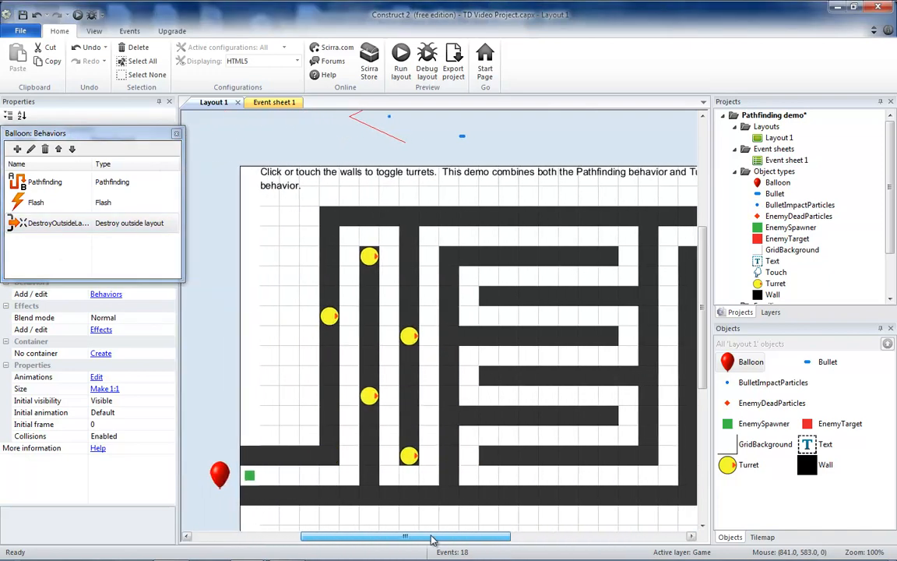
pyautogui.click(400, 58)
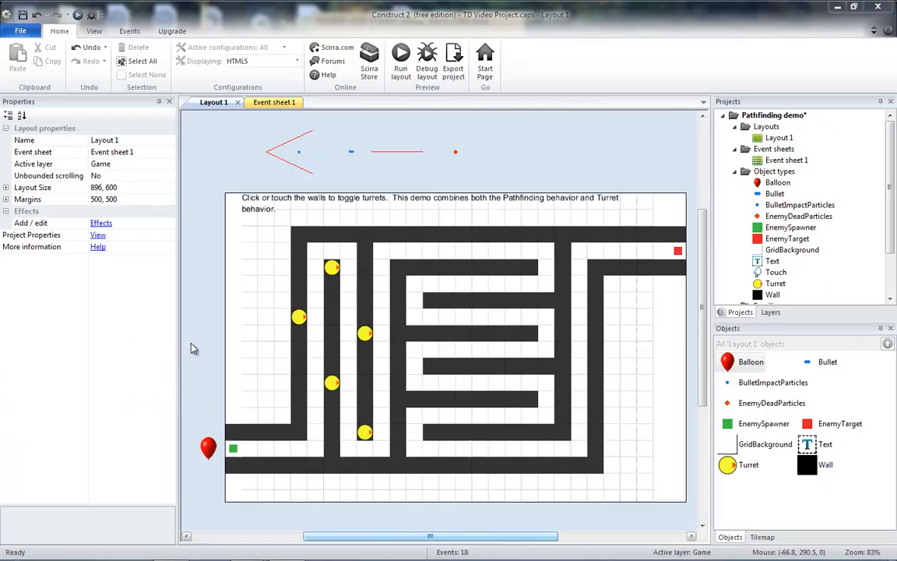
pyautogui.moveTo(259, 251)
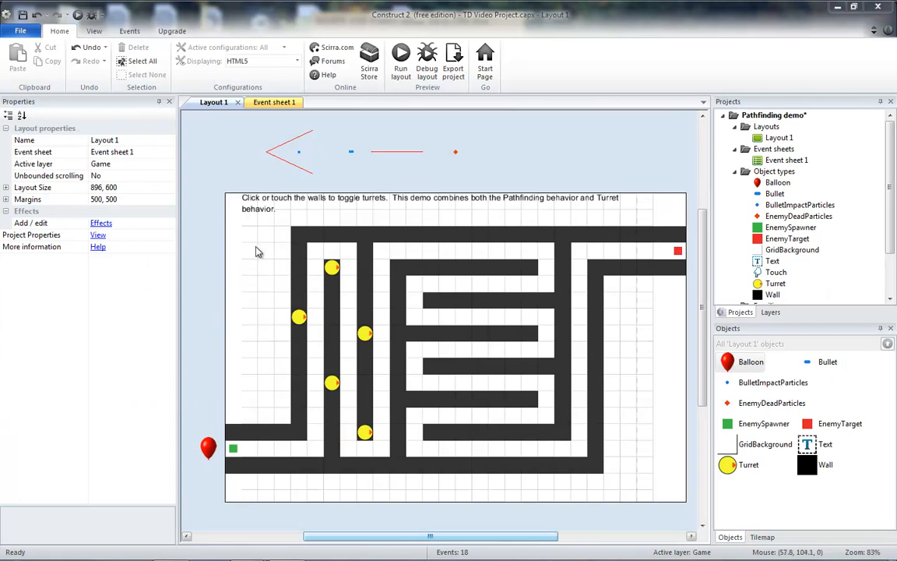
pyautogui.moveTo(220, 235)
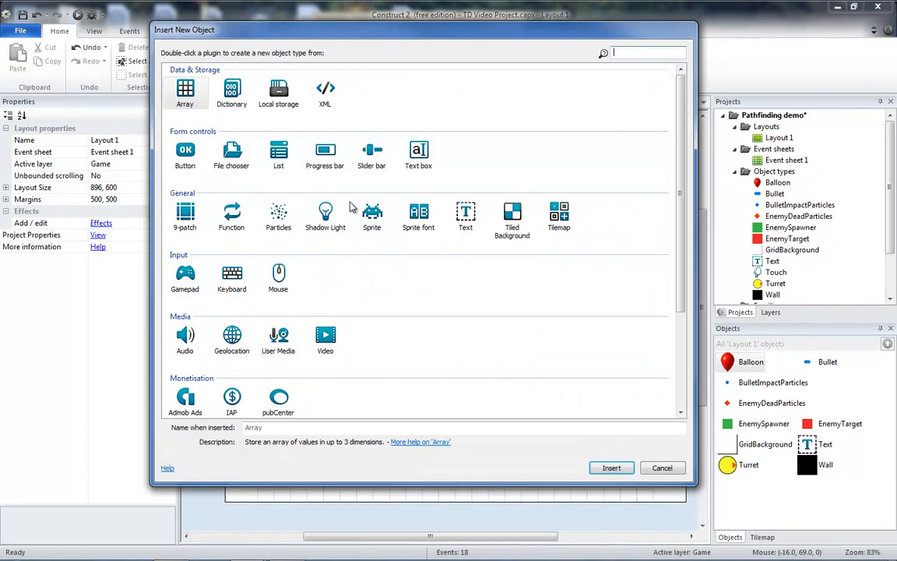
# Step: Insert a sprite drawn as a grey play arrow with a green second frame
pyautogui.click(371, 216)
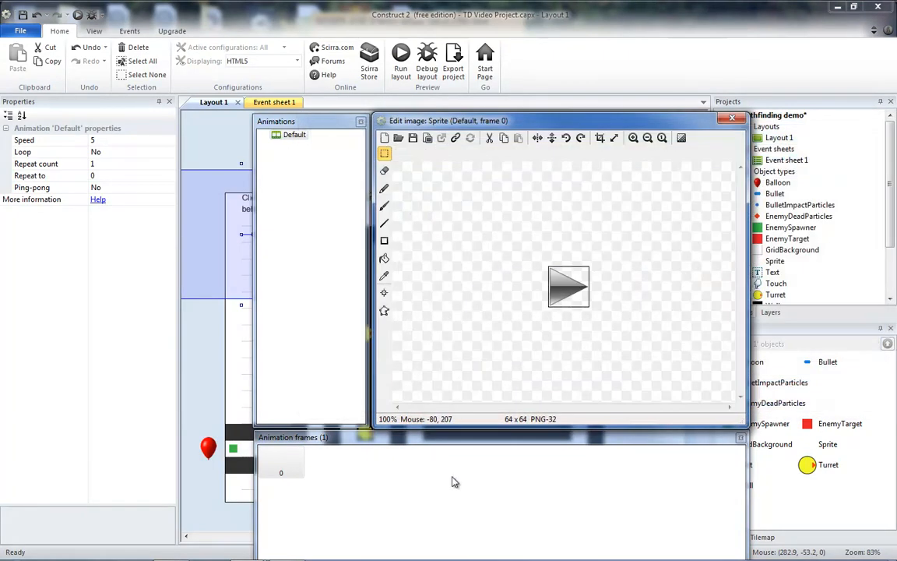
pyautogui.rightClick(281, 472)
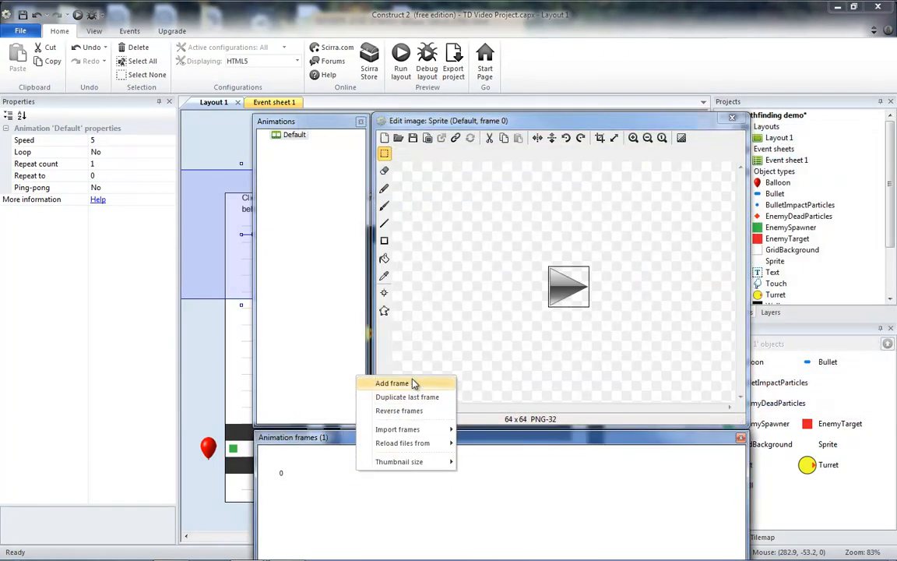
pyautogui.click(391, 382)
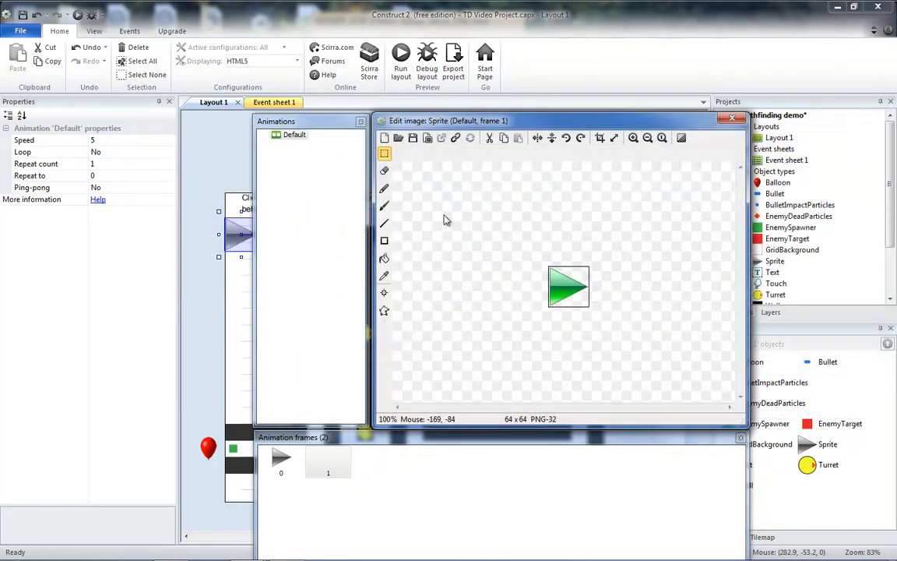
pyautogui.click(731, 117)
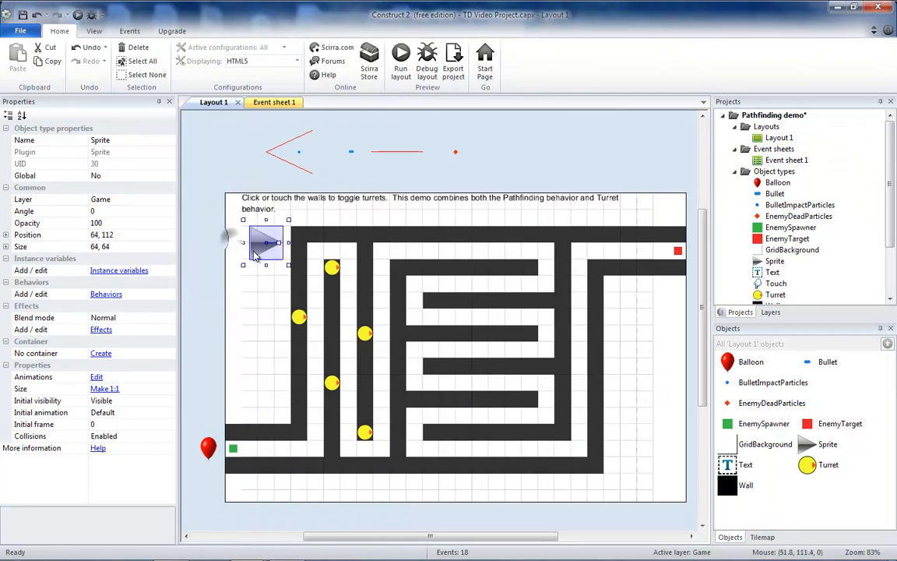
# Step: Move the play sprite to the top-left corner and delete the instruction text
pyautogui.moveTo(267, 245); pyautogui.dragTo(261, 238)
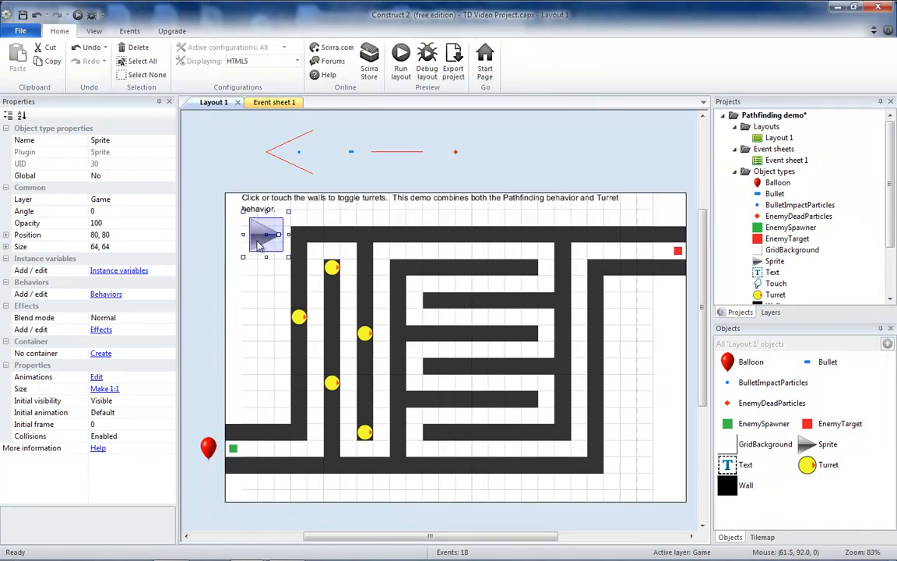
pyautogui.click(327, 197)
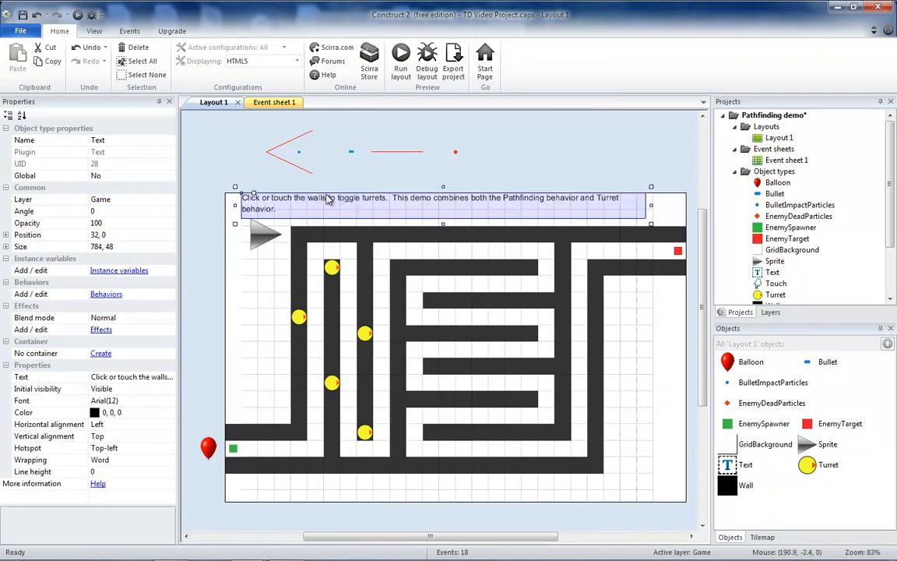
pyautogui.press('Delete')
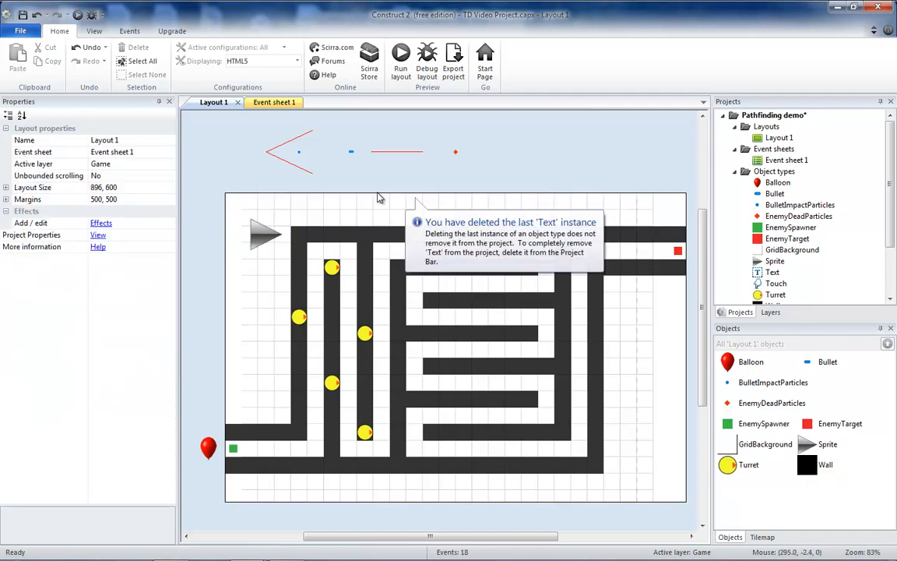
pyautogui.moveTo(761, 393)
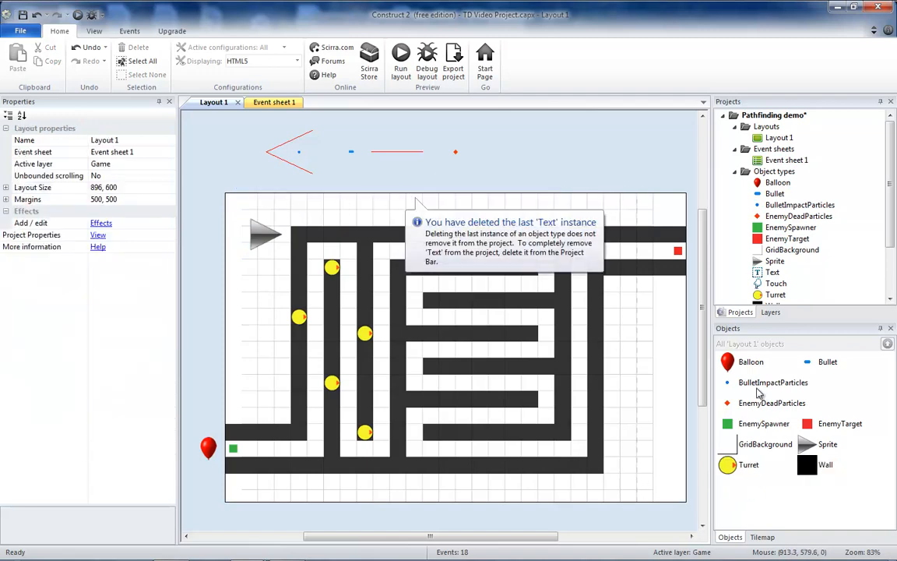
# Step: Delete BulletImpactParticles and rename the sprite Play_Button
pyautogui.click(772, 382)
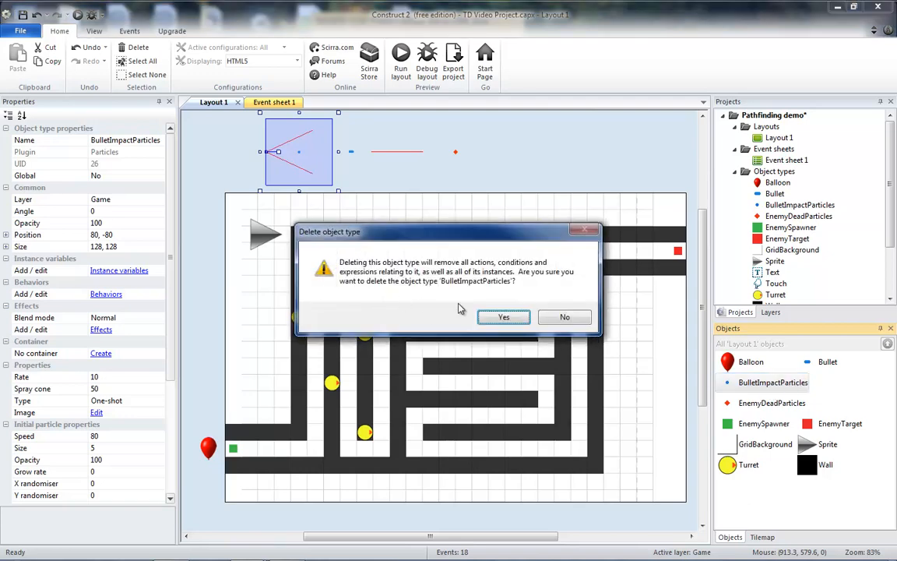
pyautogui.click(503, 317)
pyautogui.write('Play')
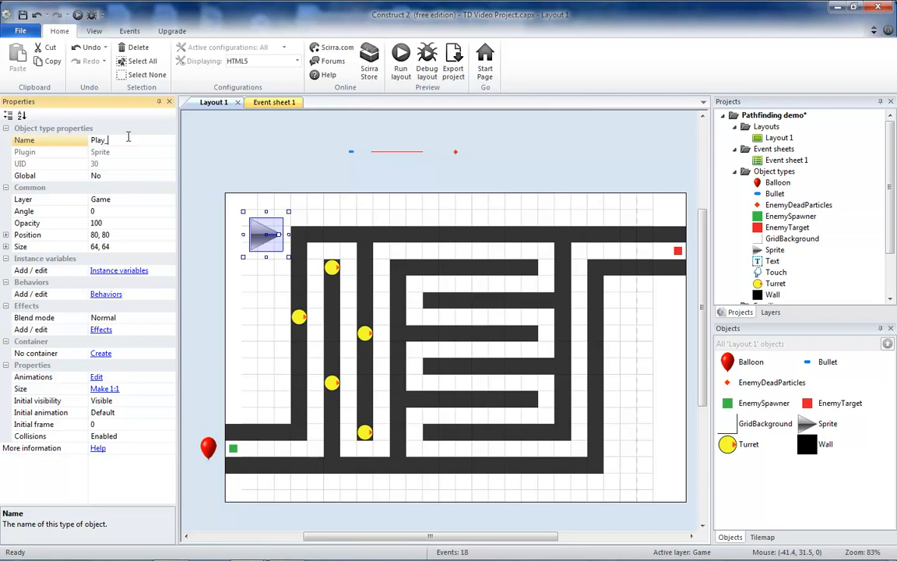
pyautogui.click(273, 102)
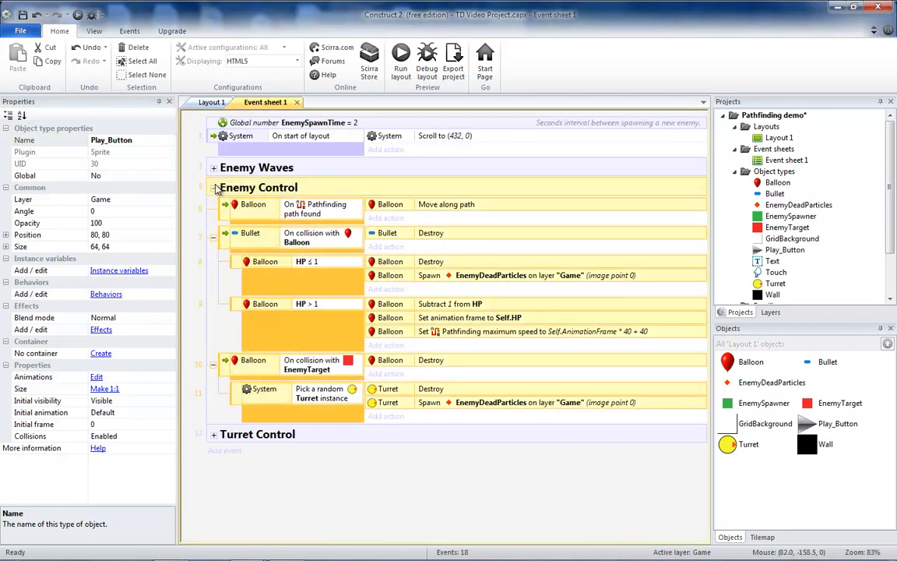
# Step: Collapse the Enemy Control group and create a Touch Controls group using the Touch object
pyautogui.click(213, 187)
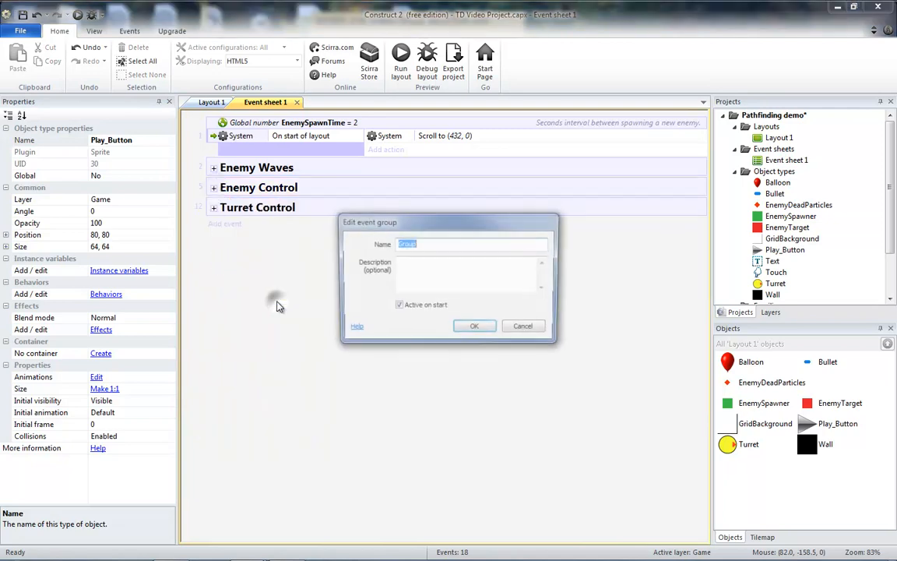
pyautogui.write('Touch Controls')
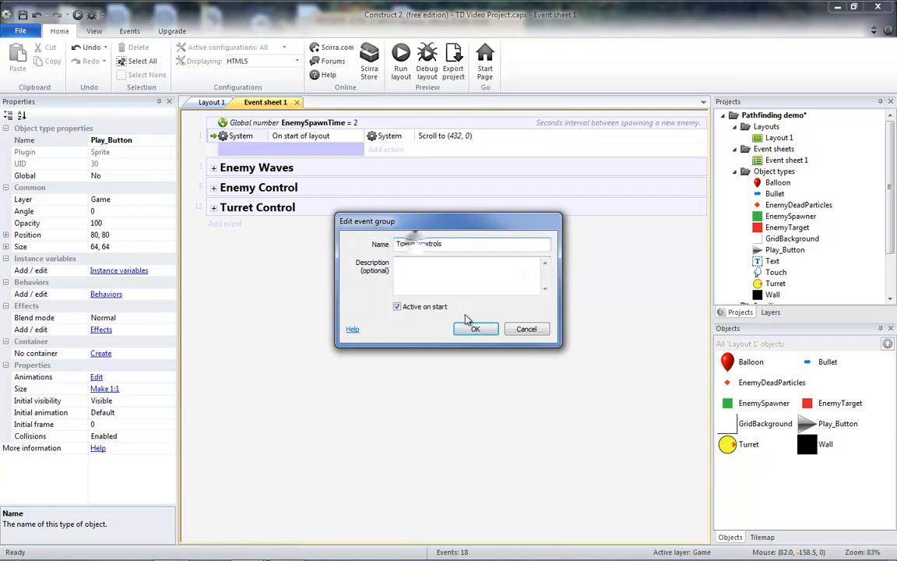
pyautogui.click(475, 327)
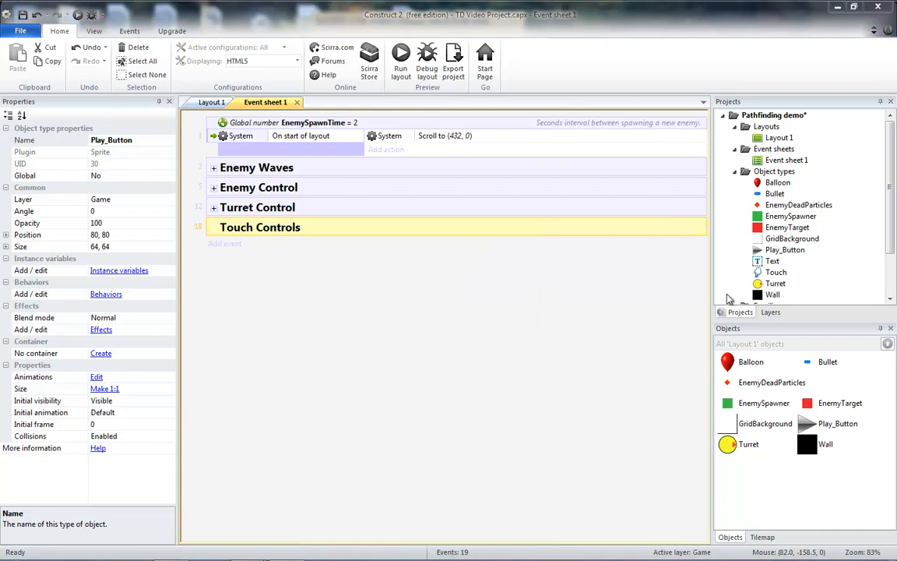
pyautogui.click(776, 272)
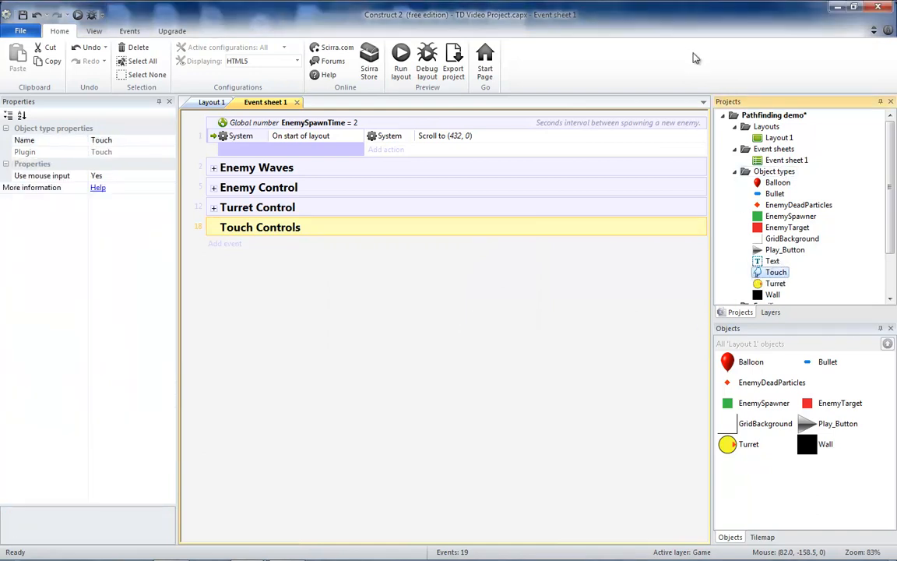
# Step: Add an 'On touched Play_Button' event inside the Touch Controls group
pyautogui.rightClick(261, 226)
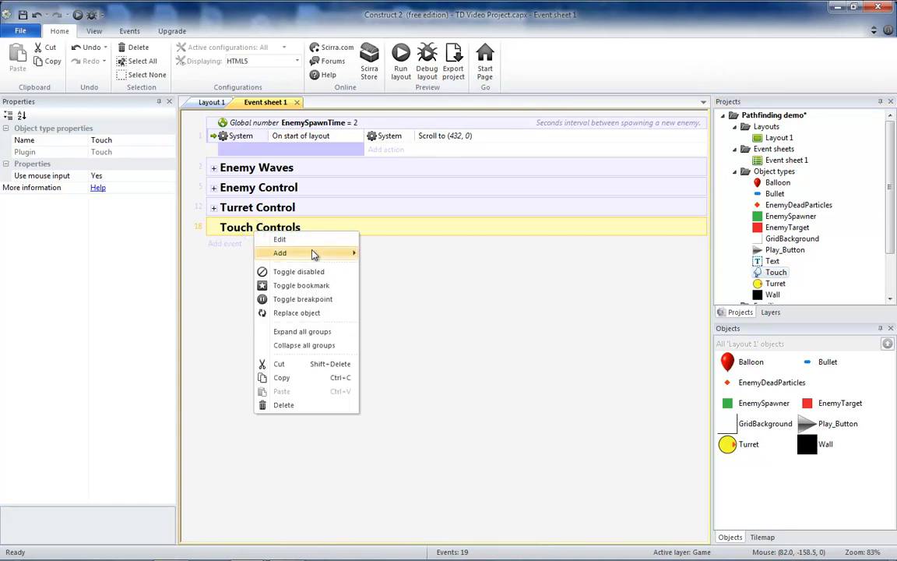
pyautogui.moveTo(280, 252)
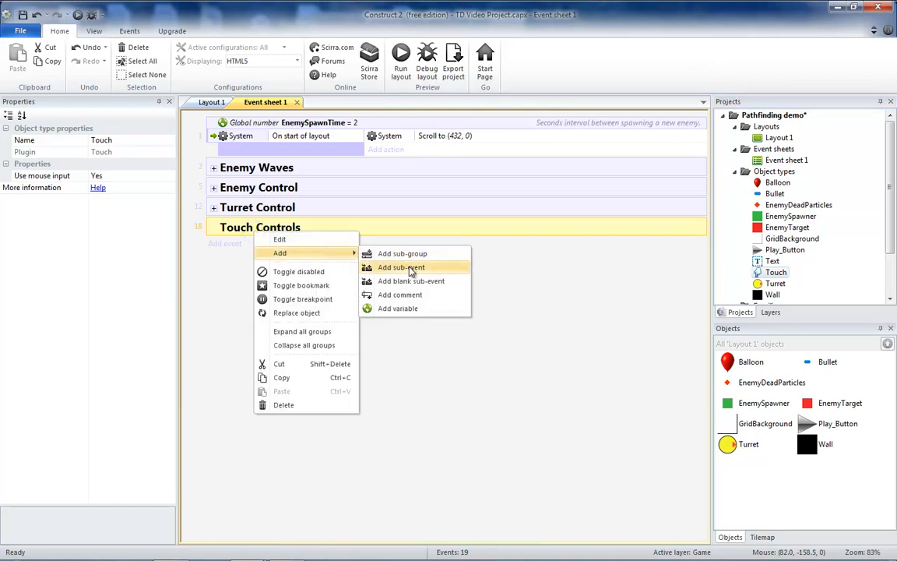
pyautogui.click(401, 267)
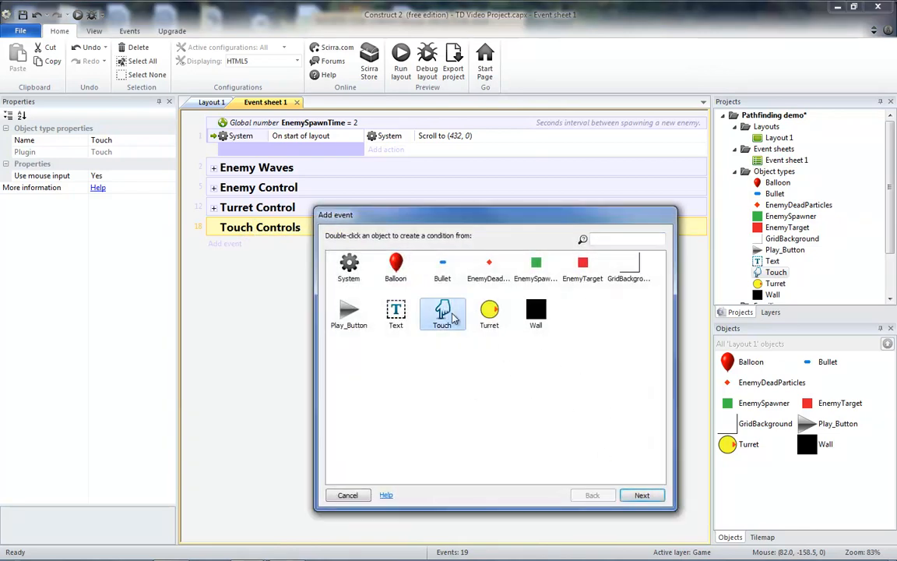
pyautogui.doubleClick(442, 311)
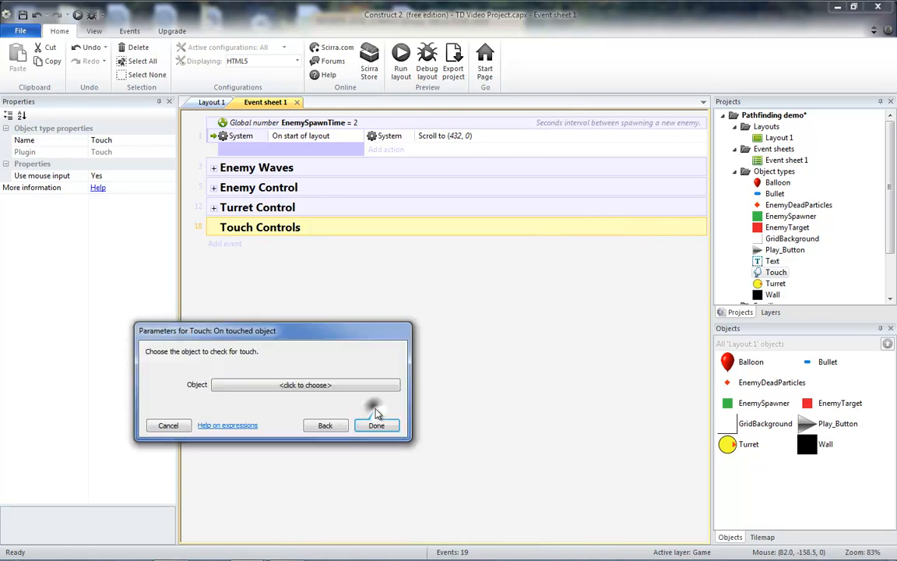
pyautogui.click(305, 384)
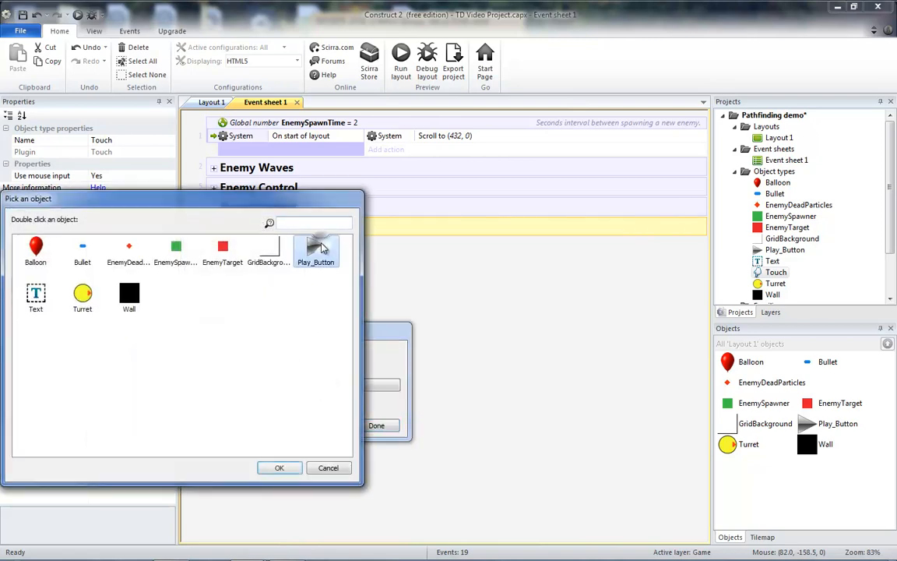
pyautogui.doubleClick(316, 248)
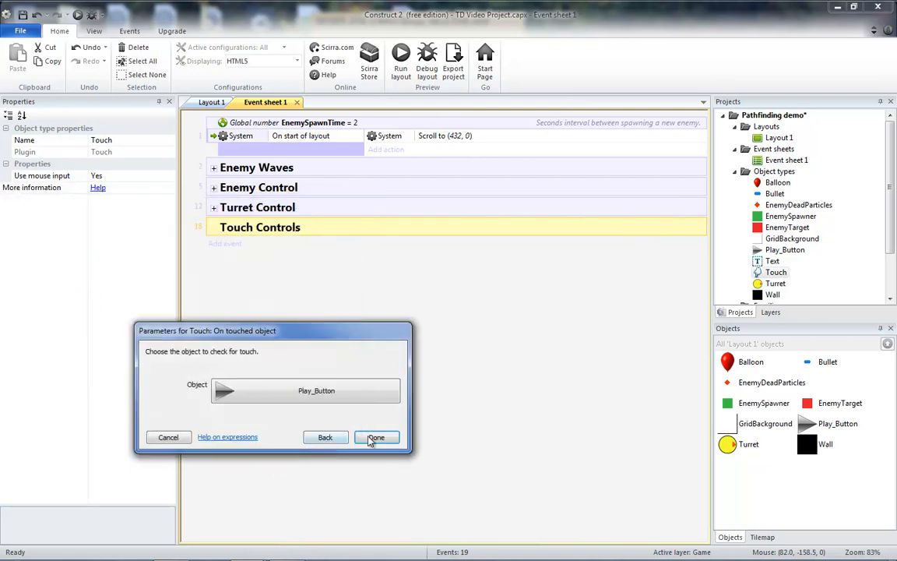
pyautogui.click(376, 437)
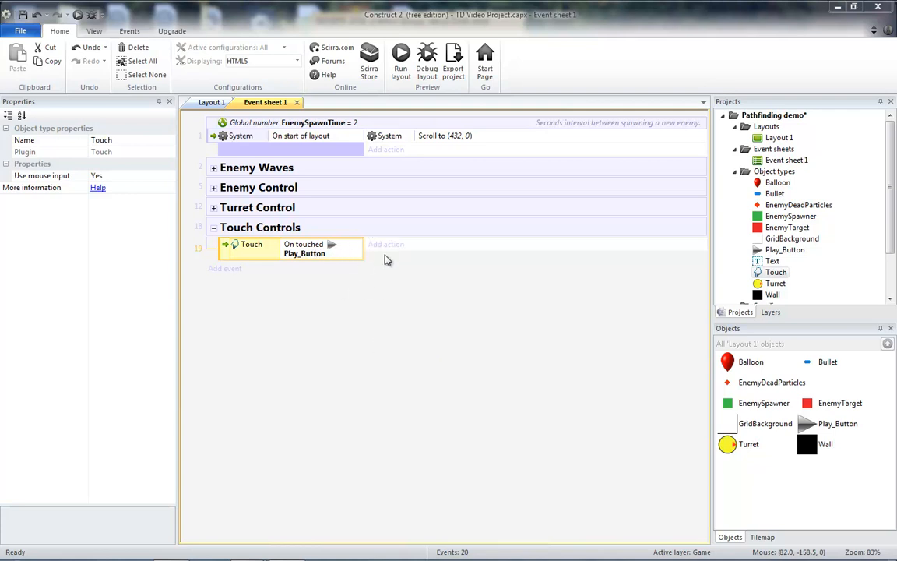
pyautogui.moveTo(338, 260)
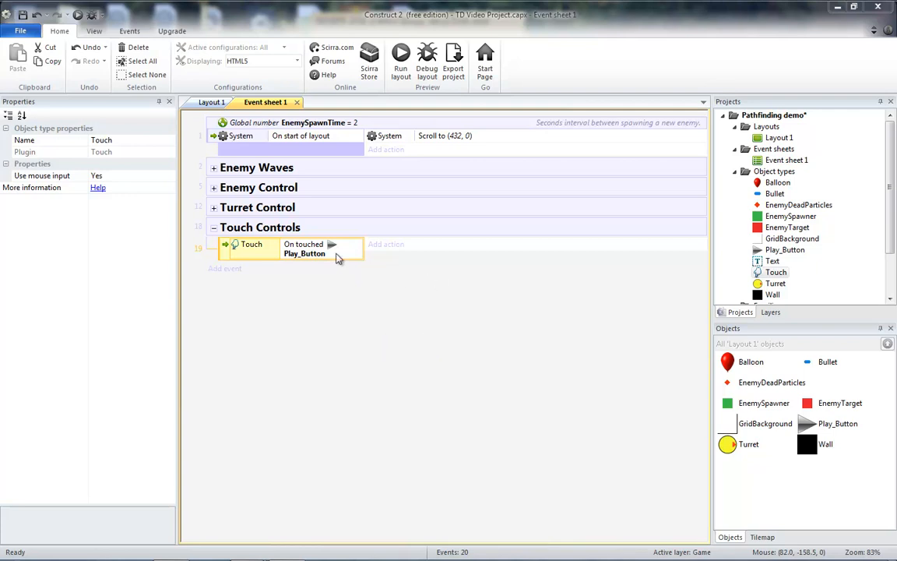
pyautogui.moveTo(378, 298)
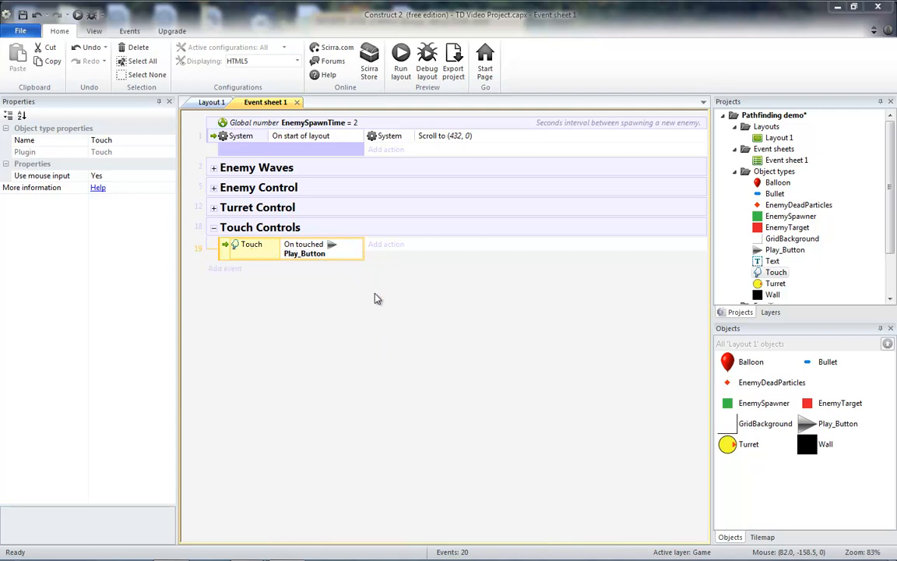
pyautogui.moveTo(335, 257)
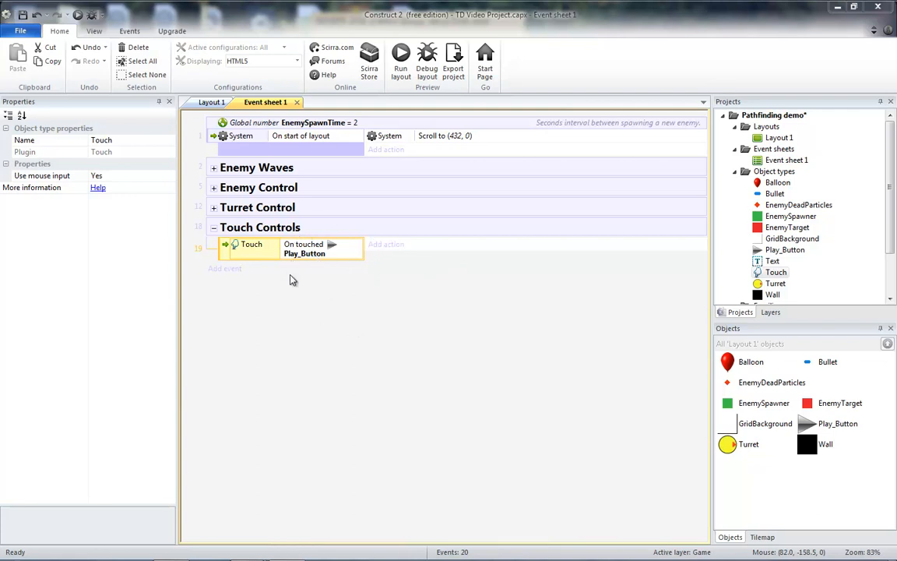
# Step: Add a sub-event under the touch event checking Play_Button animation frame = 0
pyautogui.rightClick(251, 244)
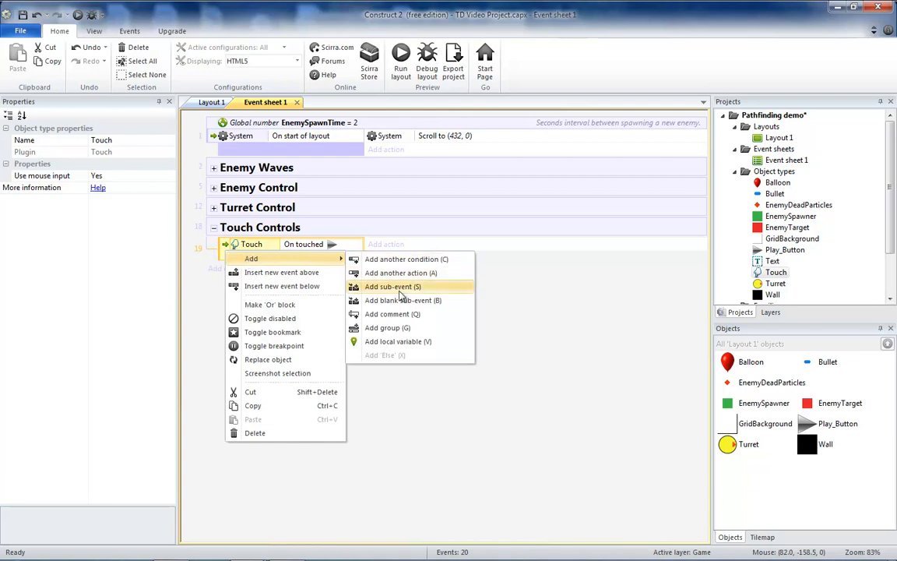
pyautogui.click(393, 287)
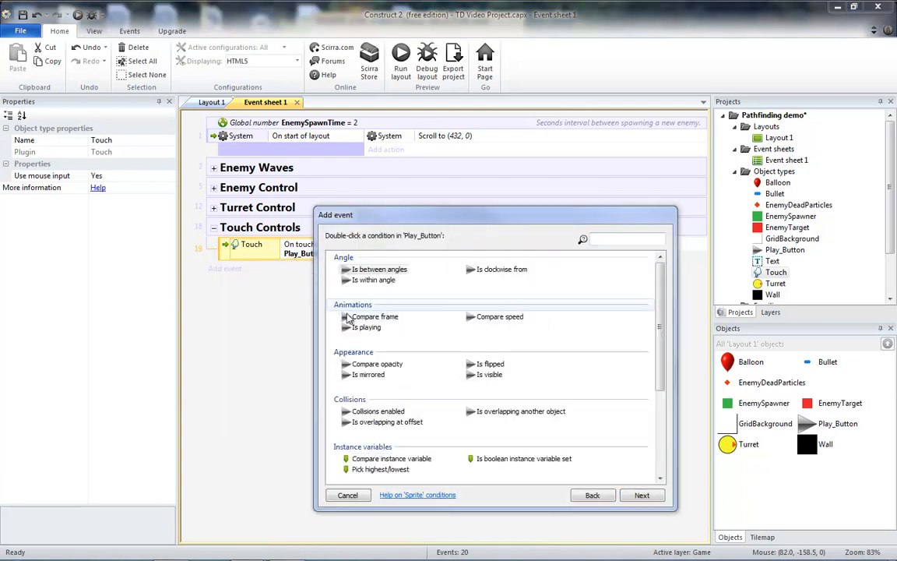
pyautogui.click(374, 316)
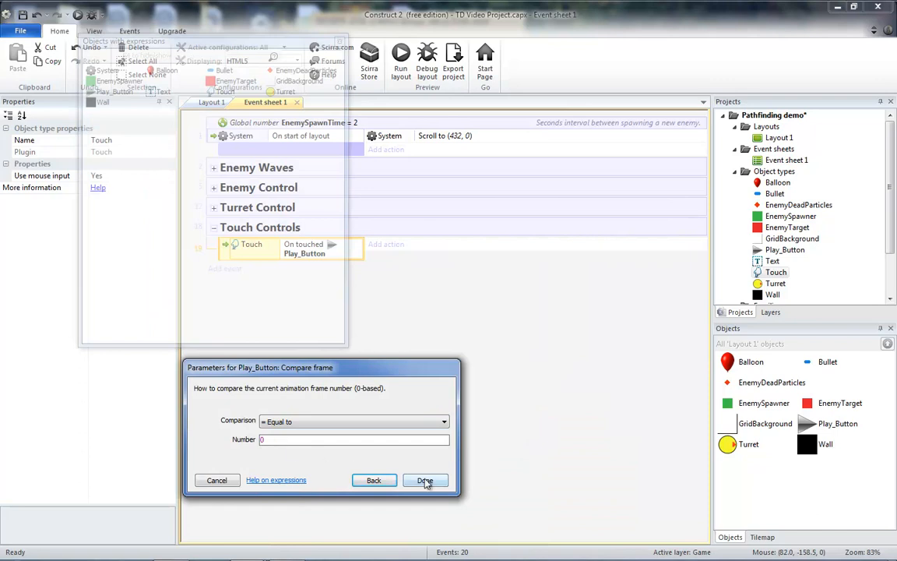
pyautogui.click(425, 479)
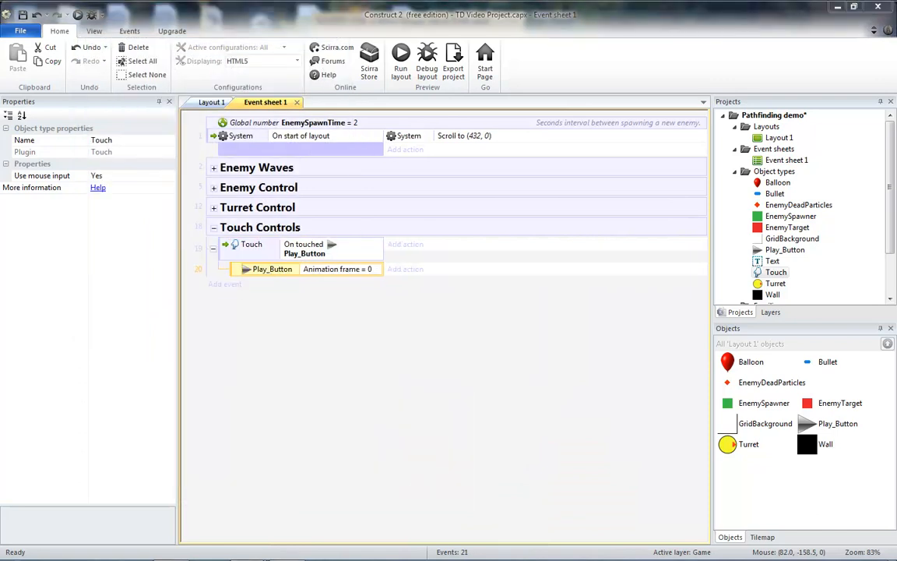
pyautogui.moveTo(405, 269)
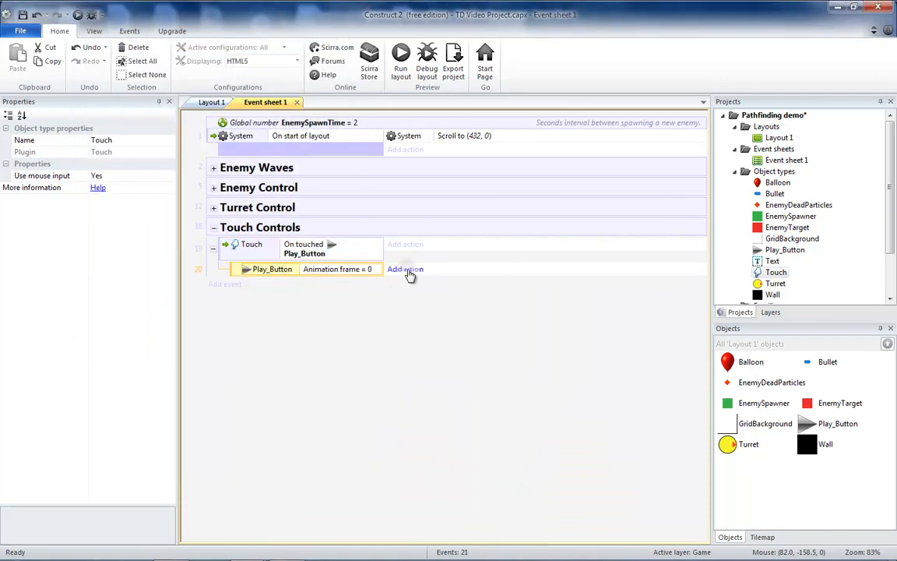
# Step: Give that sub-event the action 'Play_Button Set animation frame to 1'
pyautogui.click(405, 269)
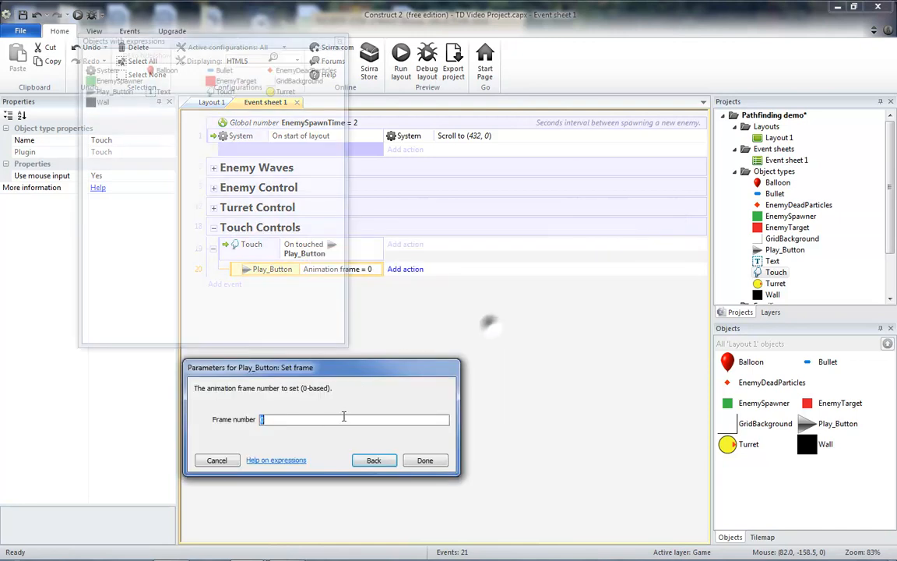
pyautogui.write('1')
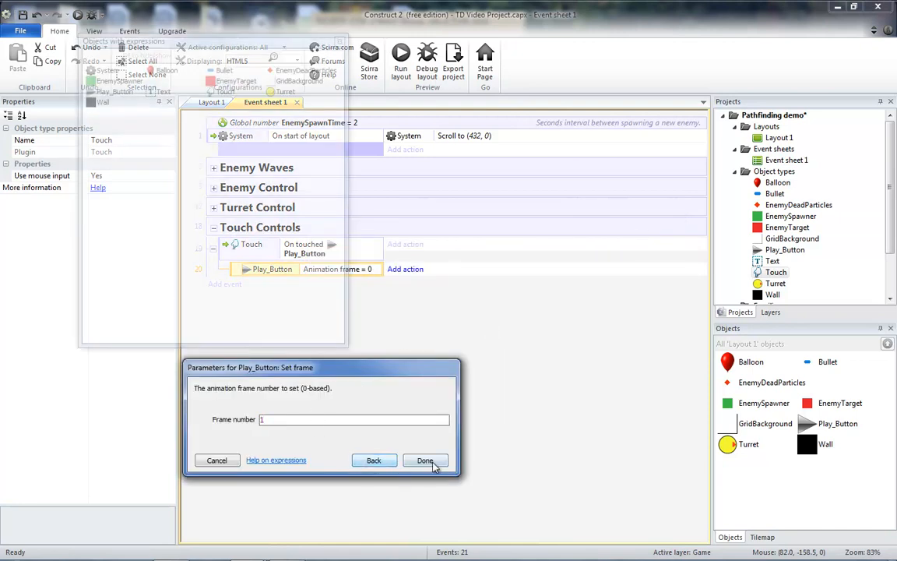
pyautogui.click(426, 460)
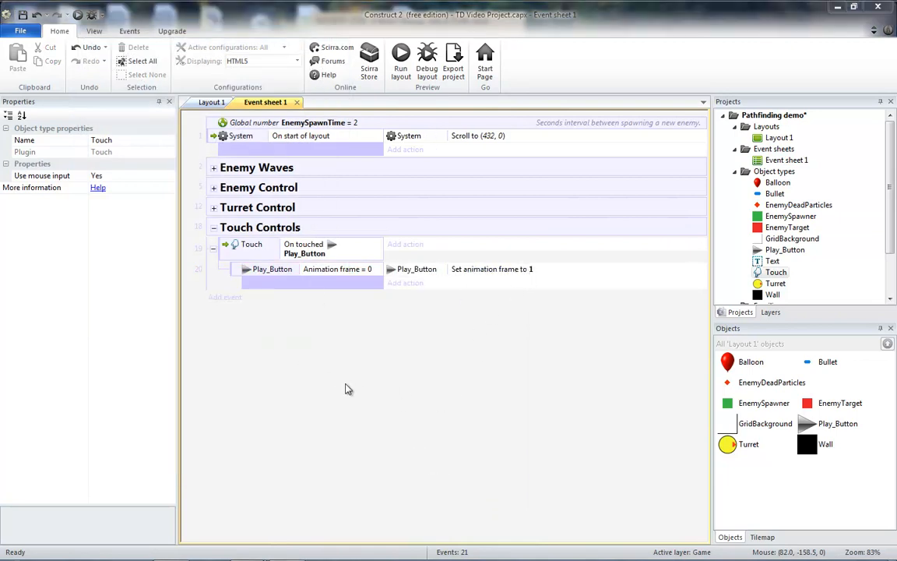
pyautogui.moveTo(294, 390)
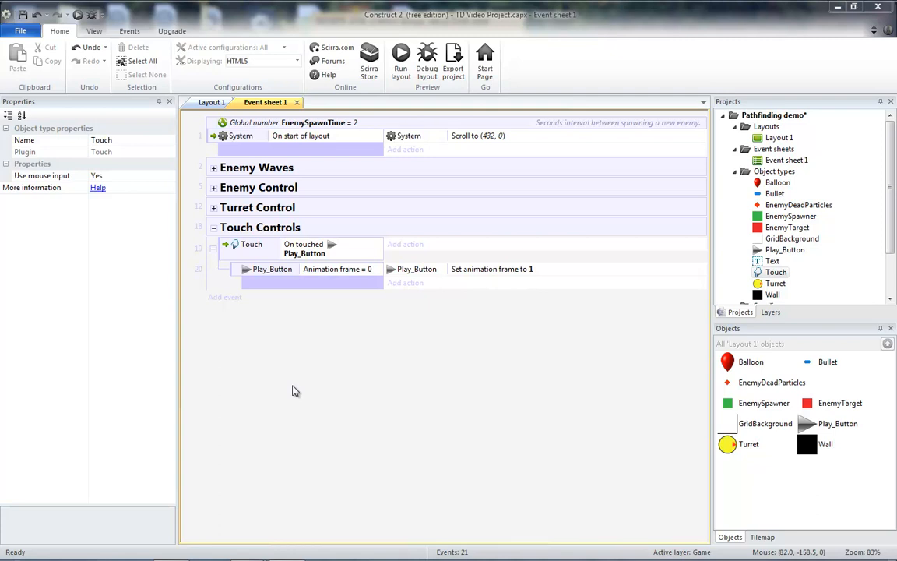
pyautogui.moveTo(263, 404)
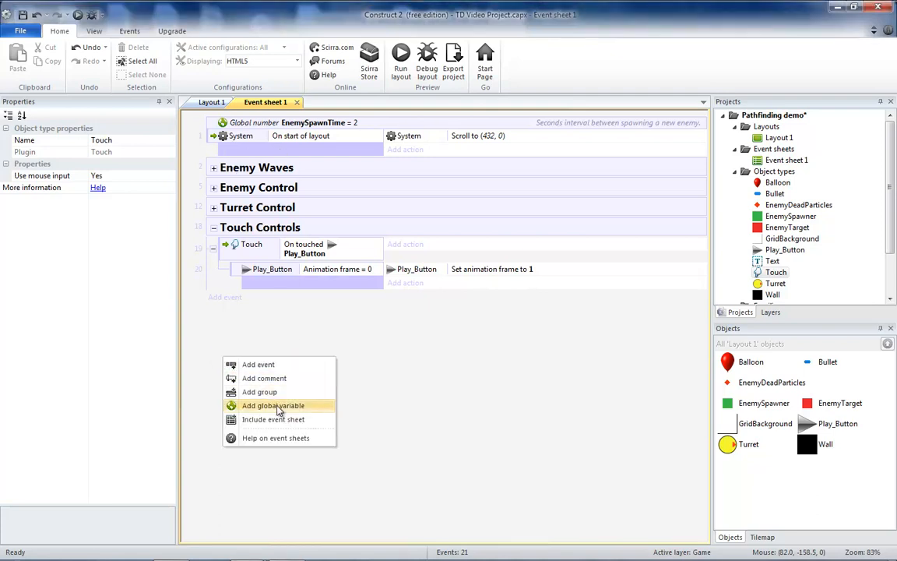
# Step: Add a global number variable named ts with initial value 1
pyautogui.click(273, 404)
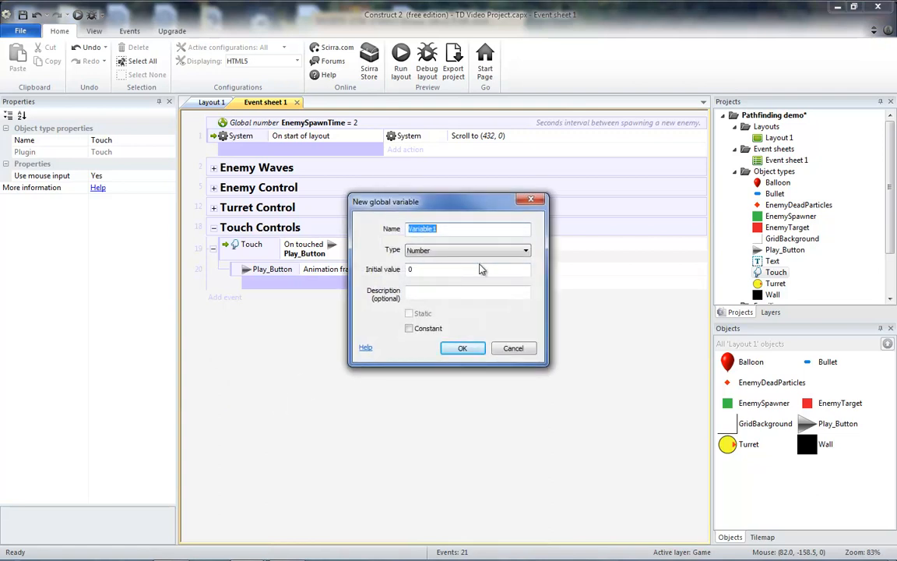
pyautogui.write('ts')
pyautogui.click(468, 269)
pyautogui.write('1')
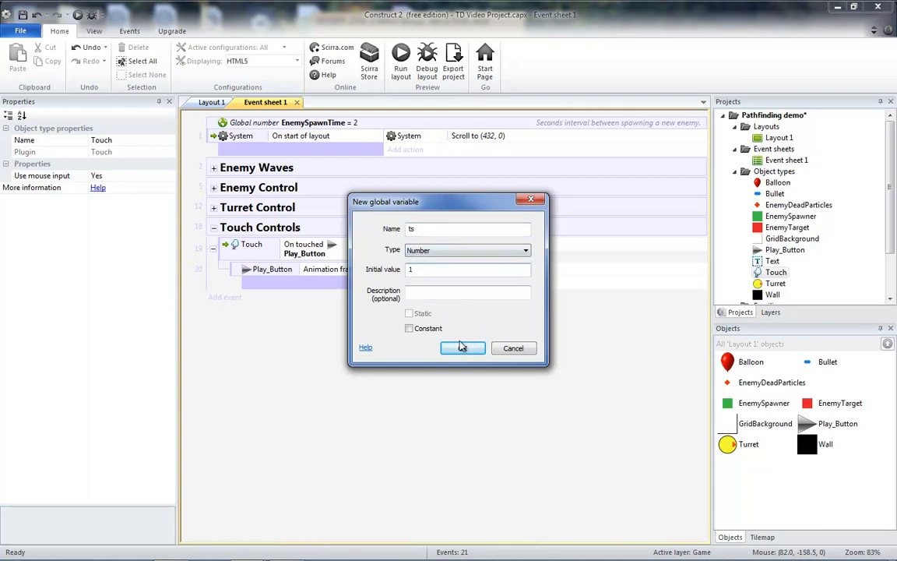
pyautogui.click(462, 348)
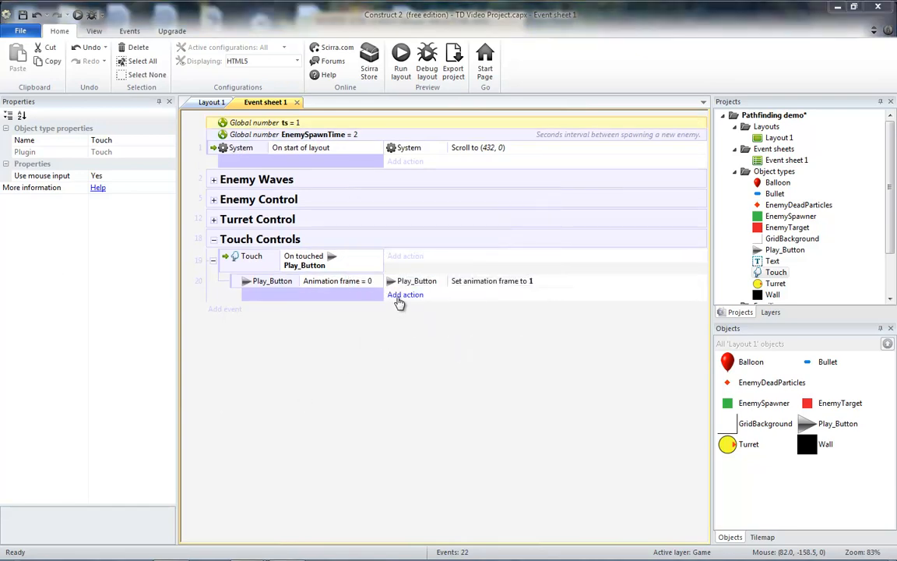
# Step: Add the action 'System Set time scale to ts' to the frame-0 sub-event
pyautogui.click(405, 294)
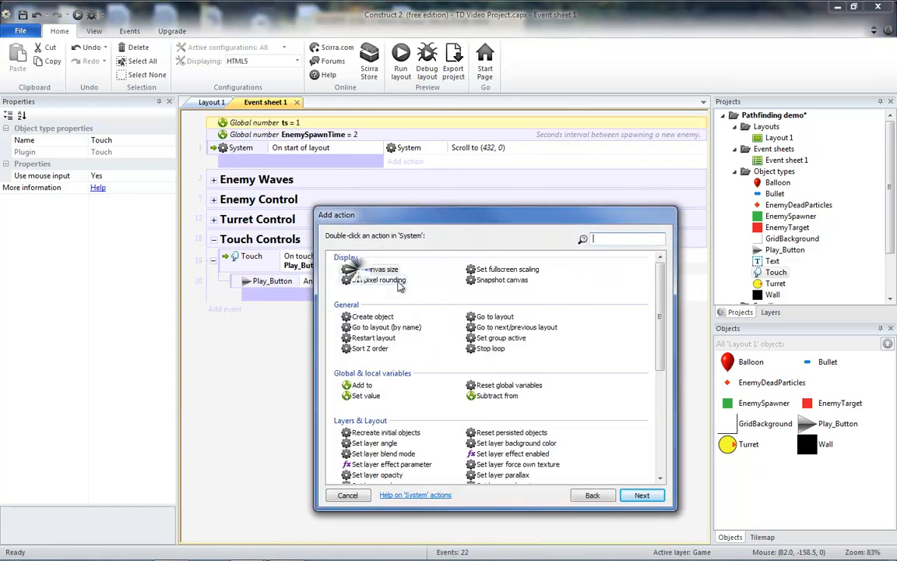
pyautogui.write('set t')
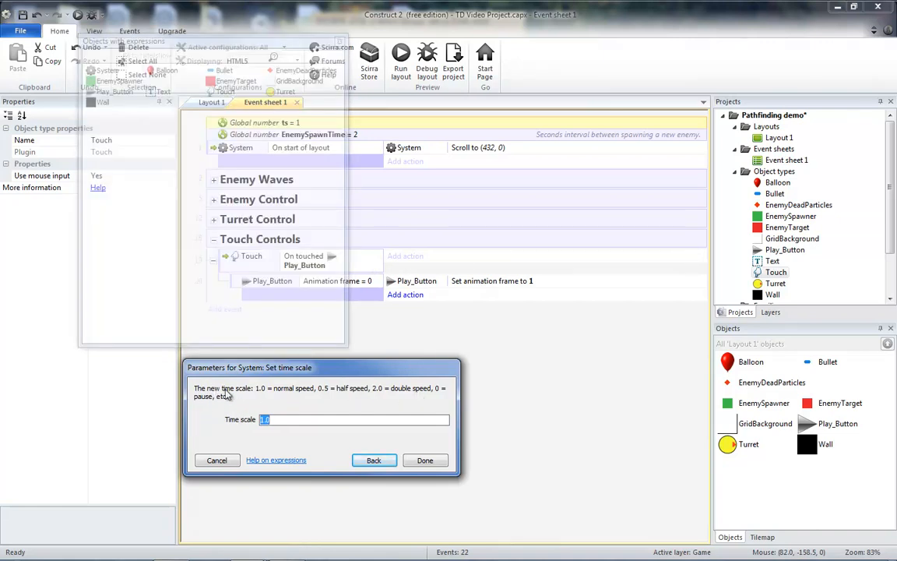
pyautogui.moveTo(327, 398)
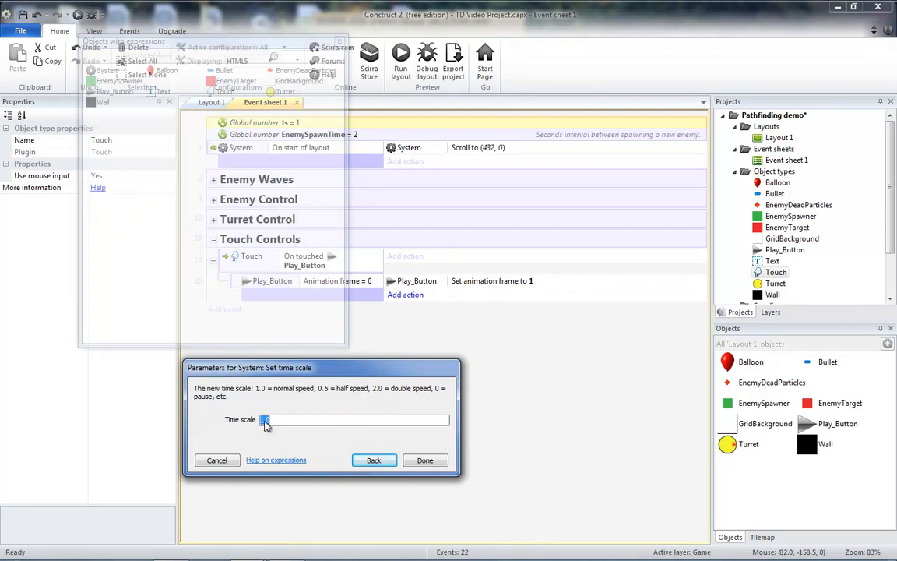
pyautogui.write('ts')
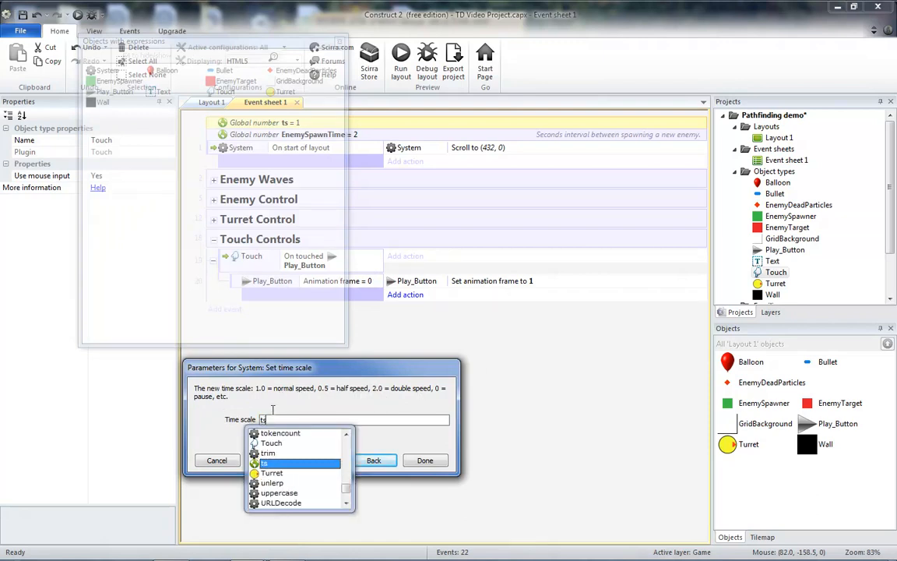
pyautogui.click(276, 459)
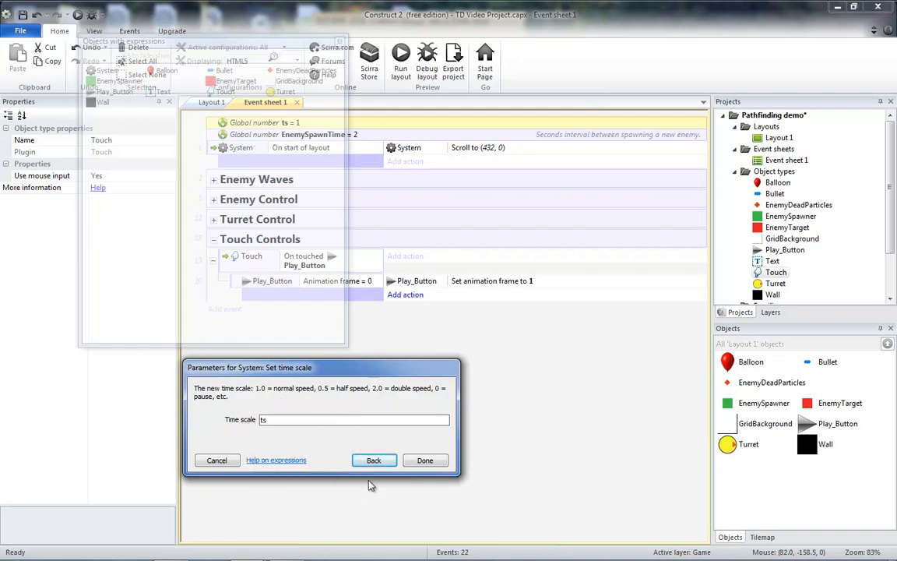
pyautogui.click(425, 459)
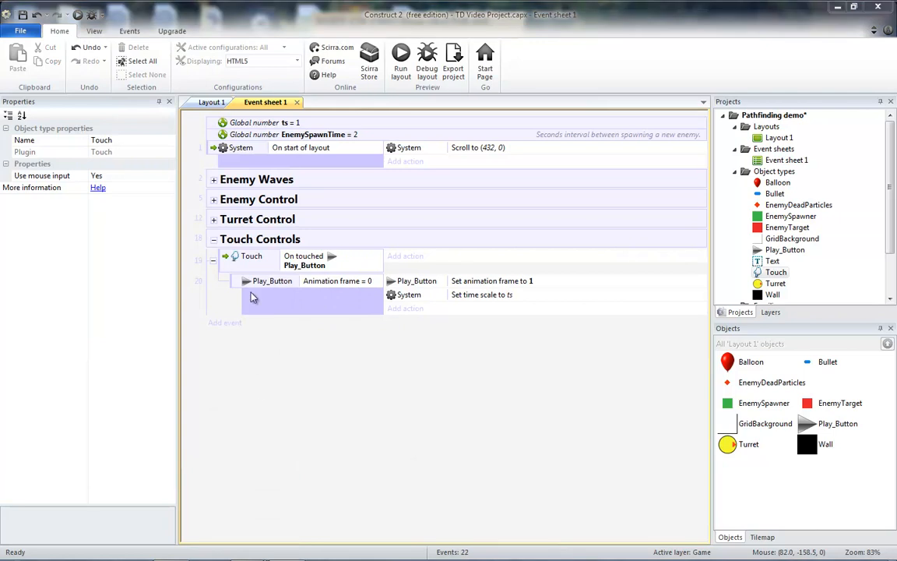
# Step: Add an Else sub-event with 'Play_Button Set frame 0' and 'System Set time scale 0'
pyautogui.rightClick(265, 280)
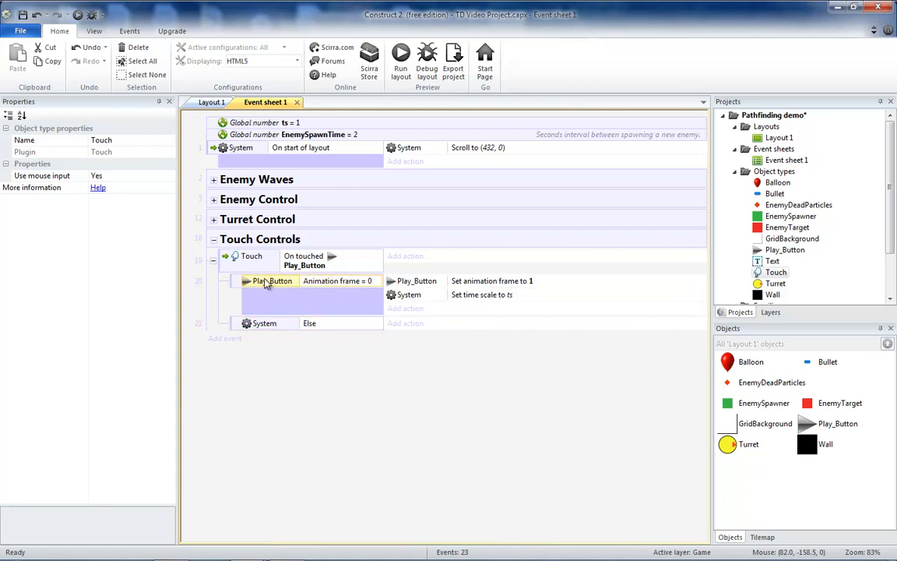
pyautogui.moveTo(377, 284)
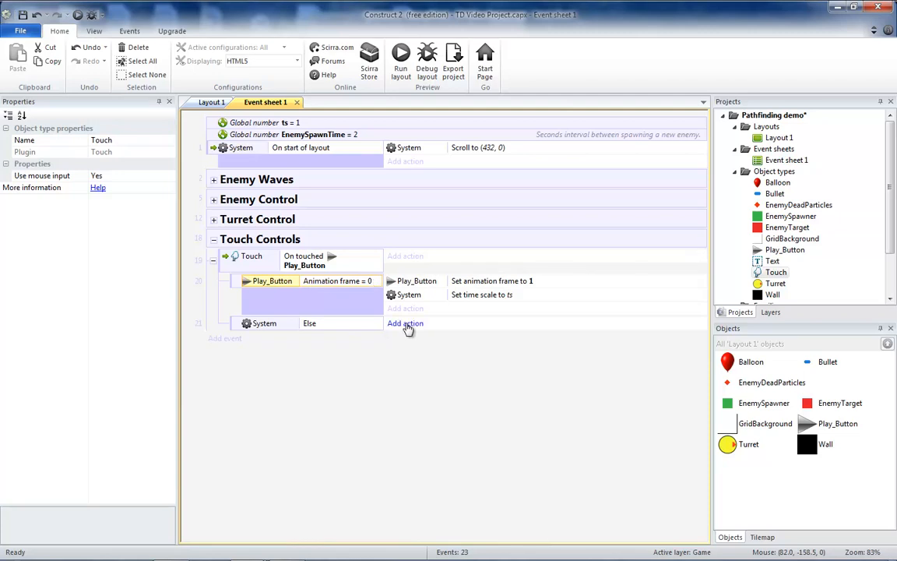
pyautogui.click(405, 323)
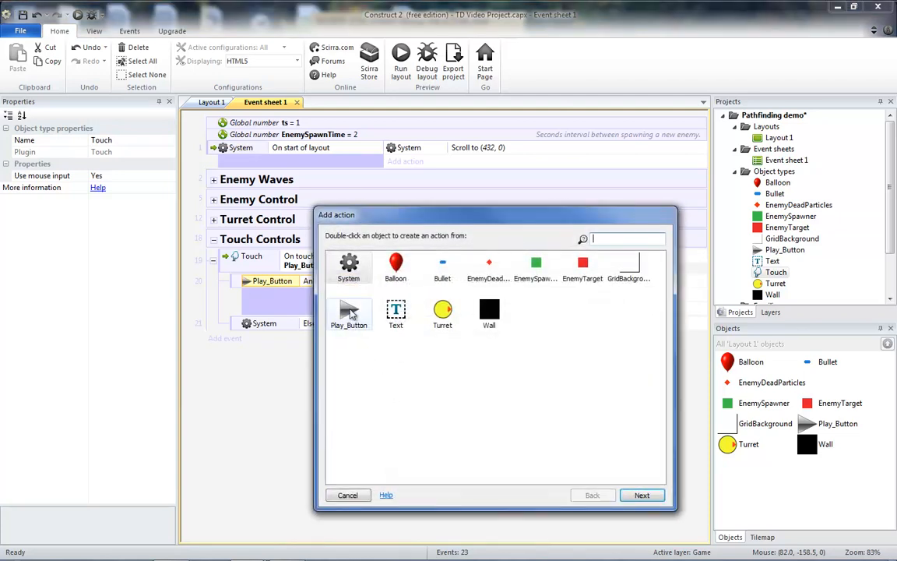
pyautogui.doubleClick(349, 312)
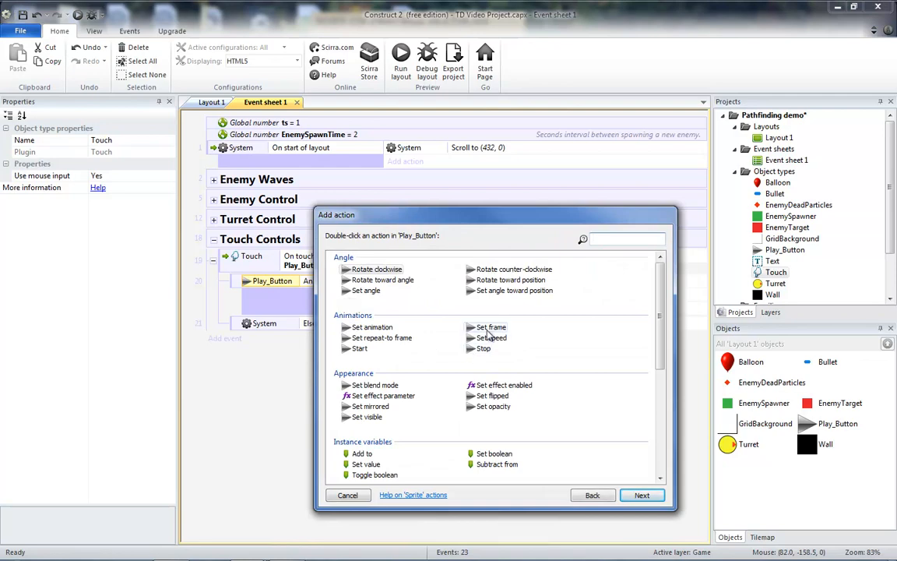
pyautogui.doubleClick(490, 326)
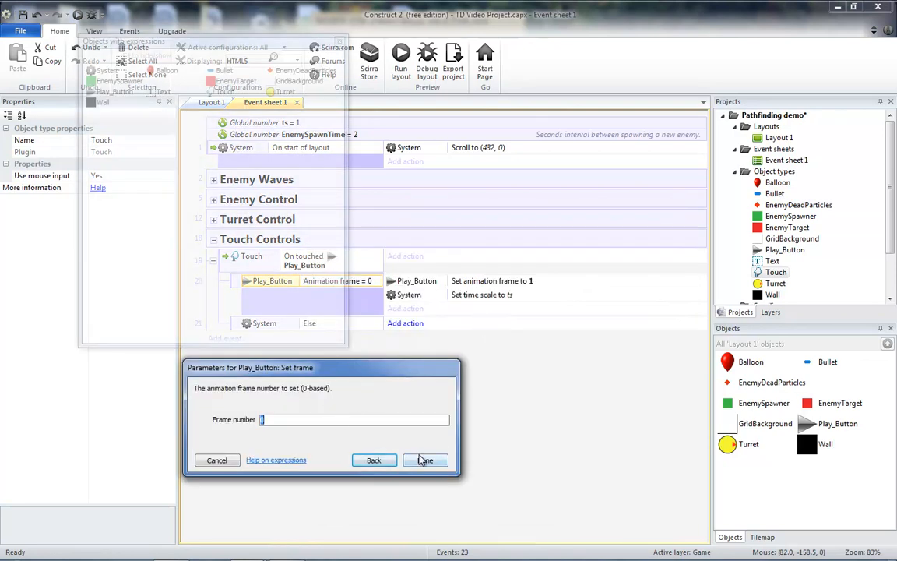
pyautogui.click(425, 460)
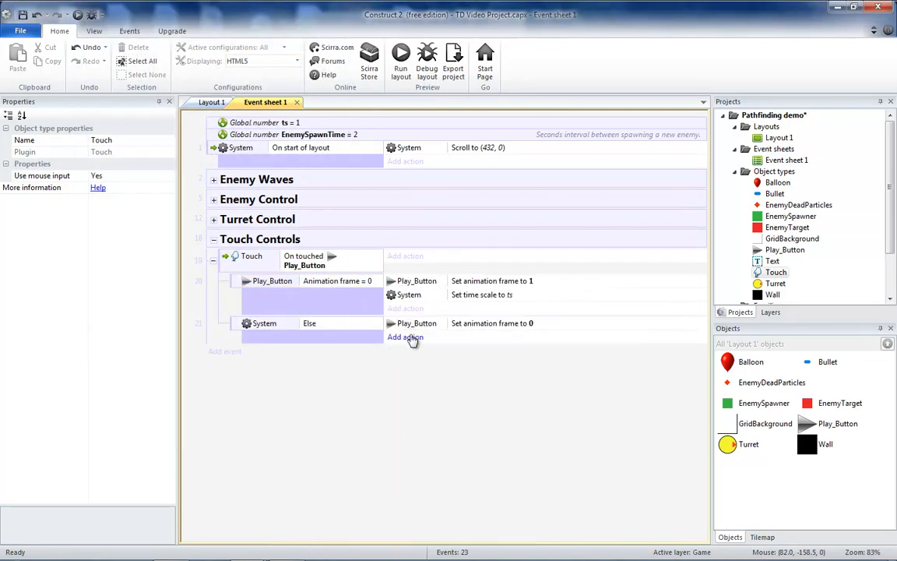
pyautogui.click(405, 336)
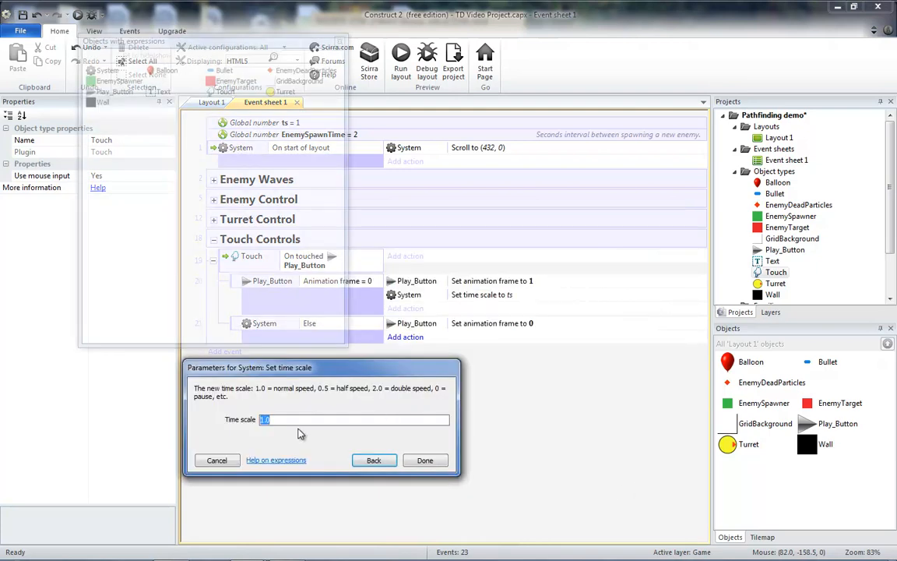
pyautogui.click(425, 460)
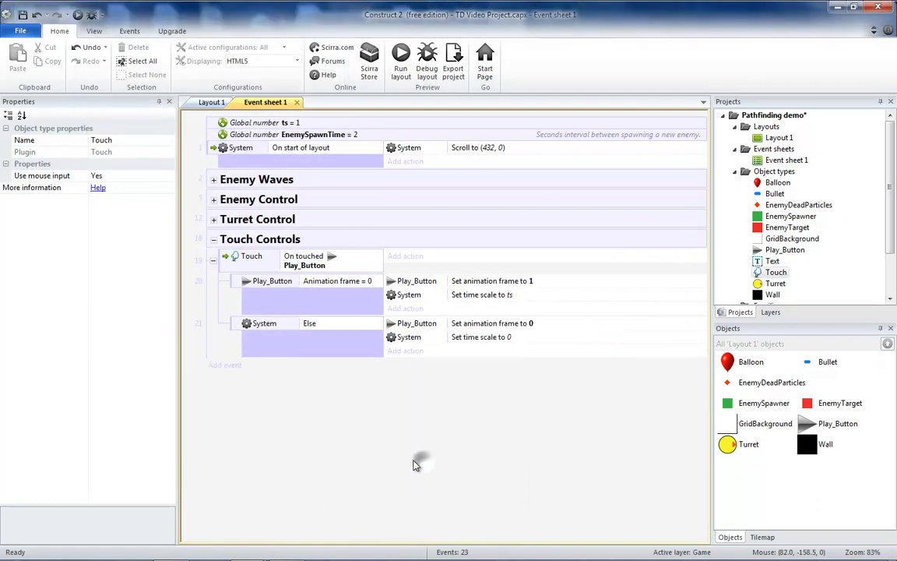
pyautogui.moveTo(458, 363)
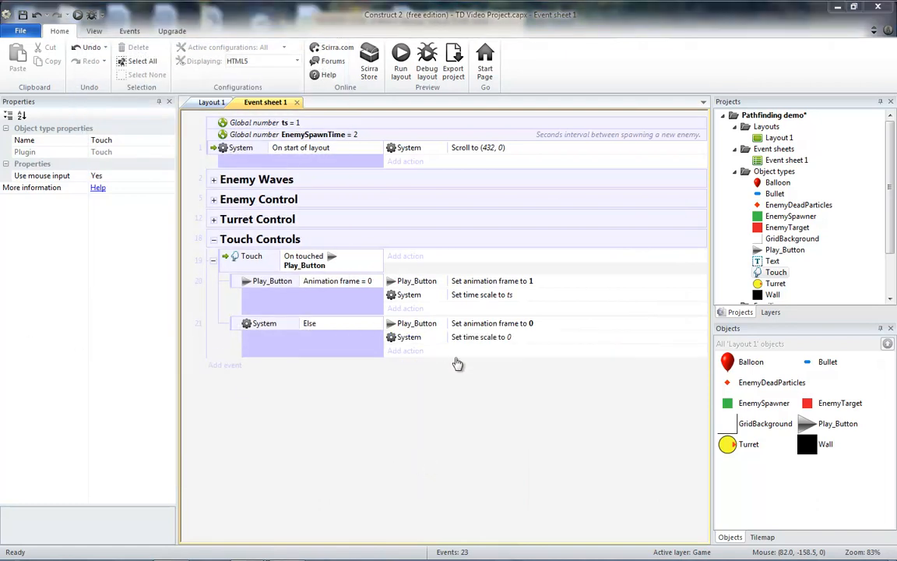
pyautogui.moveTo(164, 196)
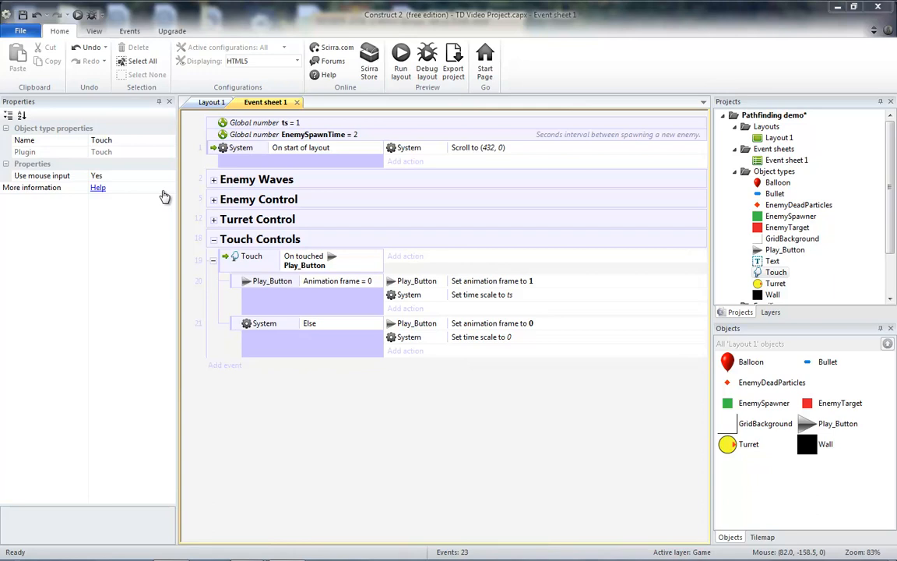
pyautogui.moveTo(490, 346)
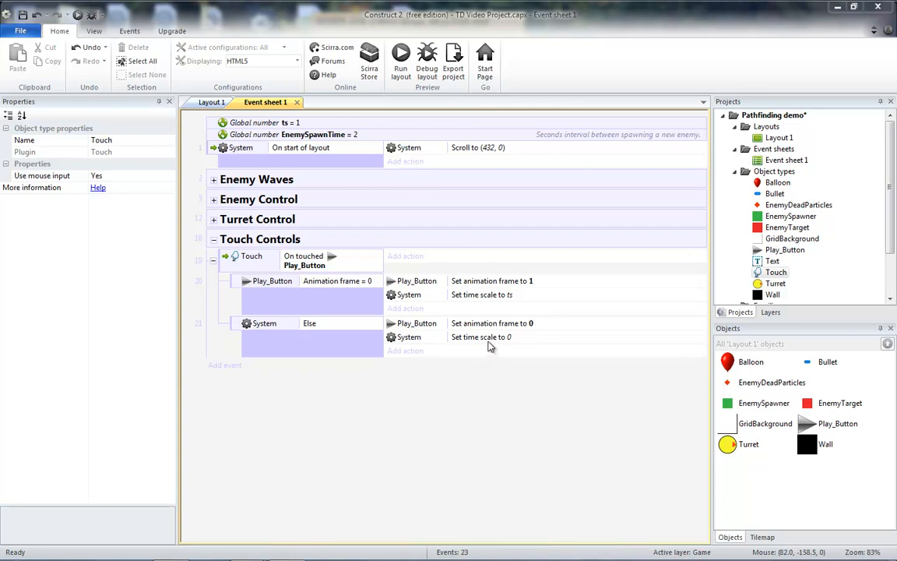
# Step: Copy 'Set time scale to 0' into On start of layout and run the preview
pyautogui.click(480, 336)
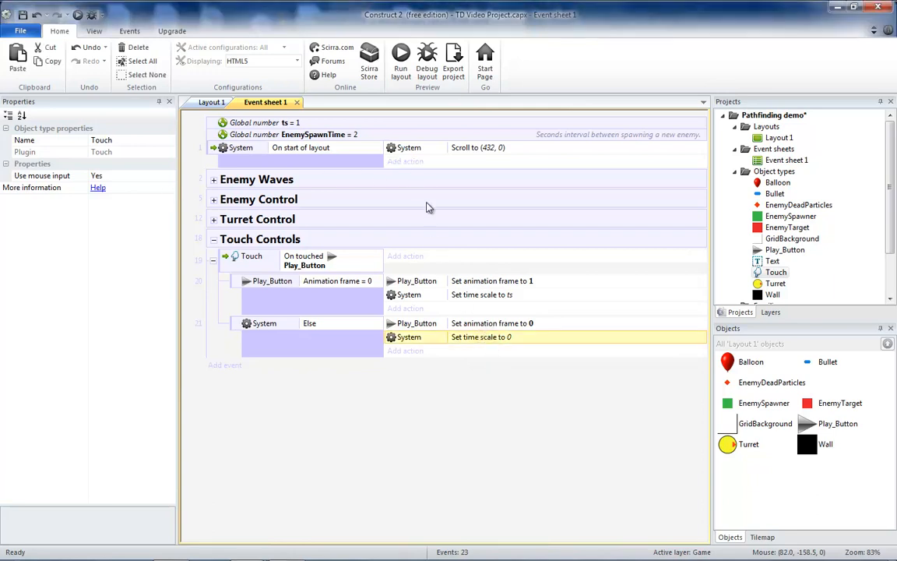
pyautogui.click(477, 148)
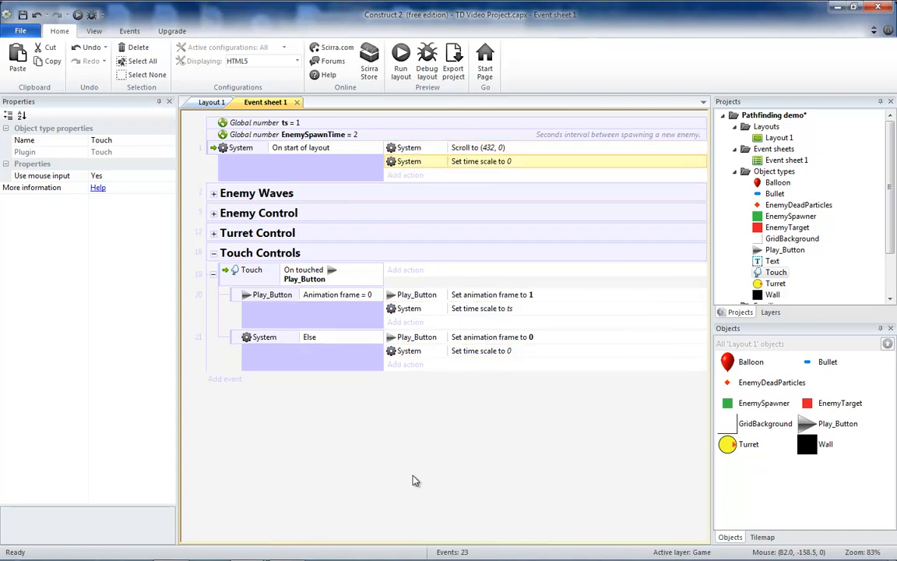
pyautogui.click(400, 54)
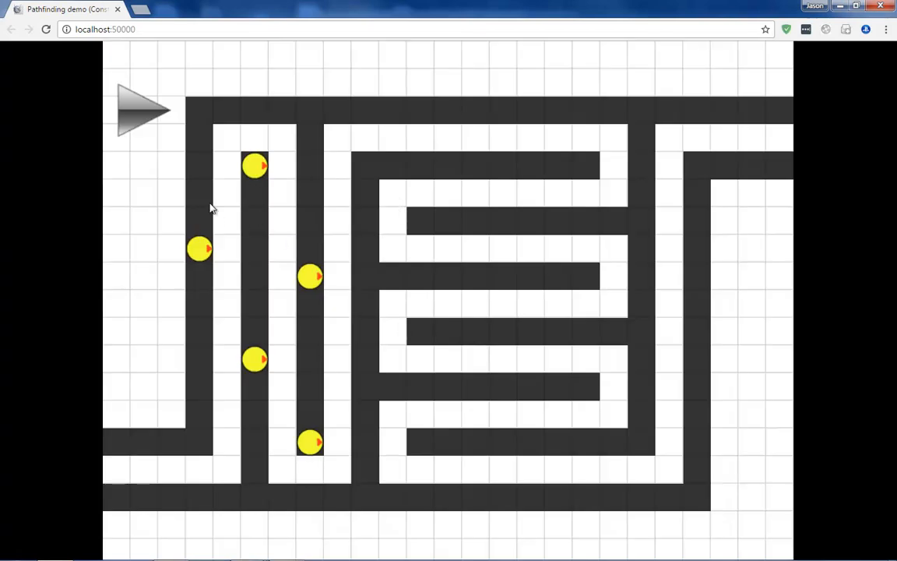
pyautogui.moveTo(142, 99)
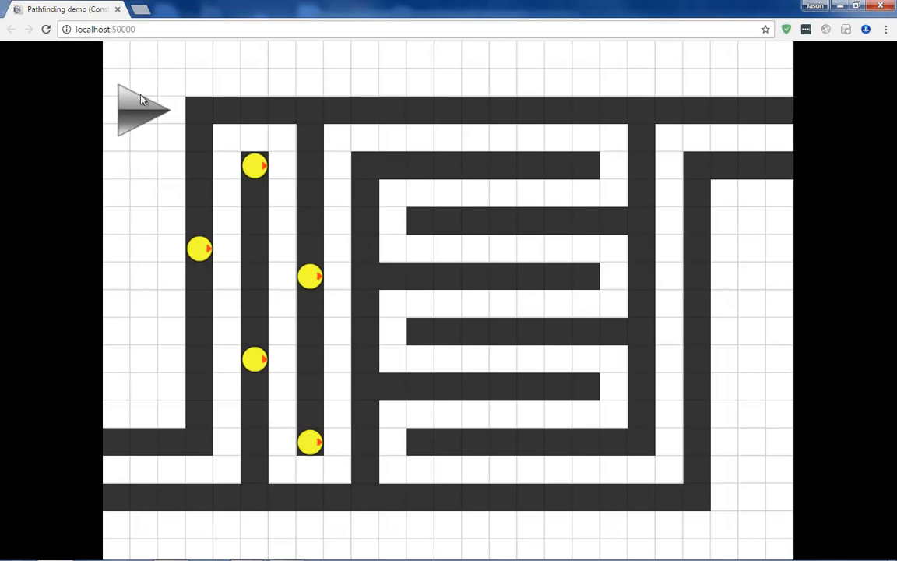
pyautogui.moveTo(149, 86)
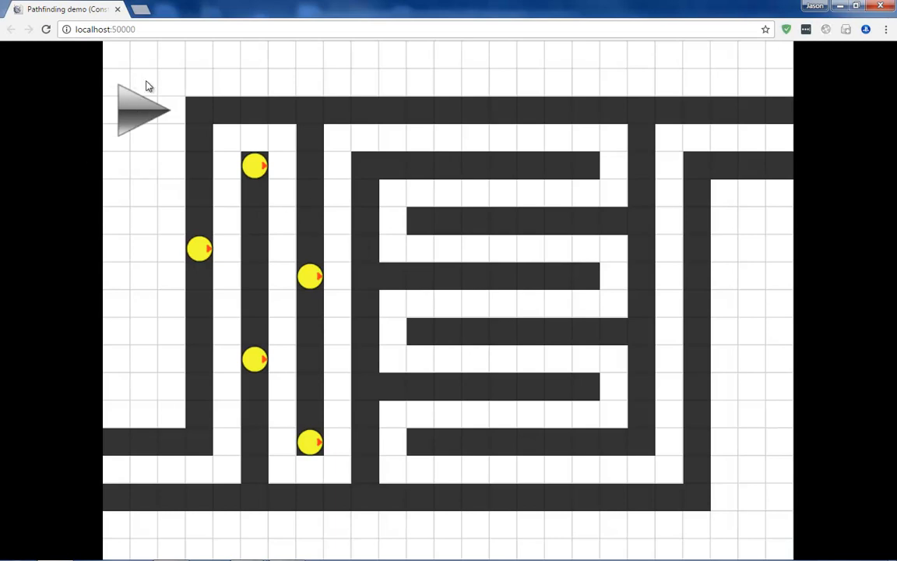
# Step: Touch the play triangle in the Chrome preview to unpause the game
pyautogui.click(144, 109)
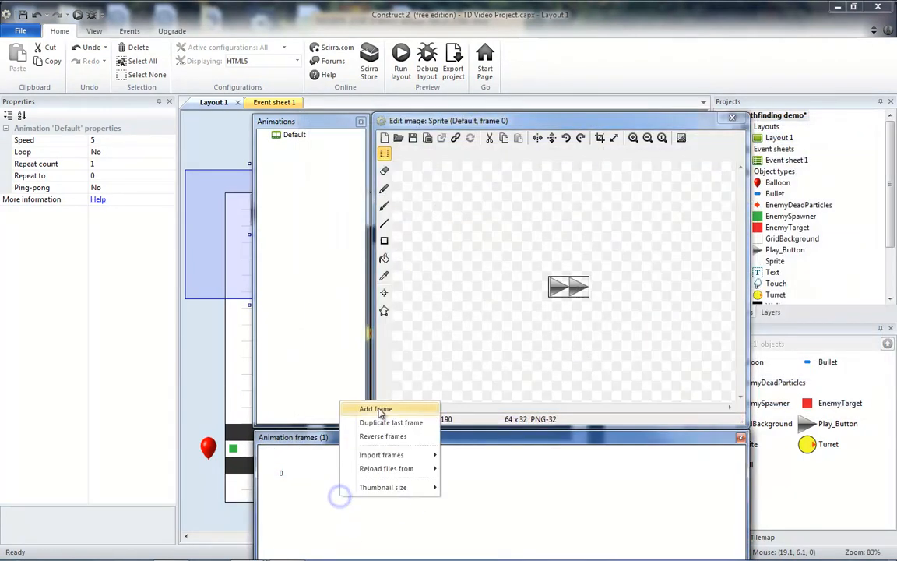
# Step: Add a green arrow frame, place the sprite below the play triangle, and start naming it 'FastF'
pyautogui.click(375, 408)
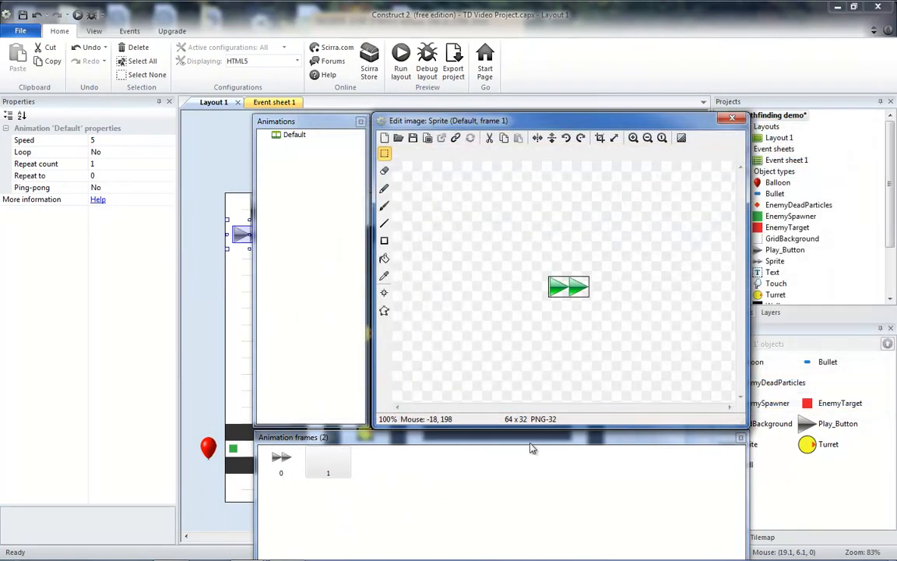
pyautogui.click(731, 118)
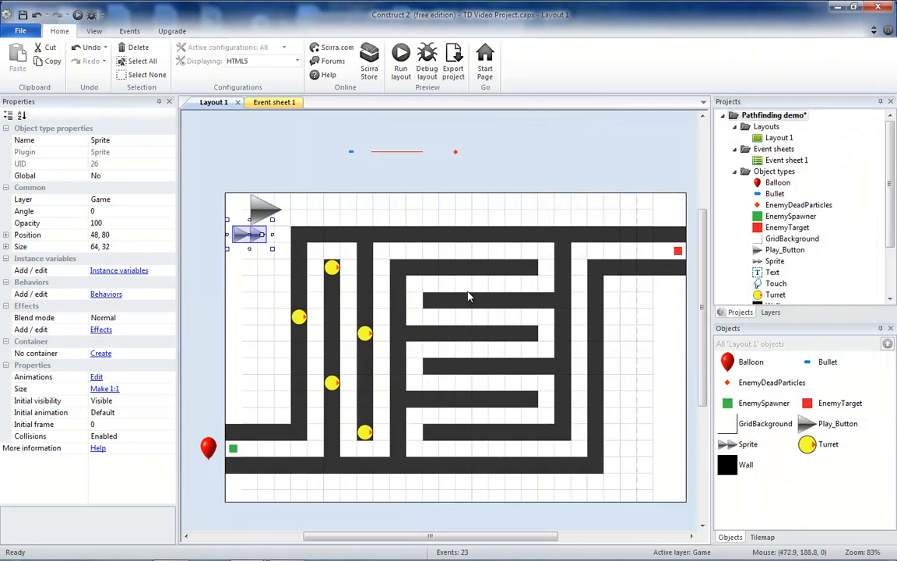
pyautogui.moveTo(250, 235); pyautogui.dragTo(265, 242)
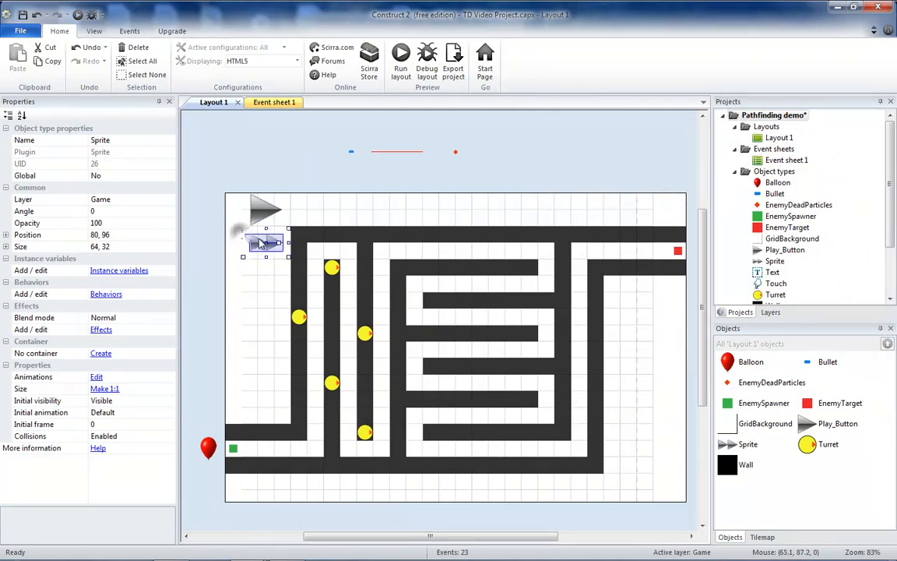
pyautogui.moveTo(265, 243); pyautogui.dragTo(265, 237)
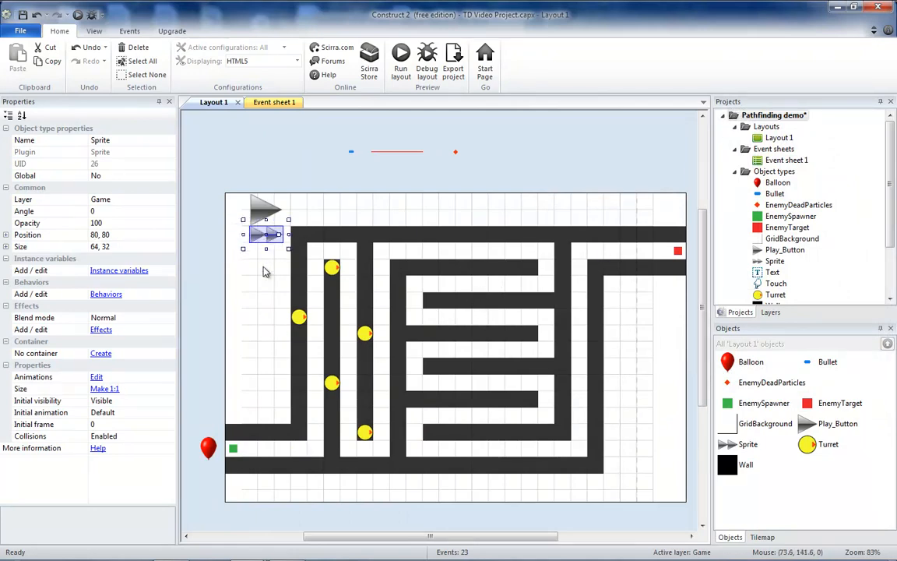
pyautogui.write('FastF')
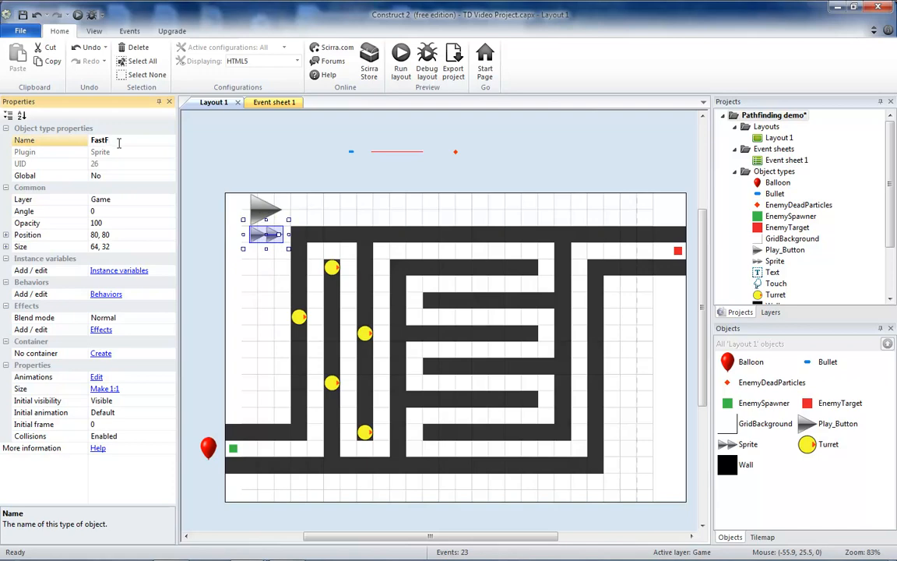
pyautogui.press('BackSpace')
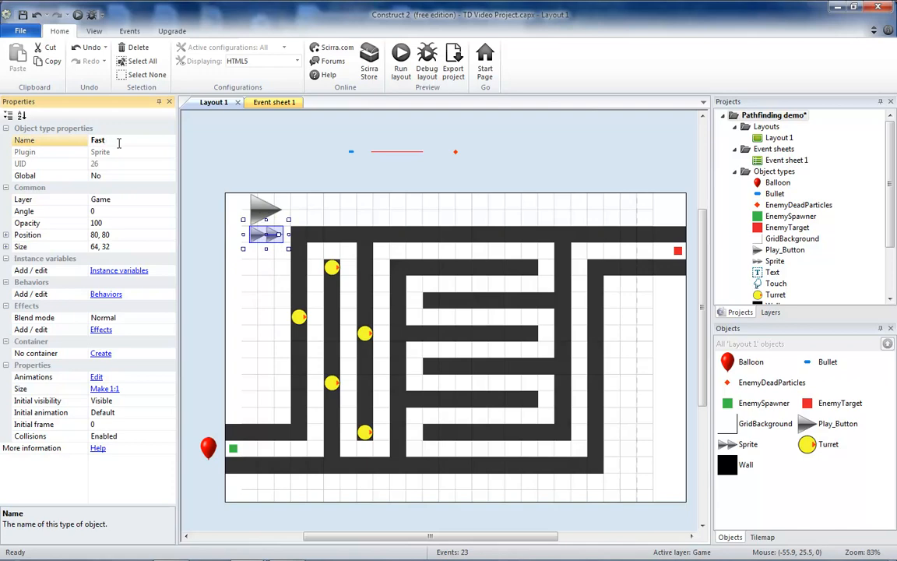
# Step: Finish naming the fast-forward sprite 'FastFoward'
pyautogui.write('Fo')
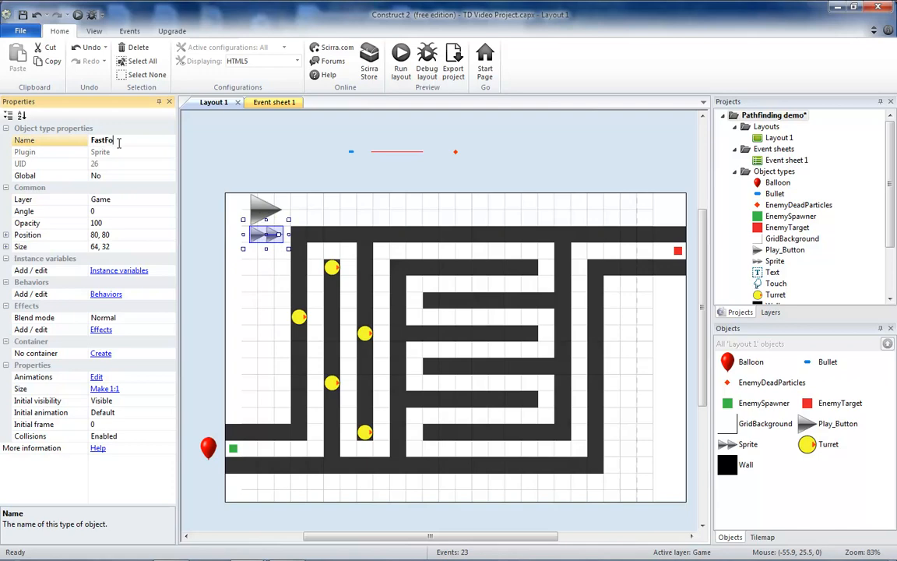
pyautogui.write('rward')
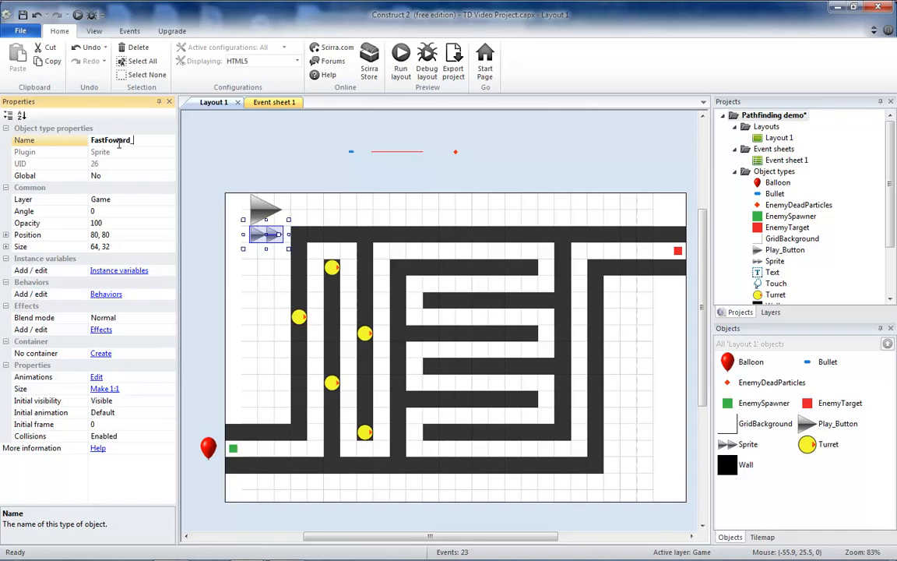
pyautogui.click(265, 102)
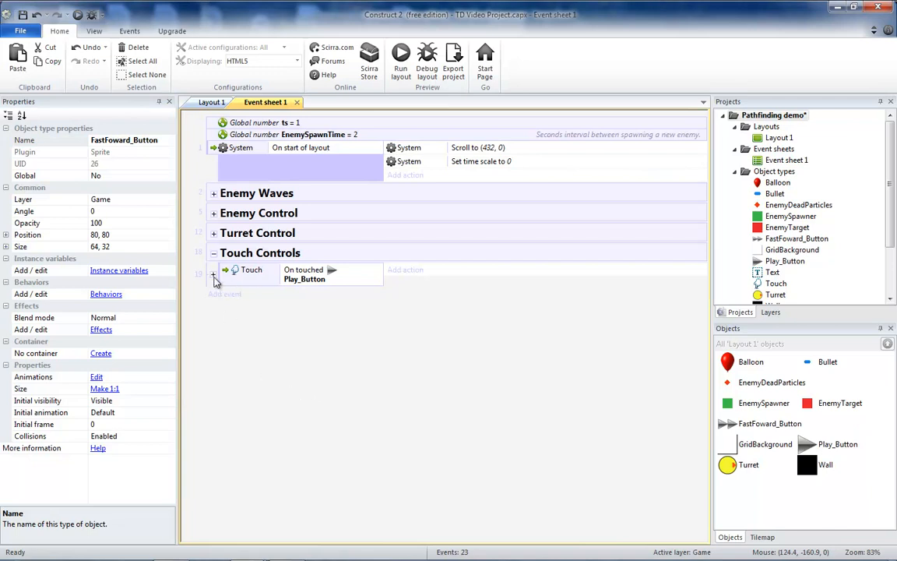
# Step: Add an On touched FastFoward_Button event to the Touch Controls group
pyautogui.click(214, 275)
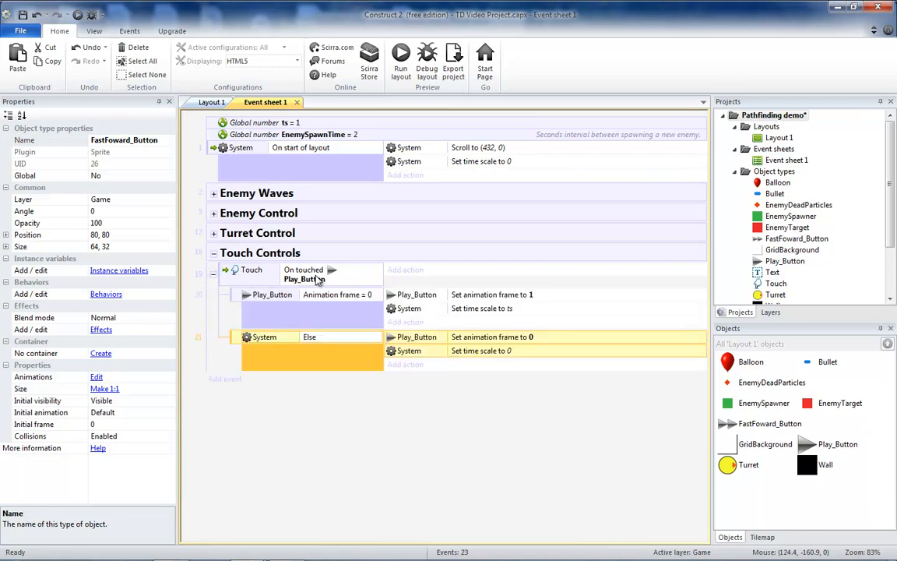
pyautogui.rightClick(259, 253)
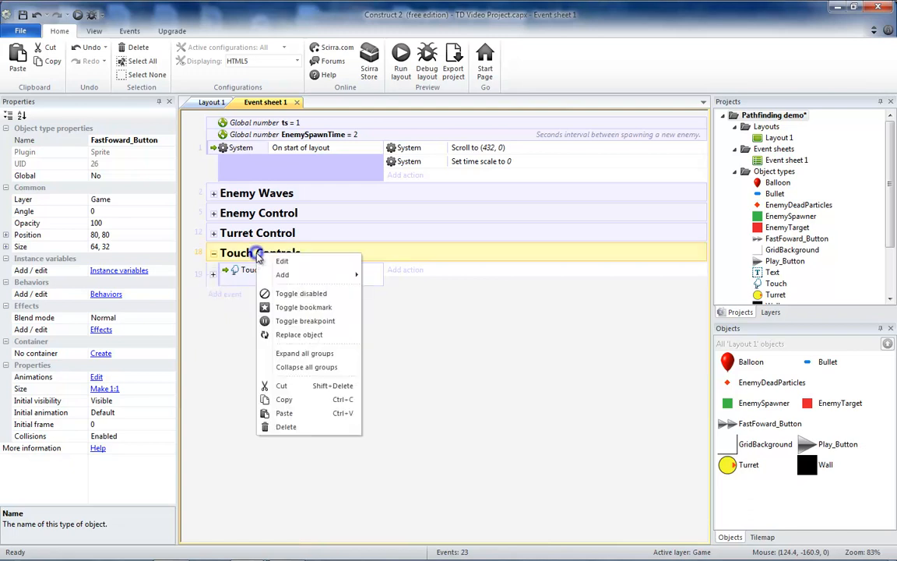
pyautogui.moveTo(282, 274)
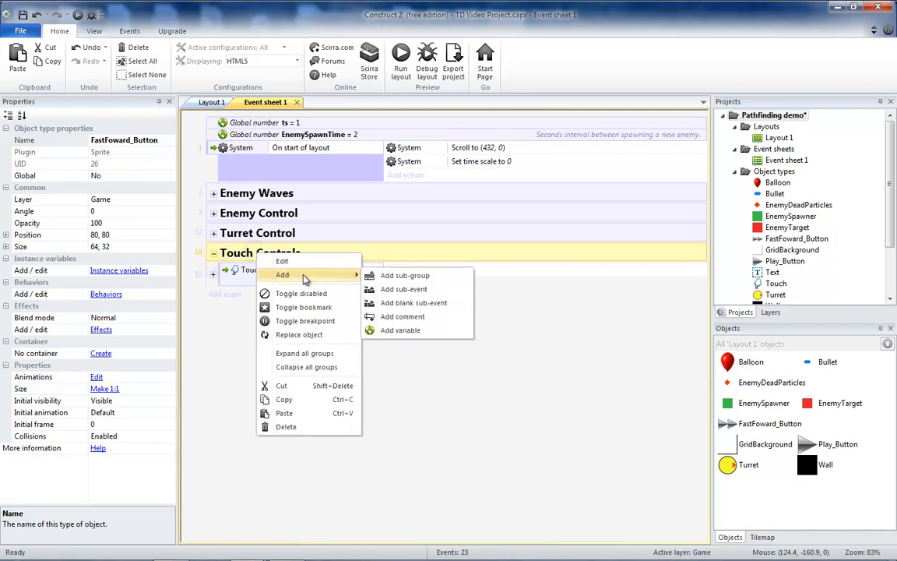
pyautogui.click(404, 289)
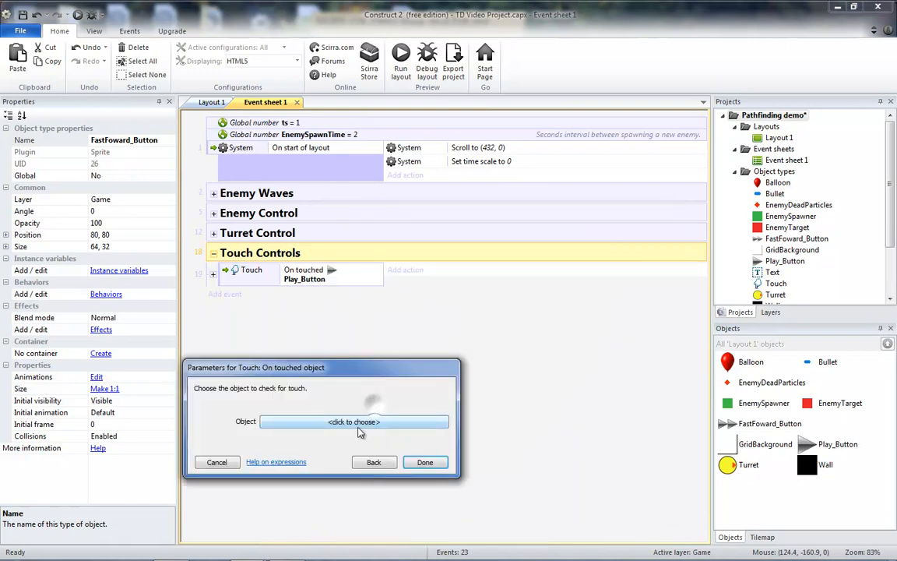
pyautogui.click(425, 461)
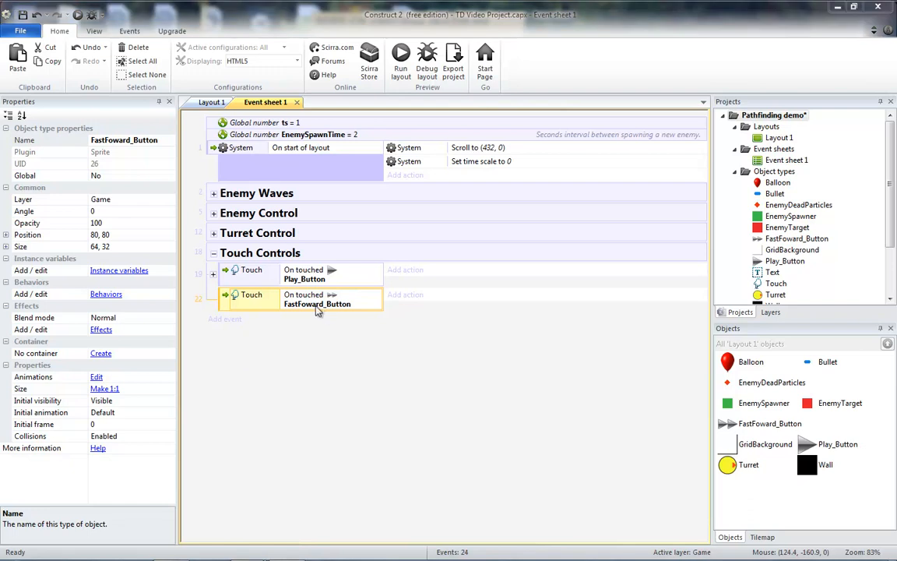
# Step: Add a sub-event checking that FastFoward_Button's animation frame equals 0
pyautogui.rightClick(317, 299)
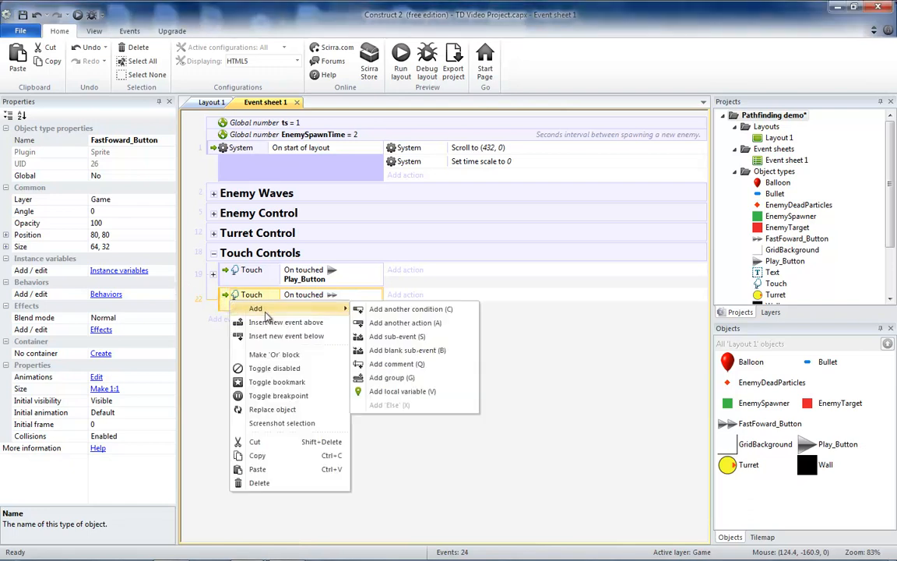
pyautogui.click(411, 309)
pyautogui.write('fr')
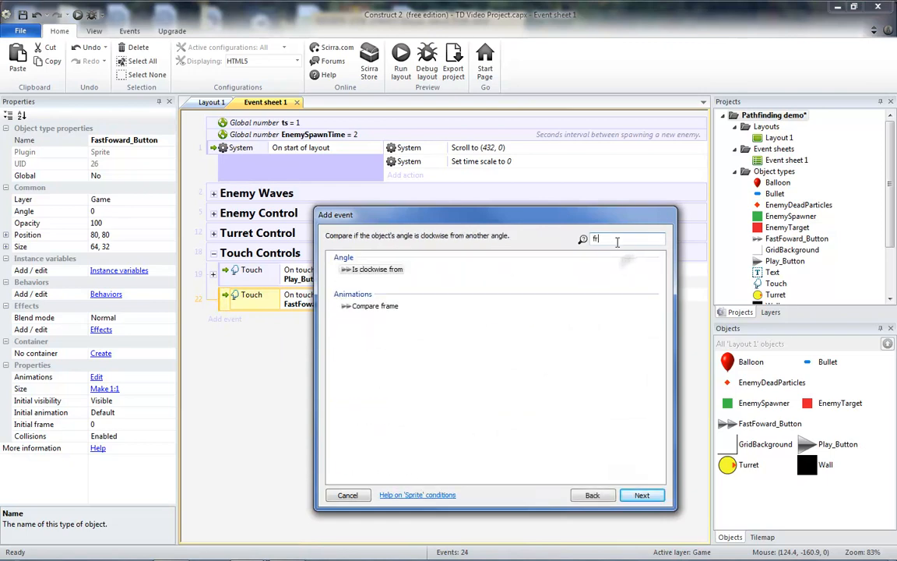
pyautogui.click(374, 305)
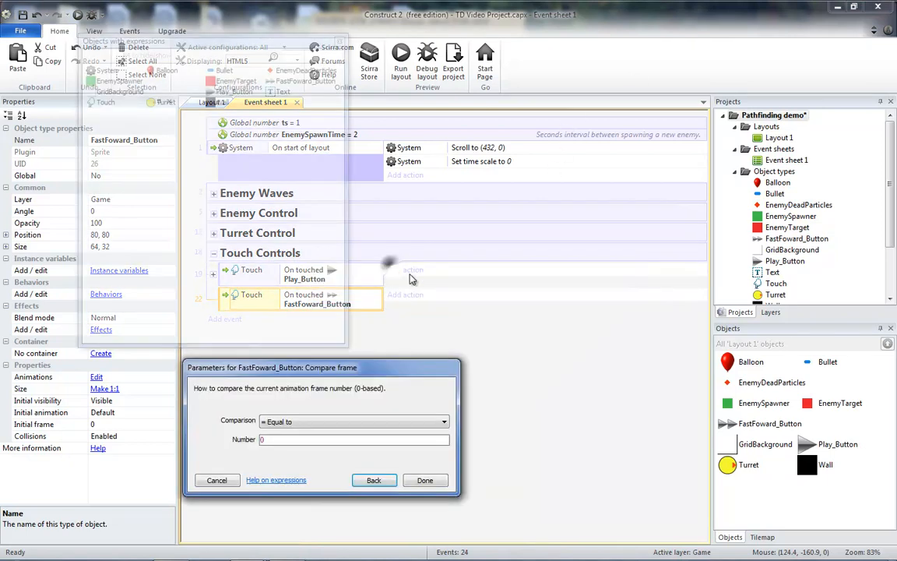
pyautogui.click(425, 479)
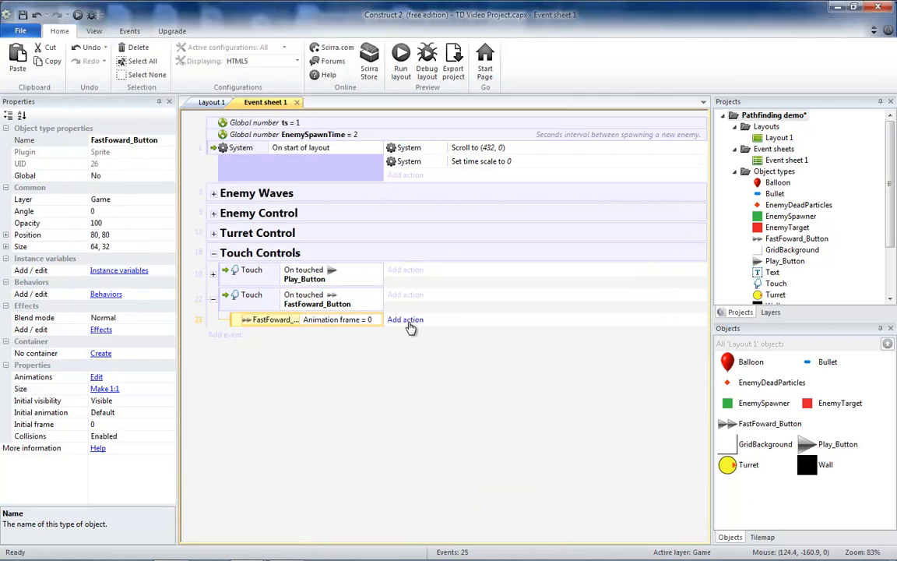
# Step: Give the frame-0 sub-event actions setting animation frame 1 and time scale 5.0
pyautogui.click(405, 319)
pyautogui.write('1')
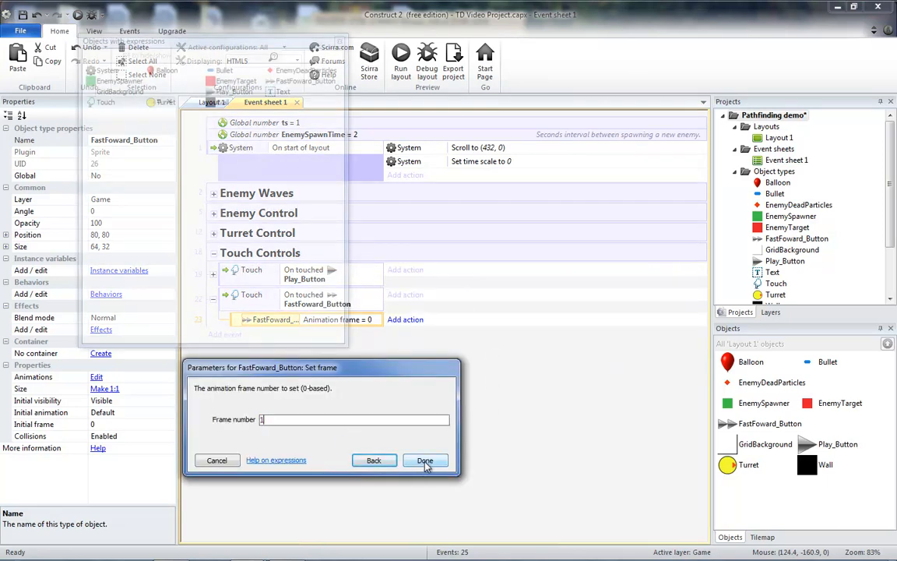
pyautogui.click(426, 460)
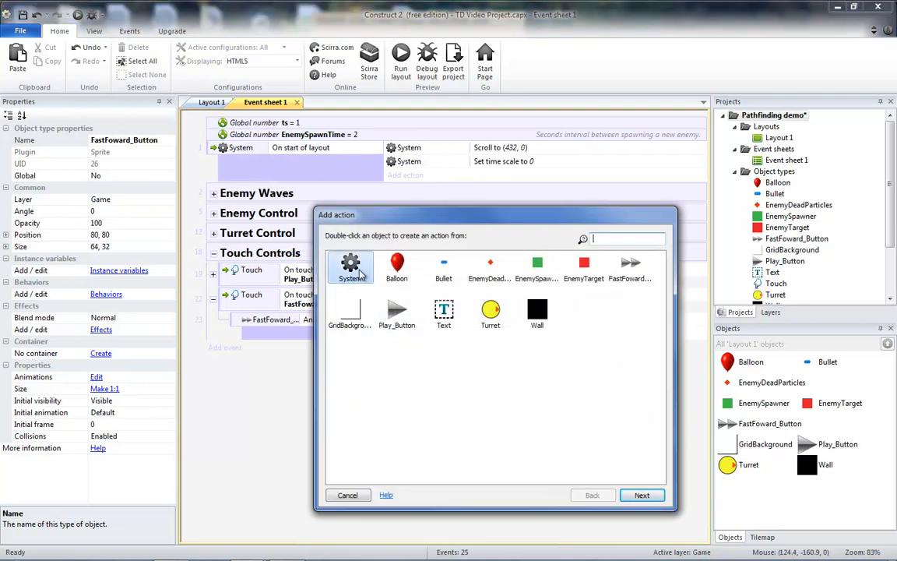
pyautogui.doubleClick(350, 265)
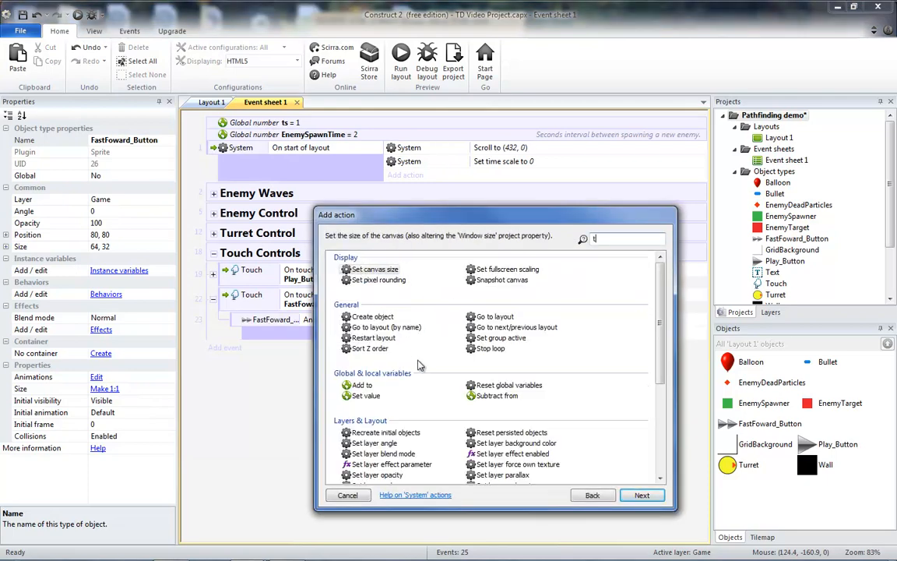
pyautogui.click(642, 495)
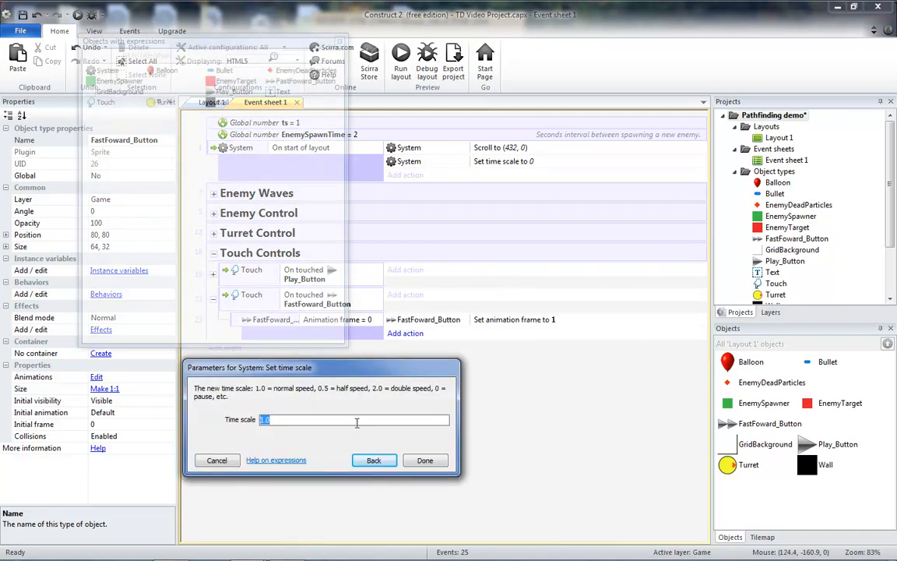
pyautogui.write('5.0')
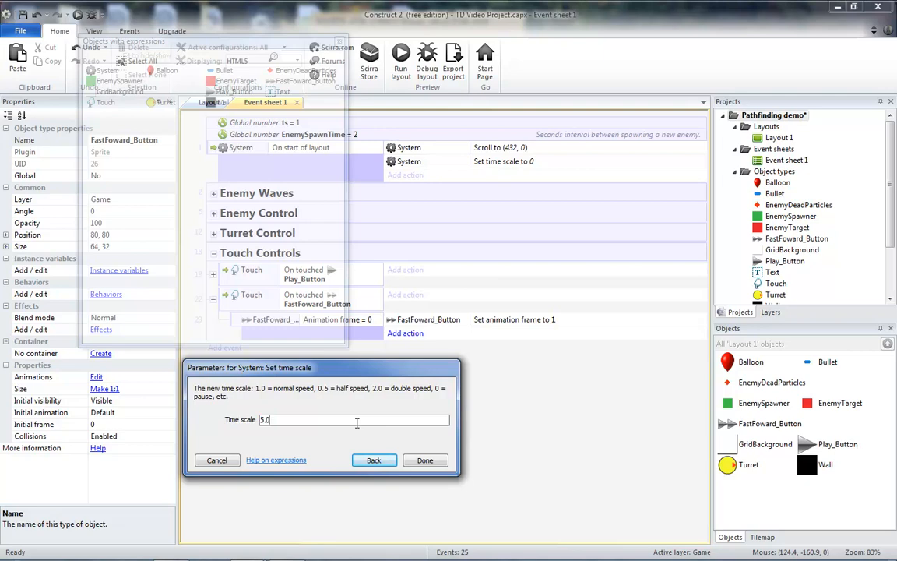
pyautogui.click(425, 459)
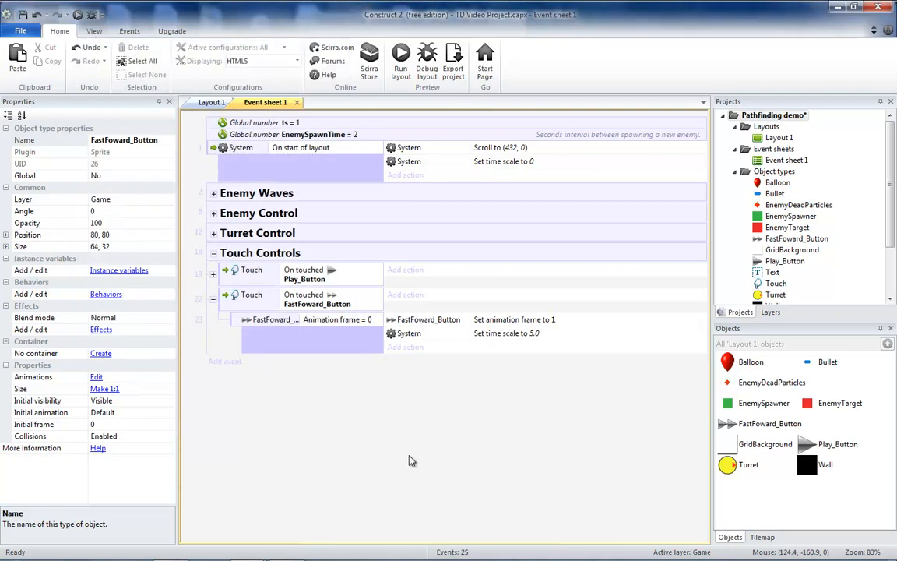
pyautogui.moveTo(492, 326)
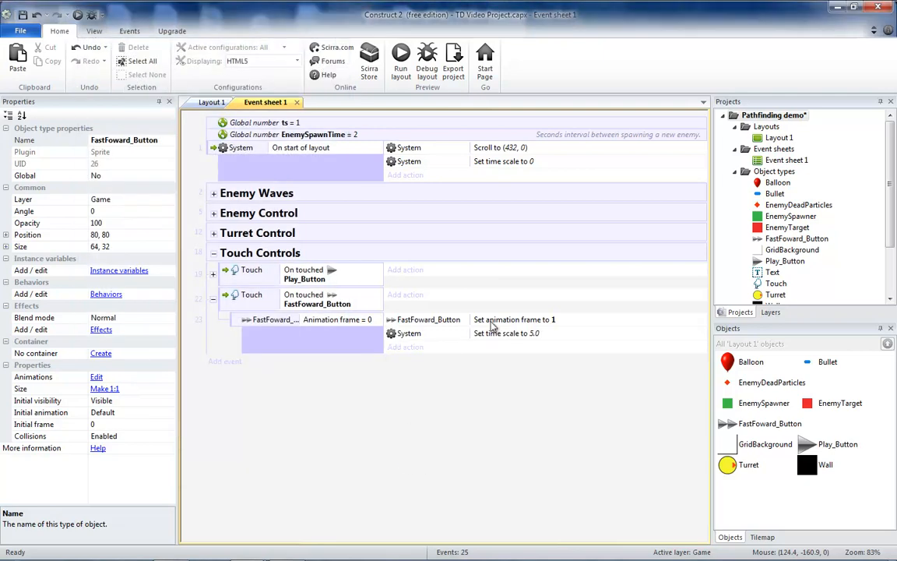
pyautogui.moveTo(541, 338)
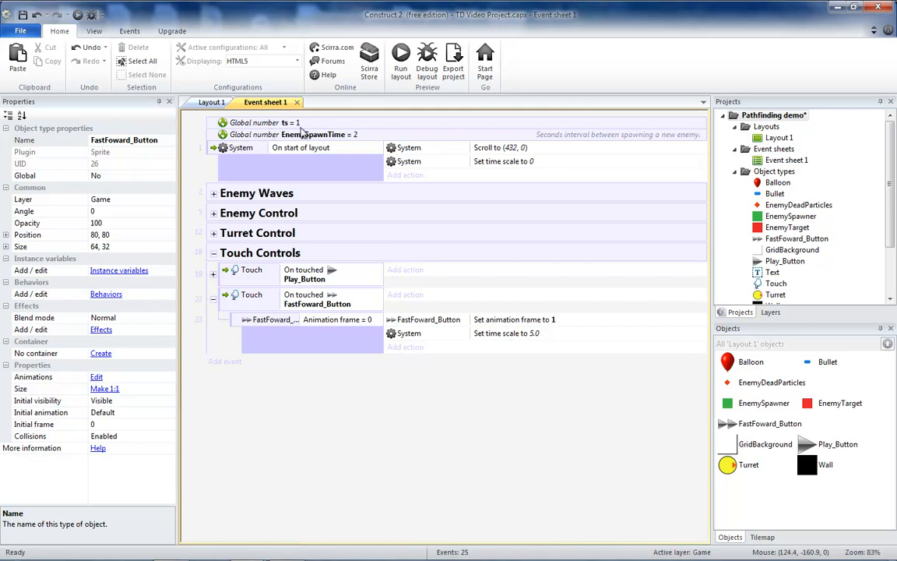
# Step: Create a global number variable ff_ts with value 5
pyautogui.click(506, 333)
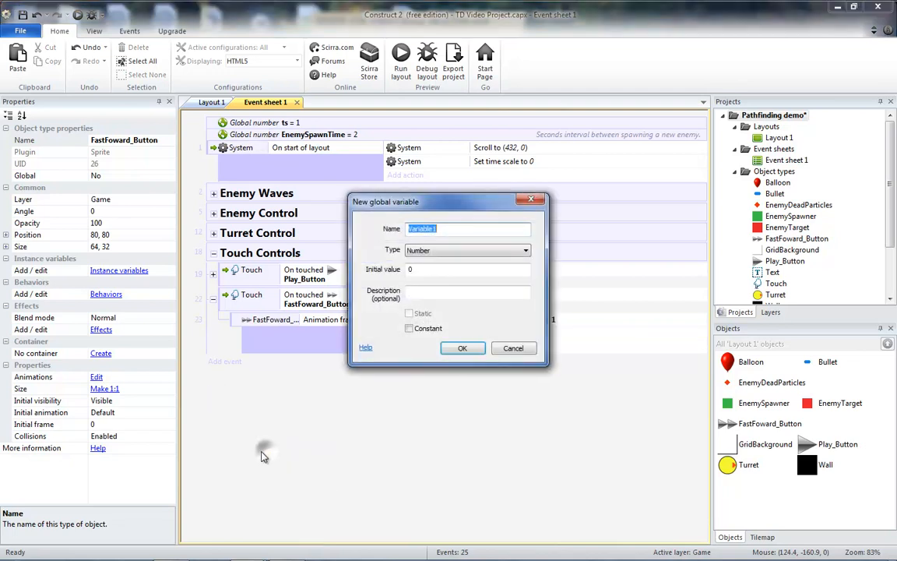
pyautogui.write('ff_ts')
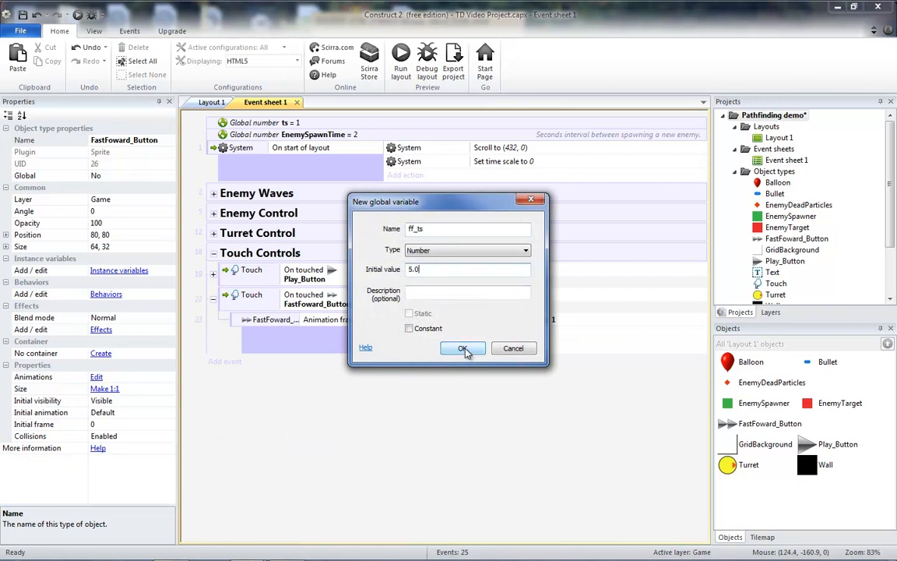
pyautogui.click(463, 348)
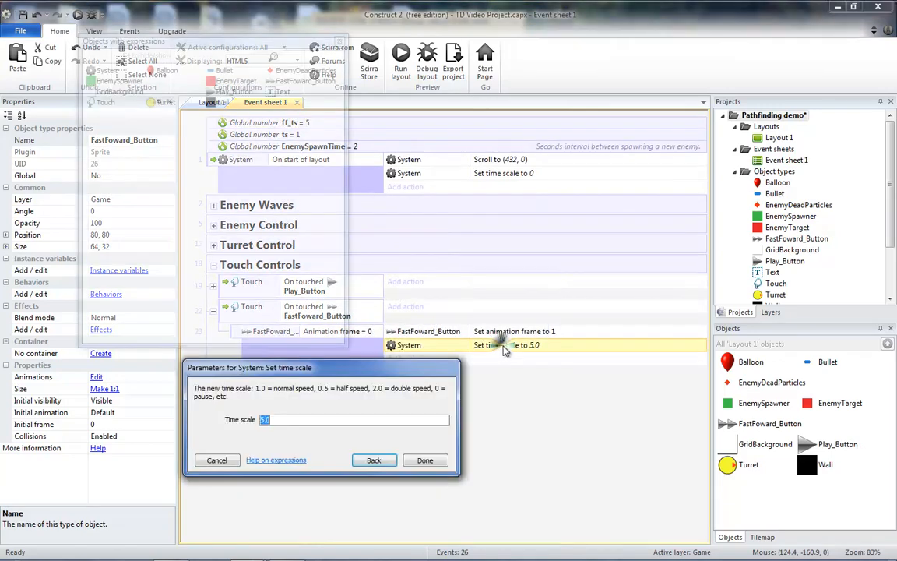
# Step: Change the fast-forward Set time scale action to use ff_ts
pyautogui.write('ff_ts')
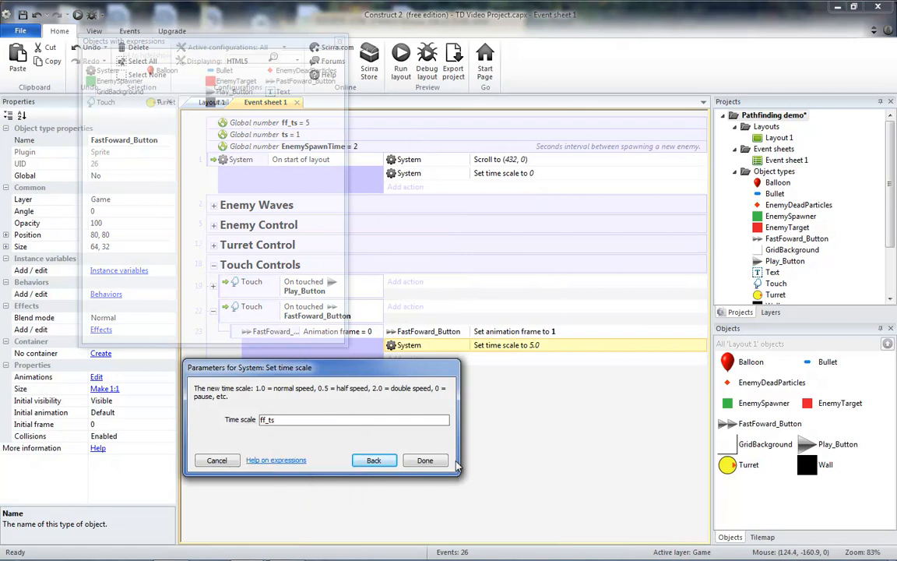
pyautogui.click(426, 460)
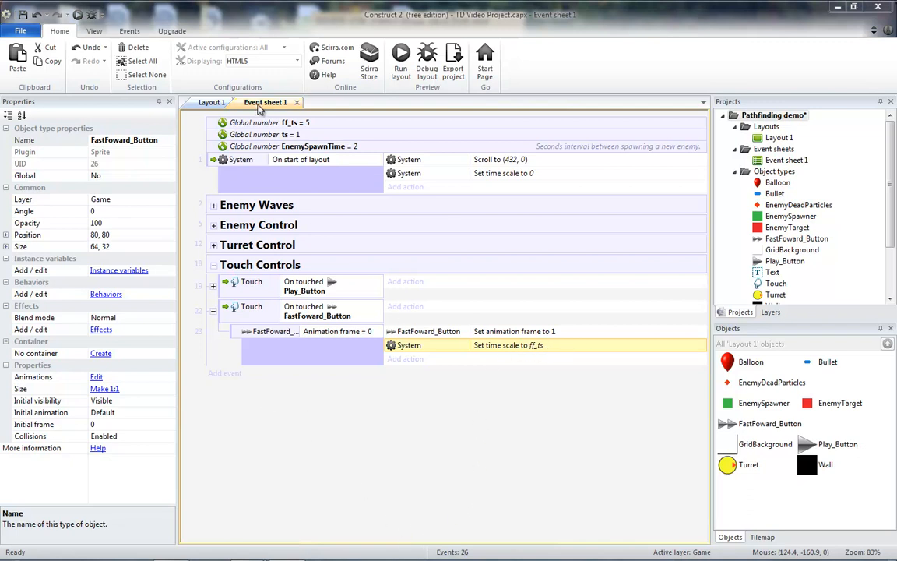
pyautogui.click(269, 122)
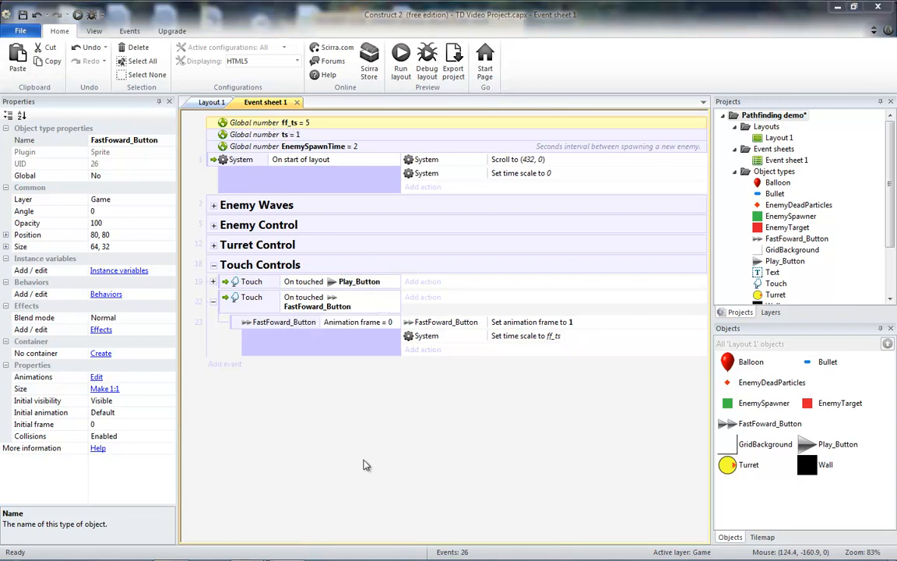
# Step: Add a System action setting ts to ff_ts, then collapse the Play_Button touch event
pyautogui.click(525, 336)
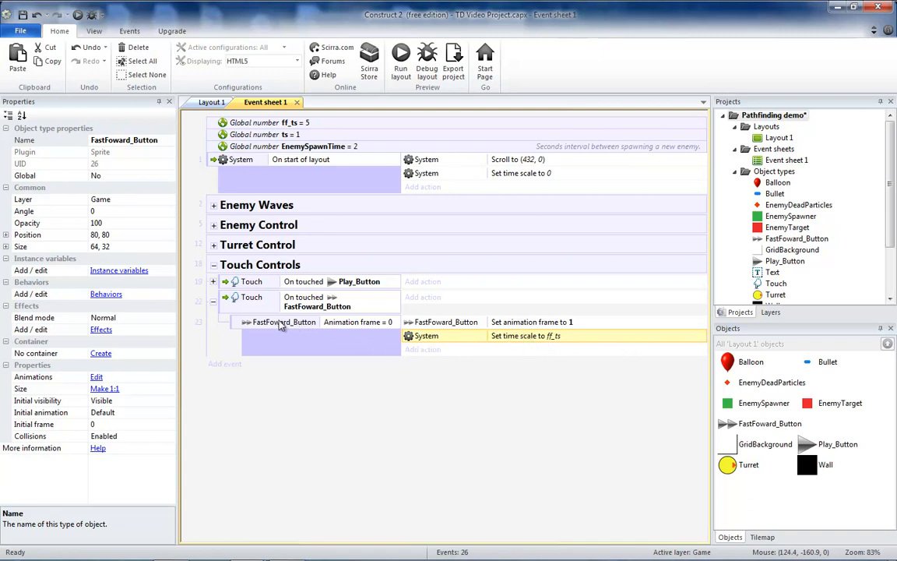
pyautogui.moveTo(283, 325)
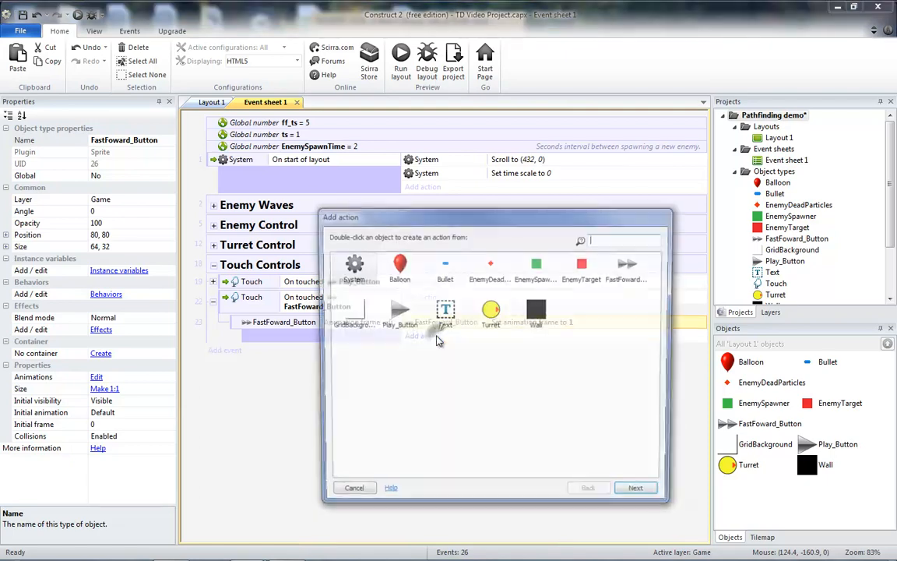
pyautogui.doubleClick(354, 263)
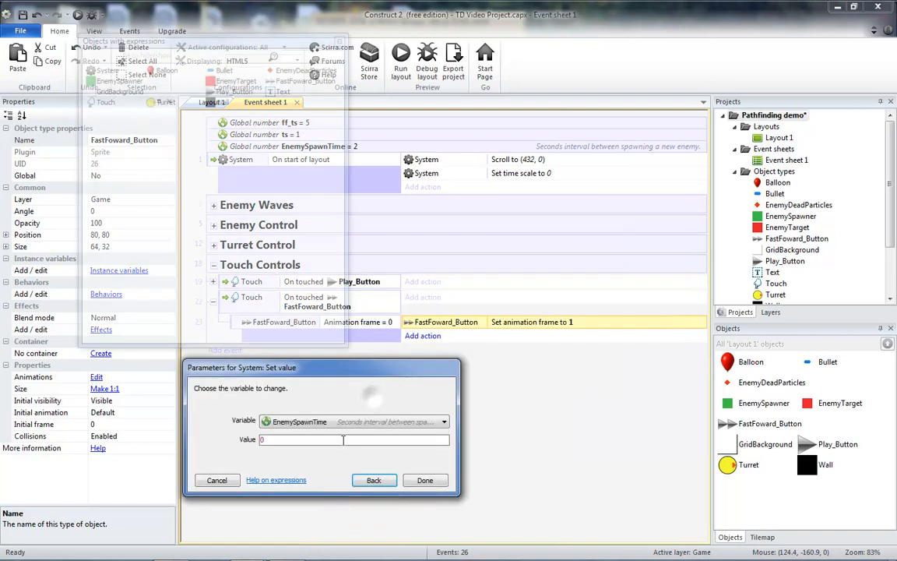
pyautogui.click(354, 421)
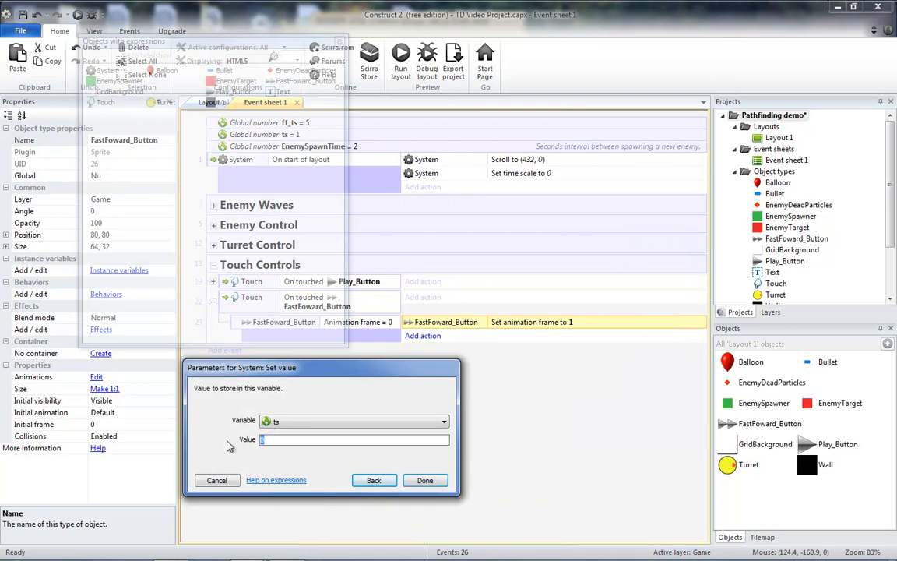
pyautogui.write('ff')
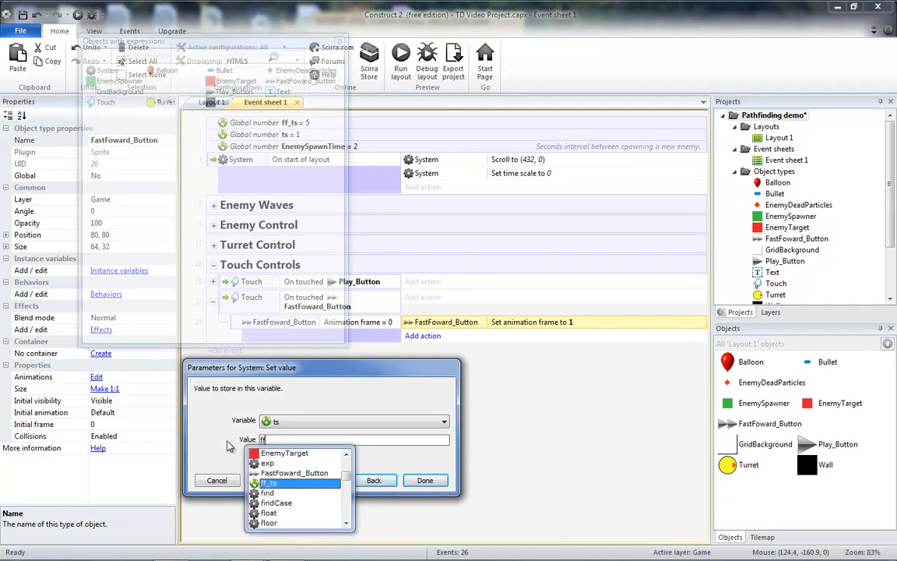
pyautogui.click(424, 479)
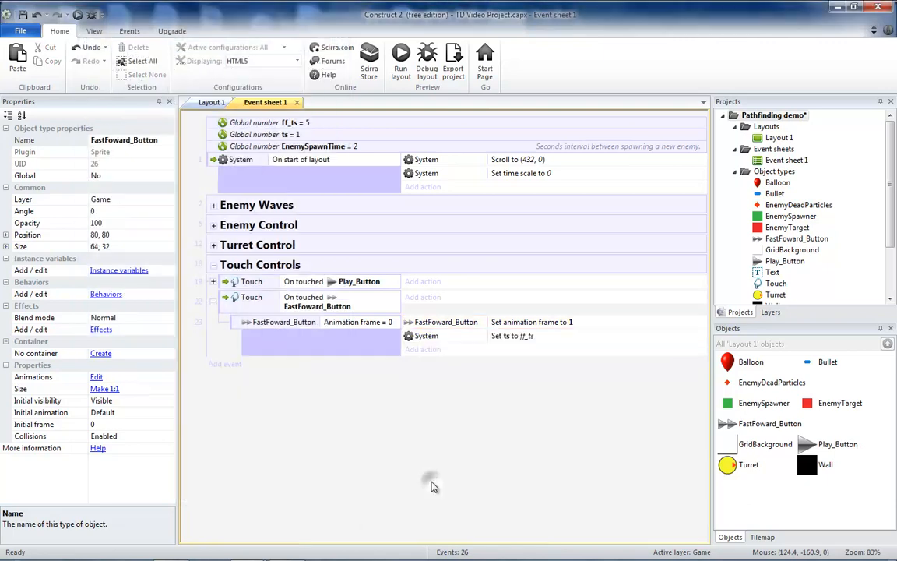
pyautogui.moveTo(228, 277)
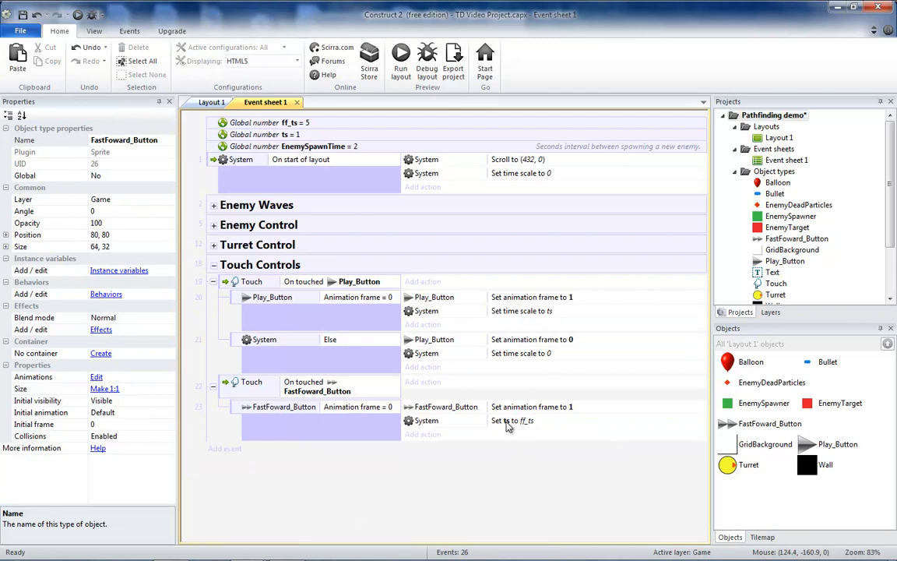
pyautogui.click(214, 281)
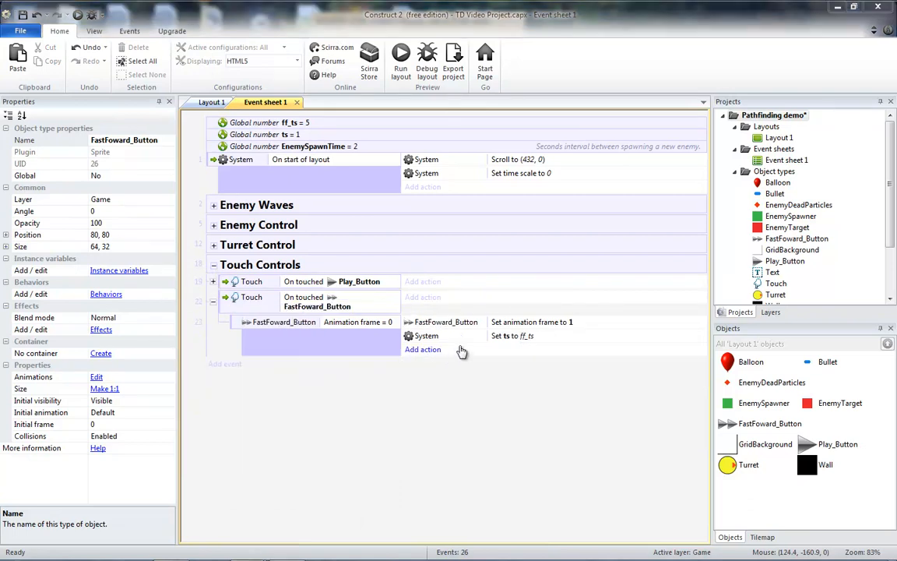
# Step: Nest a Play_Button frame = 1 check under the frame-0 event, setting time scale to ts
pyautogui.rightClick(283, 322)
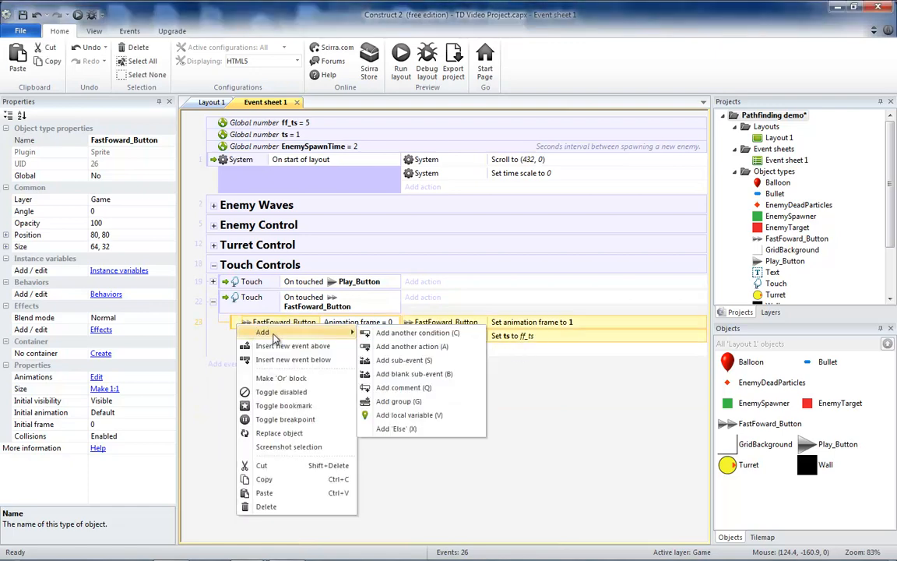
pyautogui.click(416, 333)
pyautogui.write('1')
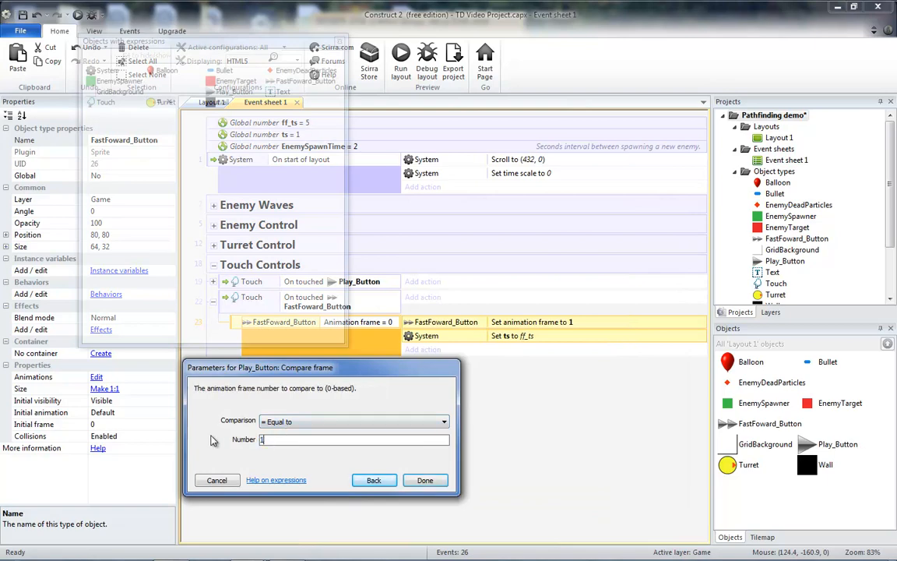
pyautogui.click(425, 479)
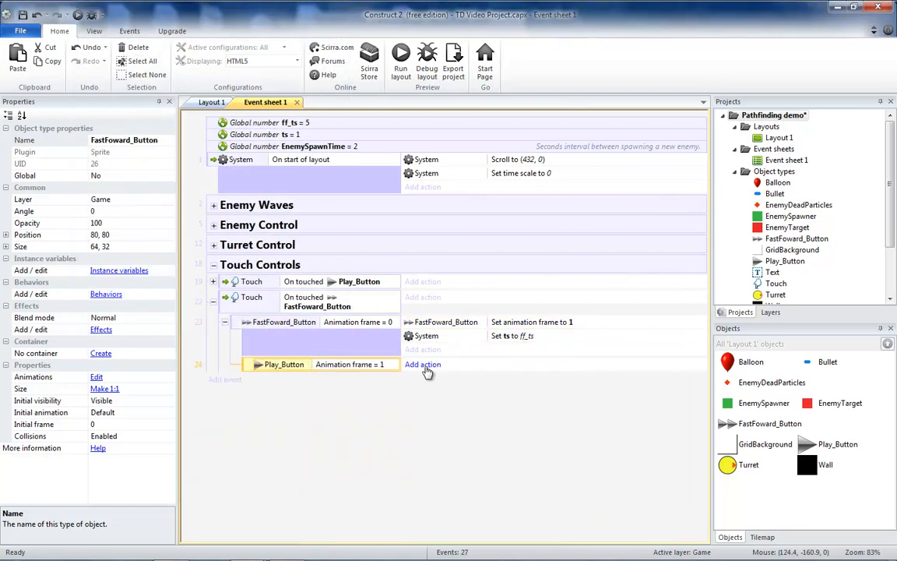
pyautogui.click(423, 363)
pyautogui.write('ts')
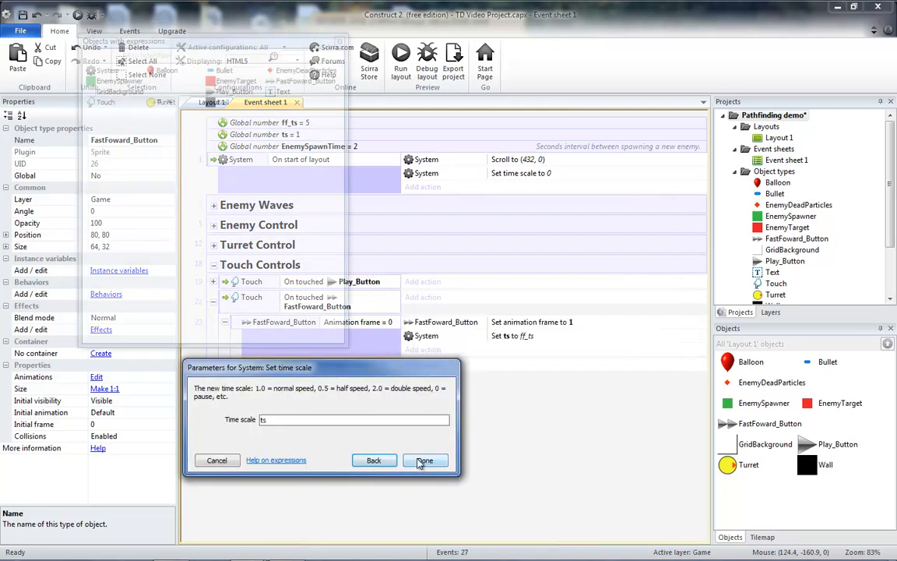
pyautogui.click(425, 459)
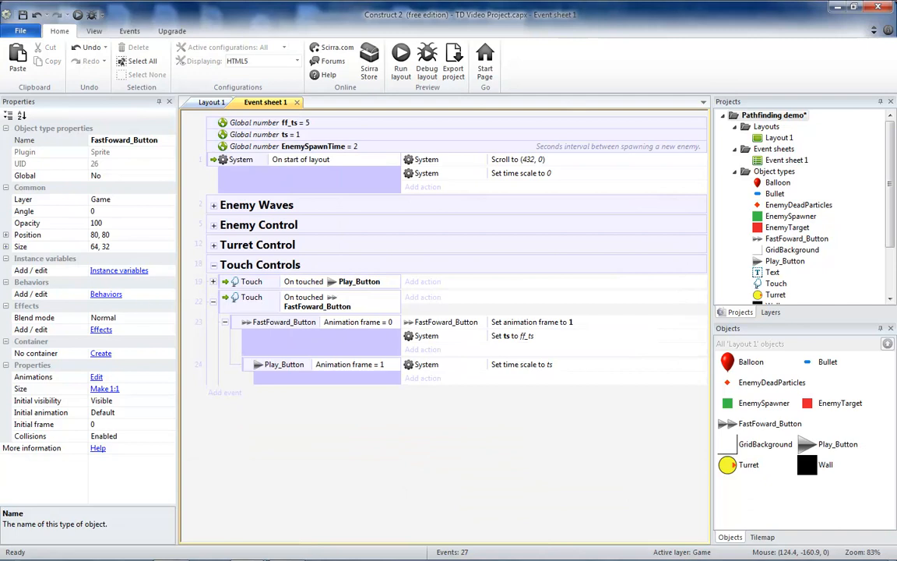
pyautogui.click(284, 363)
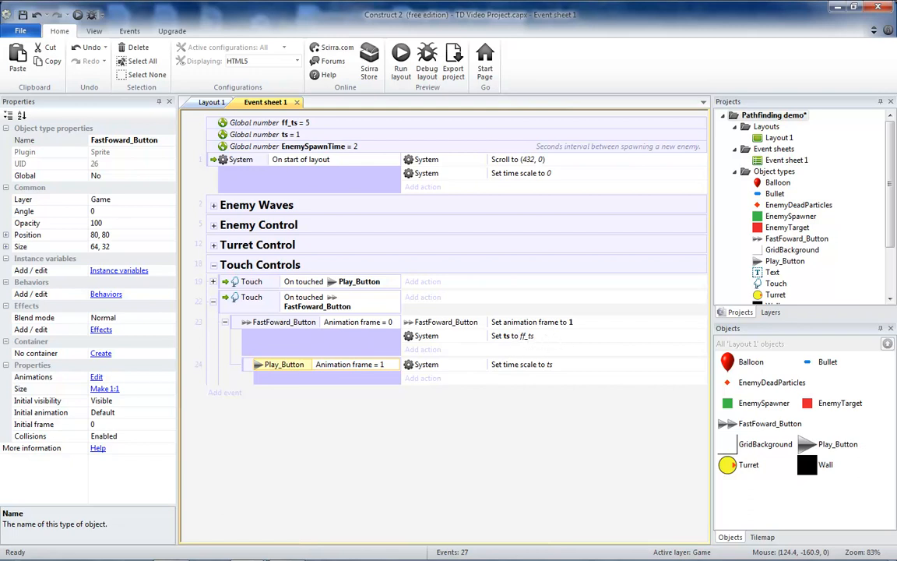
pyautogui.click(285, 322)
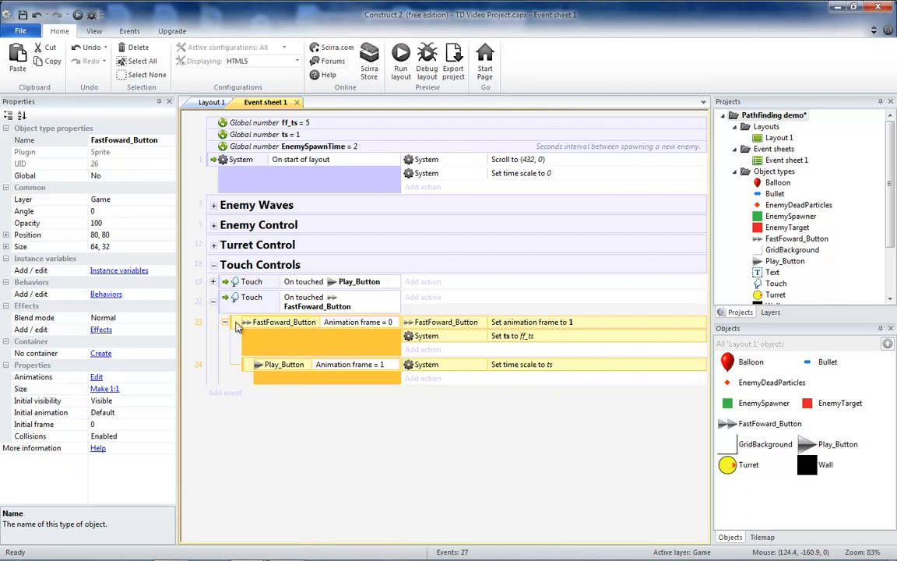
# Step: Add an Else to the fast-forward frame check that sets frame 0 and ts to 1.0
pyautogui.rightClick(284, 322)
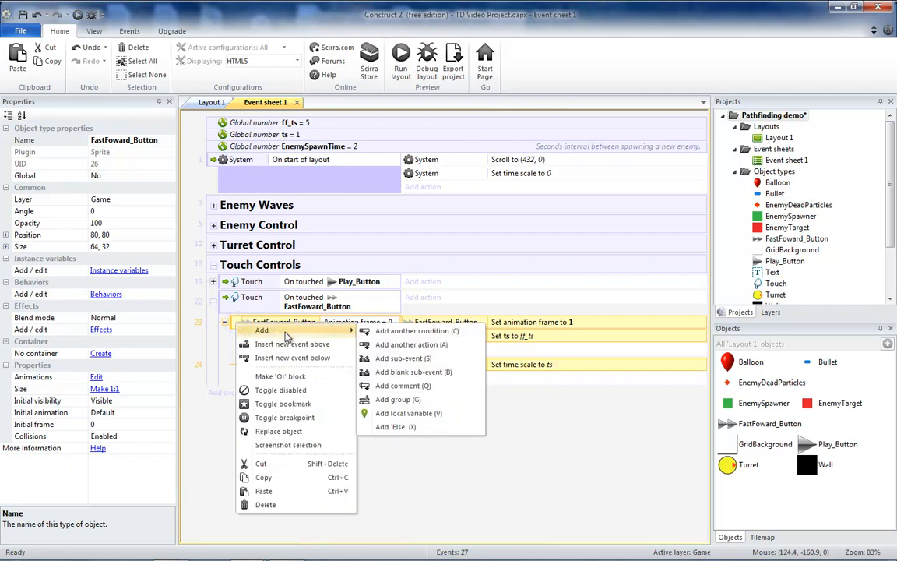
pyautogui.click(396, 426)
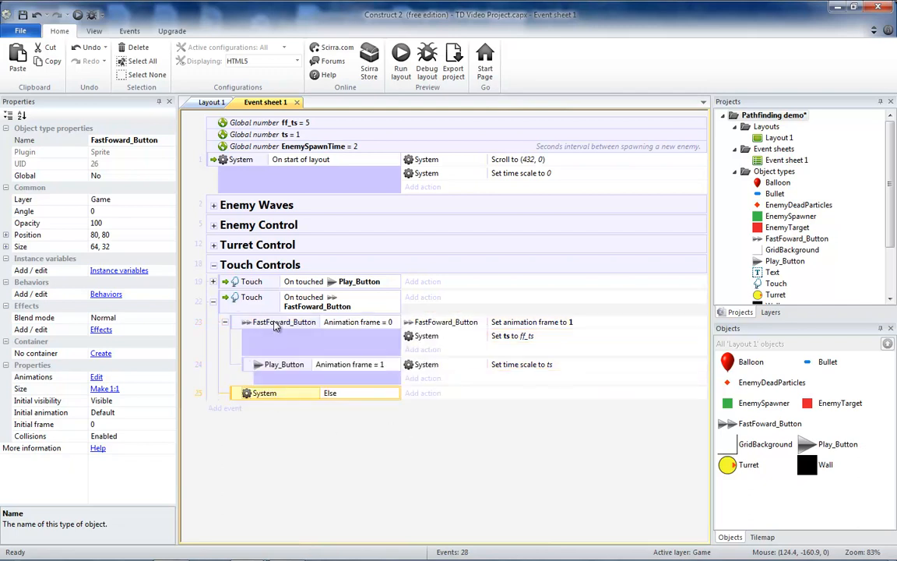
pyautogui.click(532, 322)
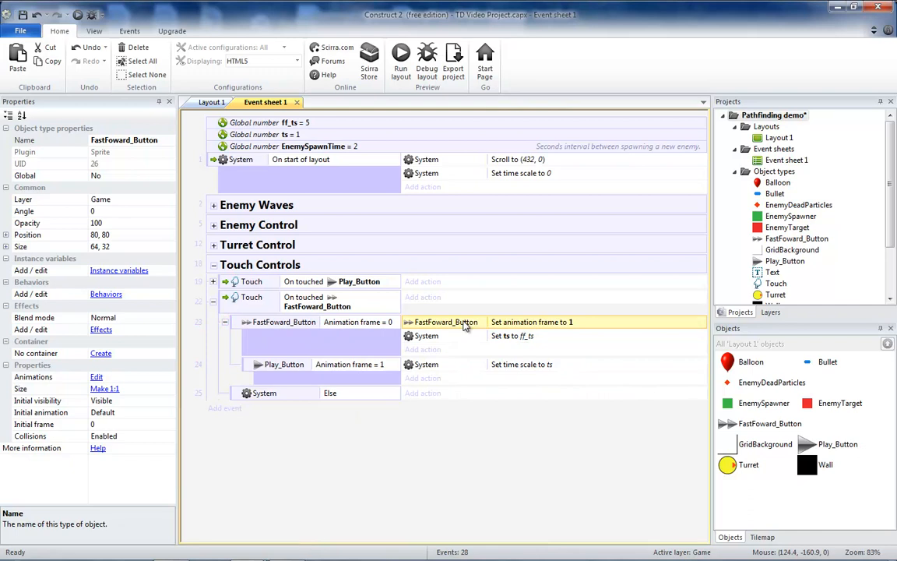
pyautogui.moveTo(541, 328)
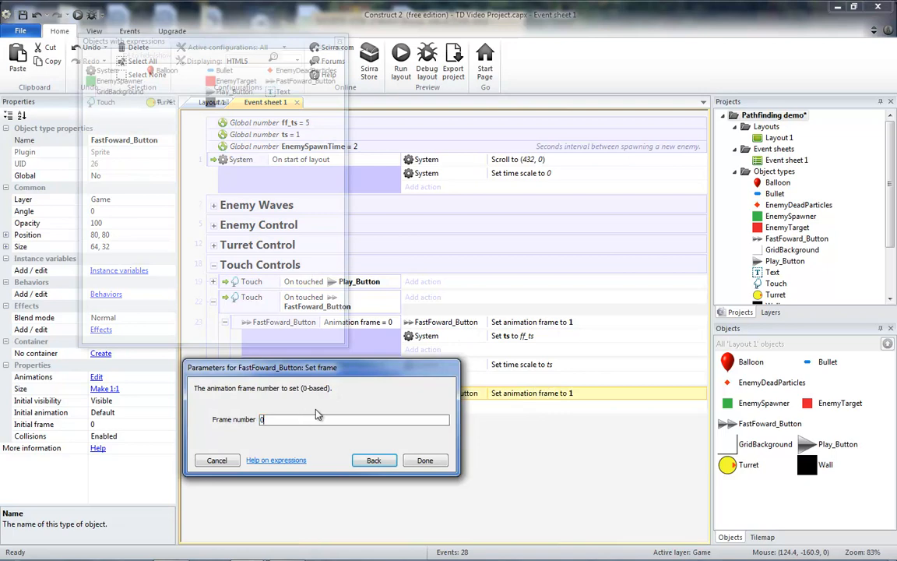
pyautogui.click(424, 460)
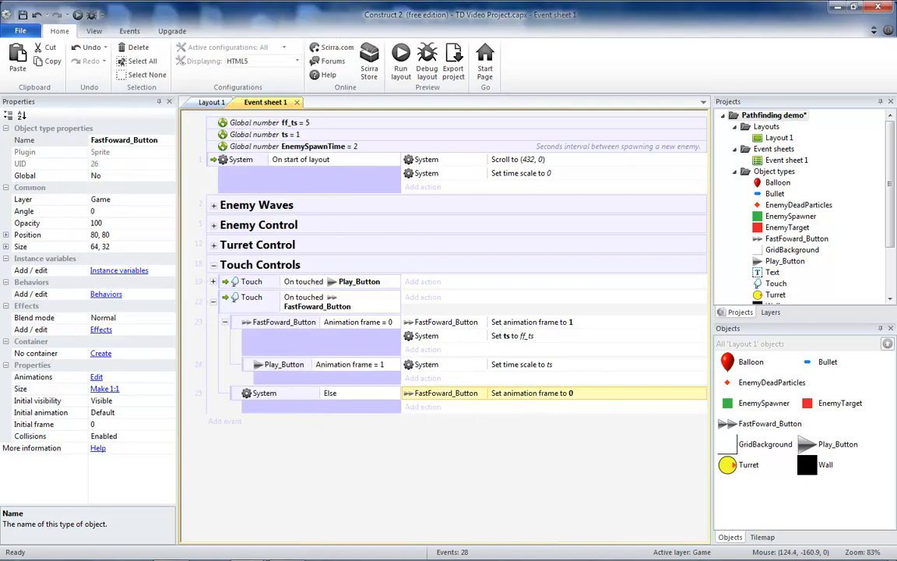
pyautogui.click(514, 336)
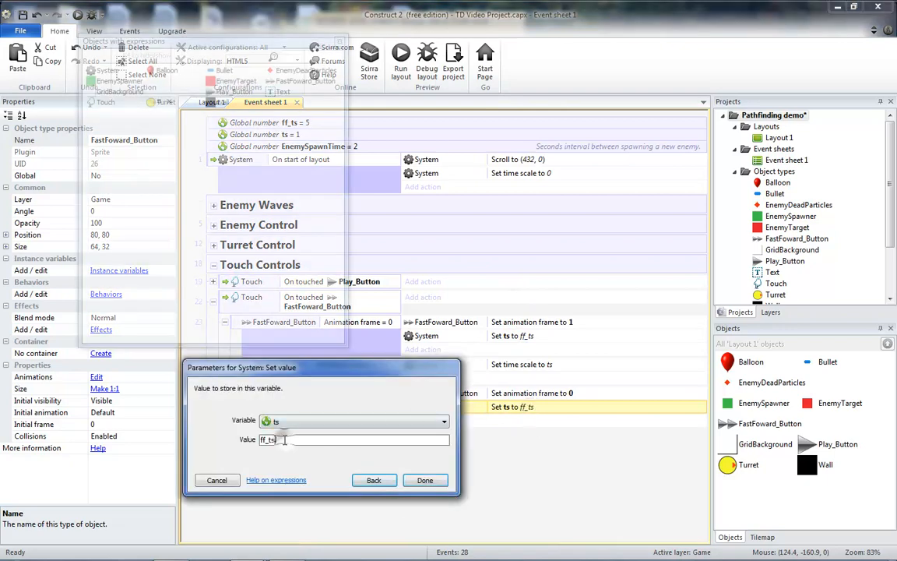
pyautogui.write('1.0')
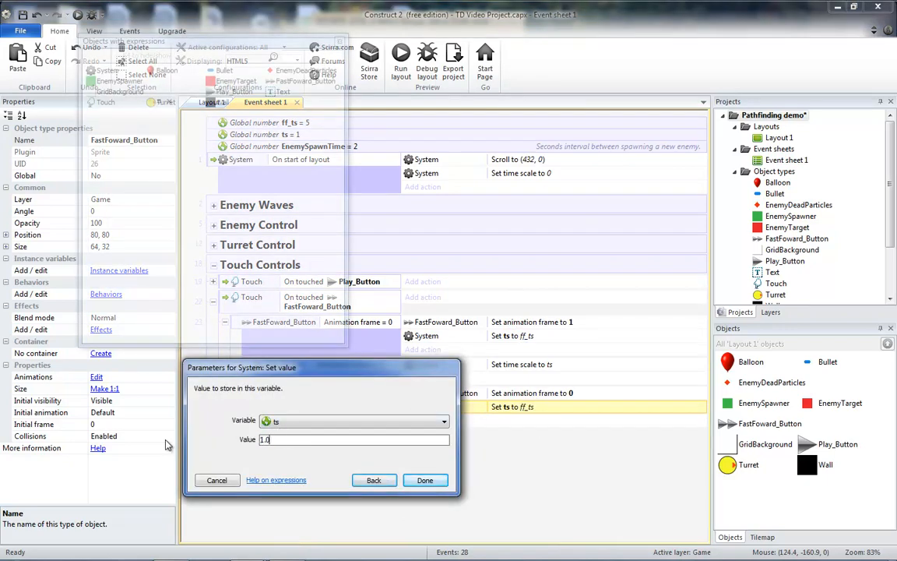
pyautogui.click(424, 480)
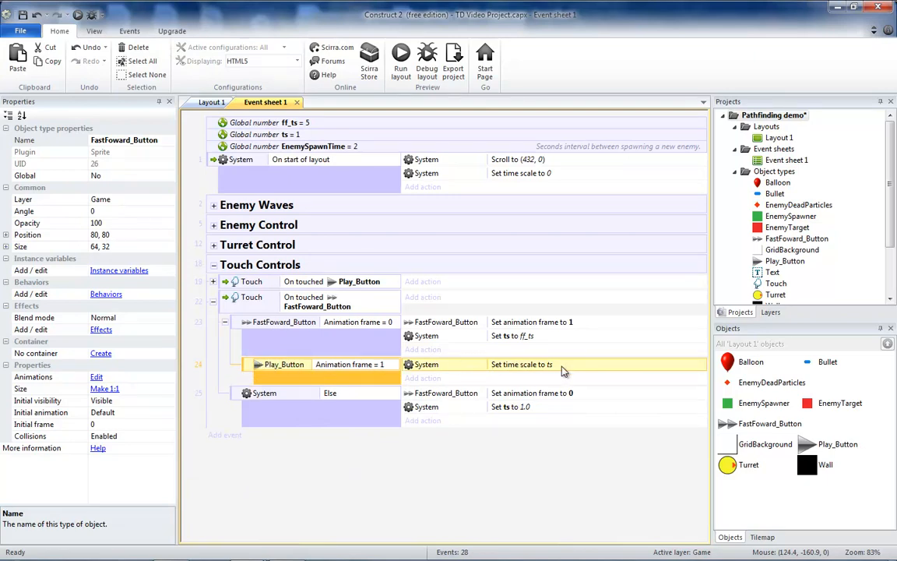
pyautogui.moveTo(275, 366)
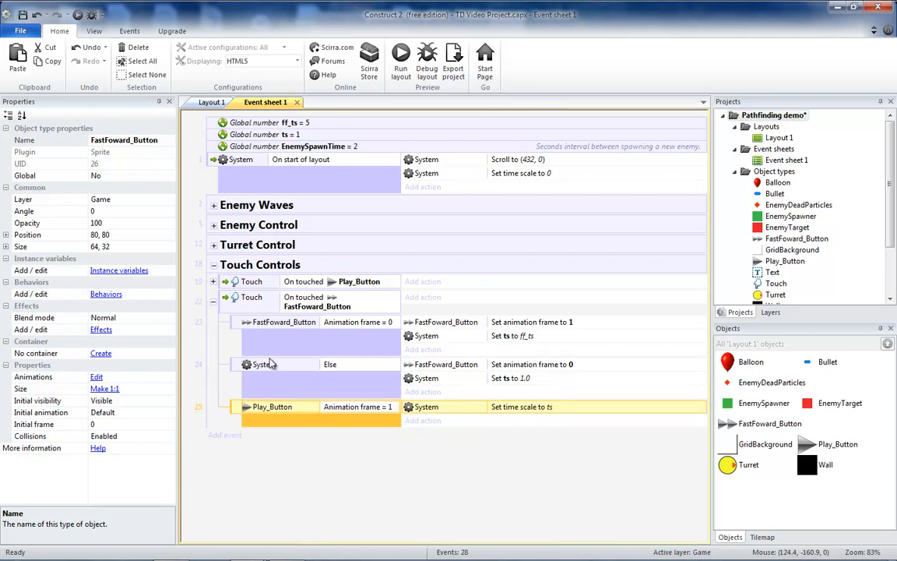
# Step: Preview the game in Chrome and test the fast-forward and play buttons
pyautogui.click(264, 364)
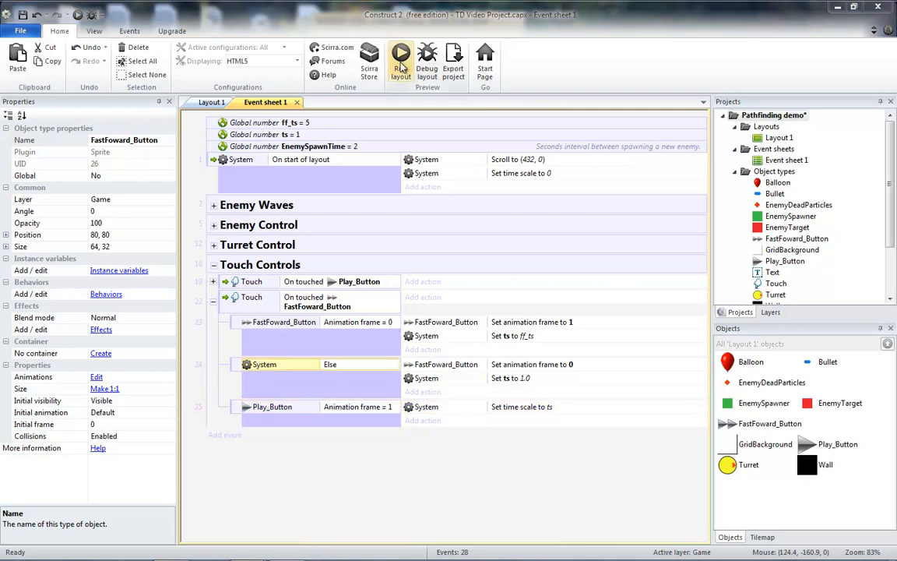
pyautogui.click(400, 59)
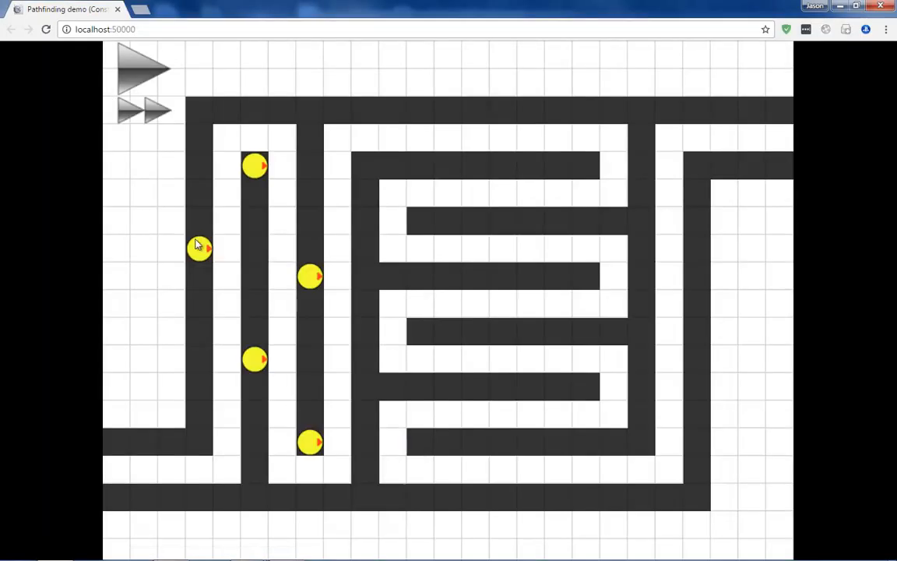
pyautogui.click(144, 110)
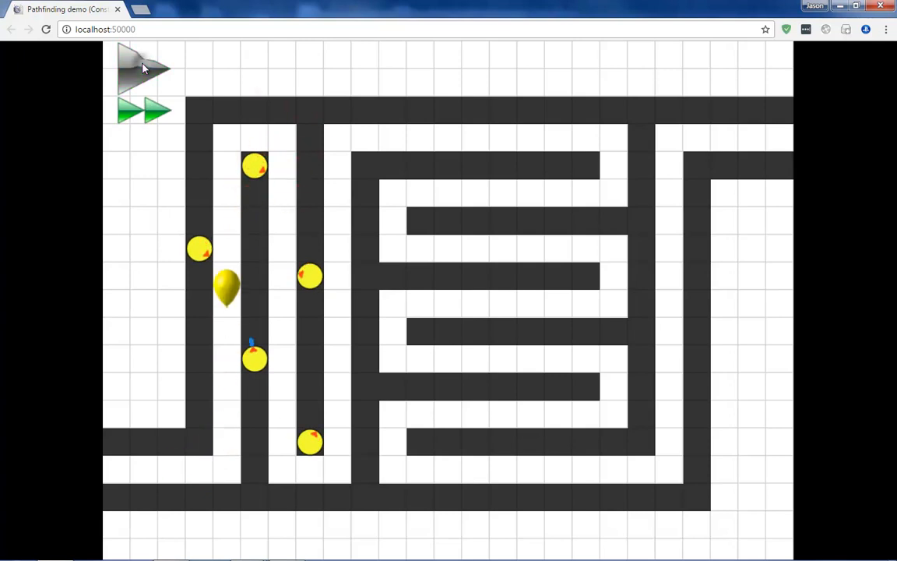
pyautogui.moveTo(139, 69)
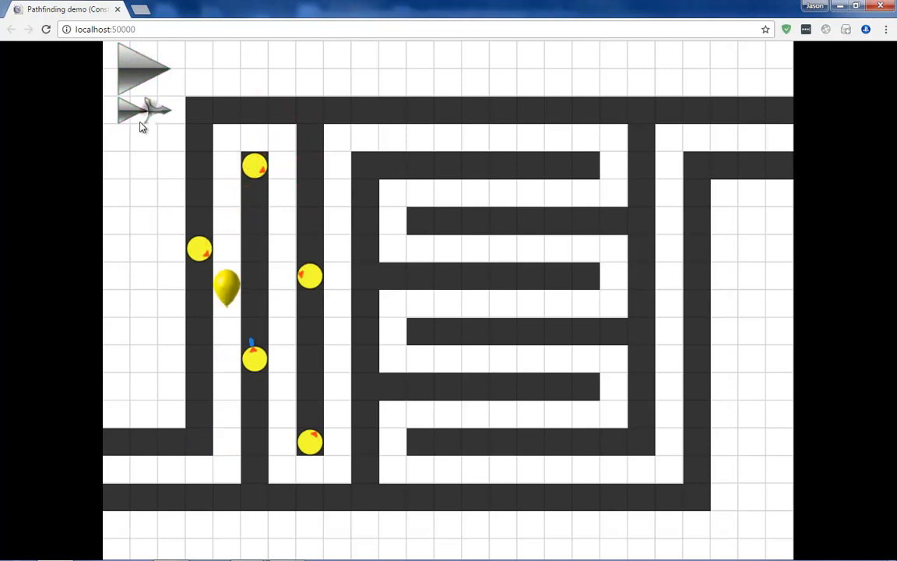
pyautogui.click(144, 70)
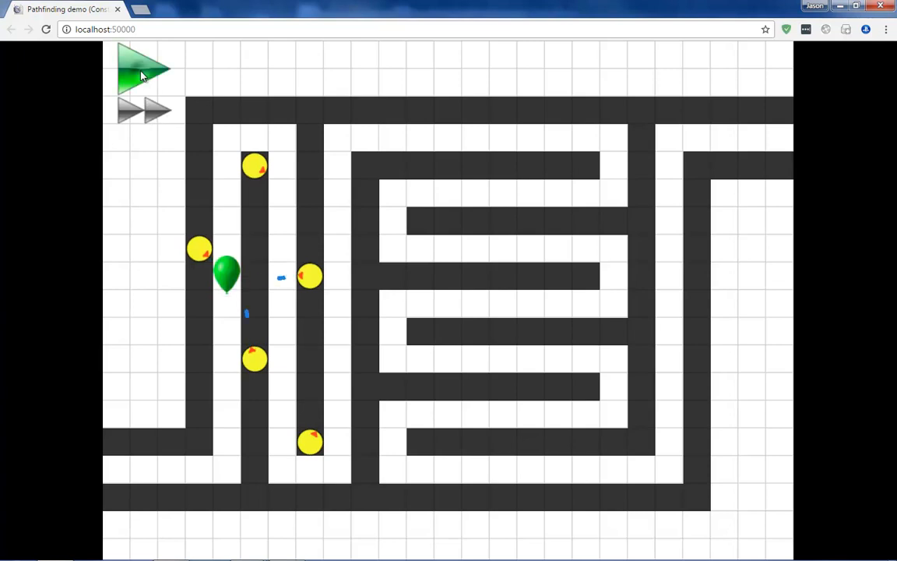